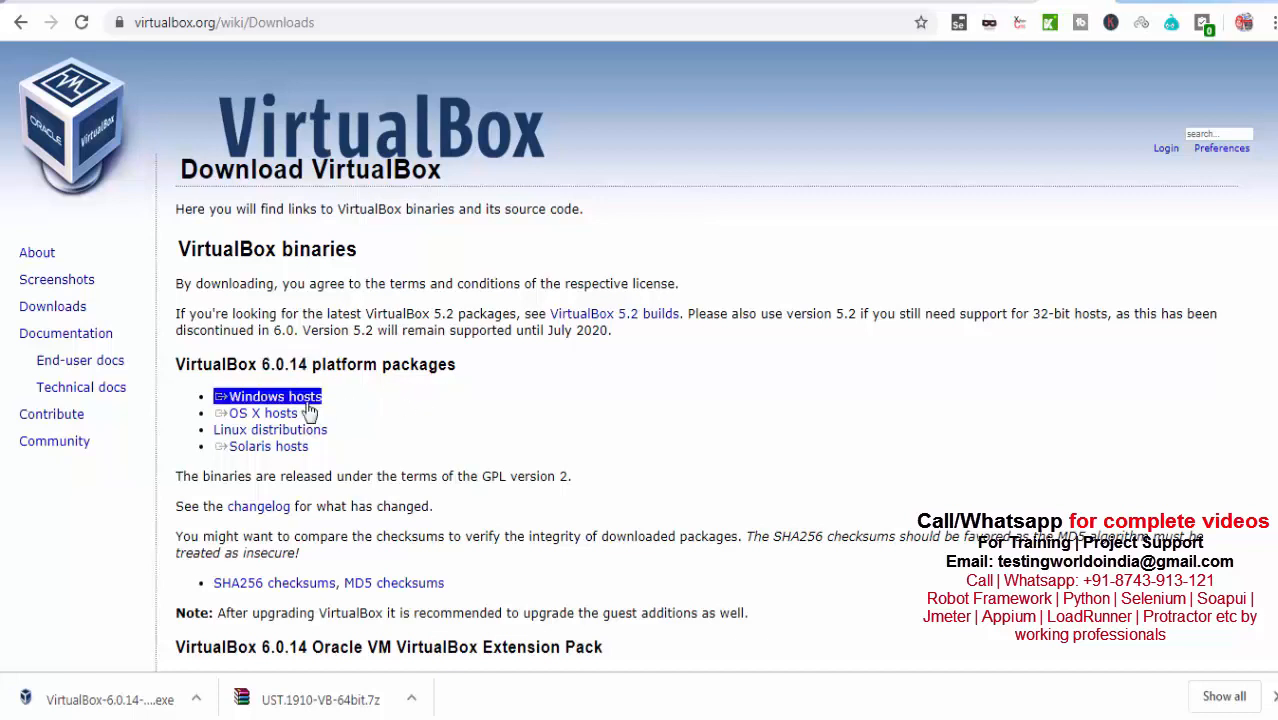
# Start the VirtualBox Windows hosts download and cancel the duplicate installer copy in the download bar
pyautogui.click(276, 396)
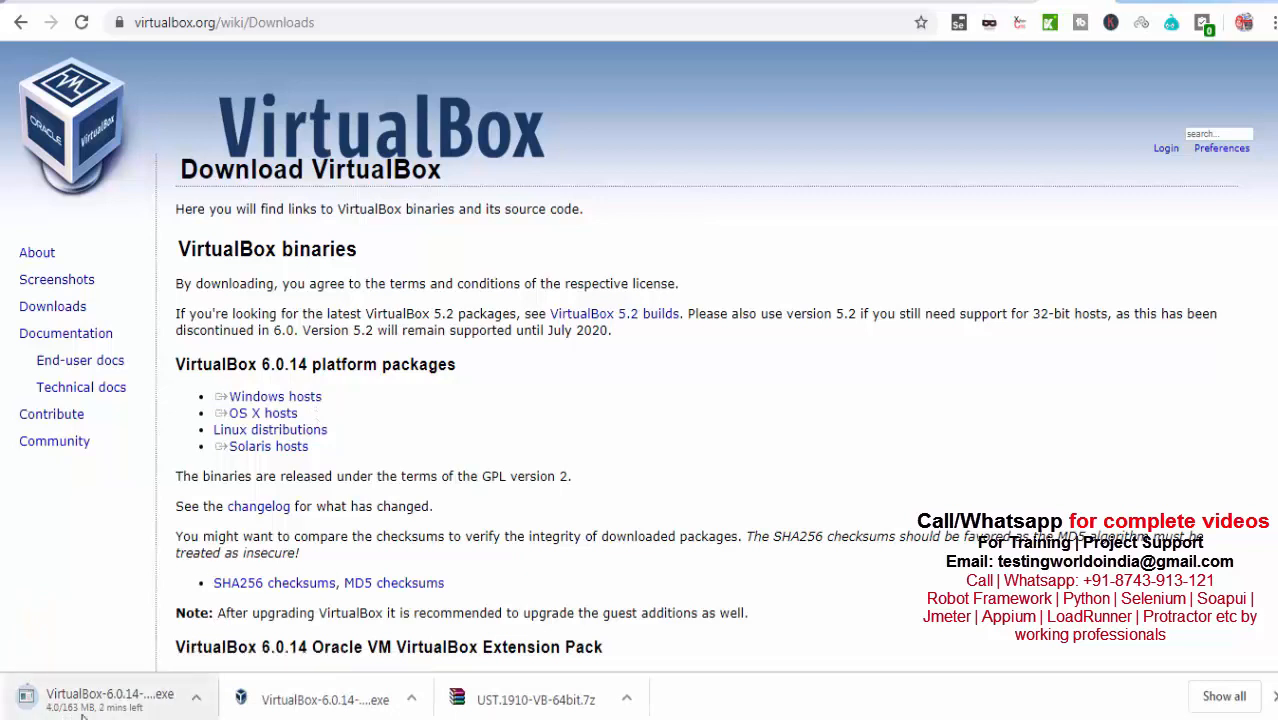
pyautogui.click(196, 696)
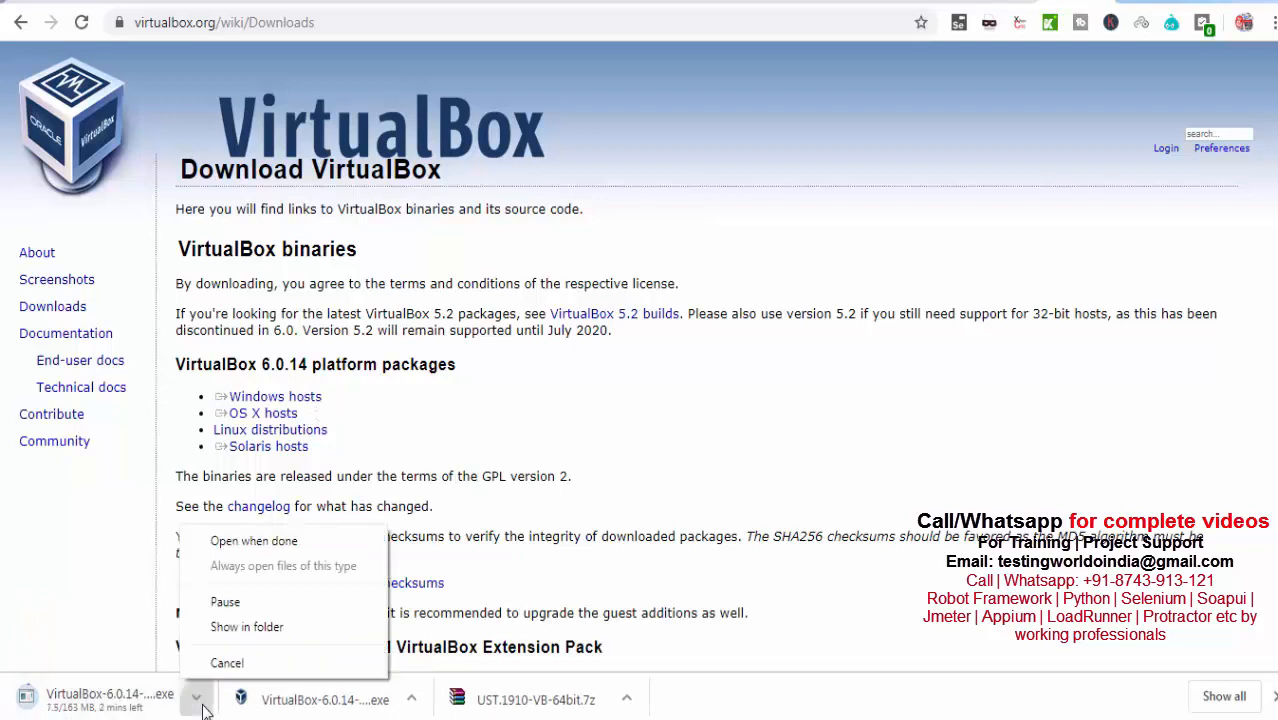
pyautogui.click(228, 664)
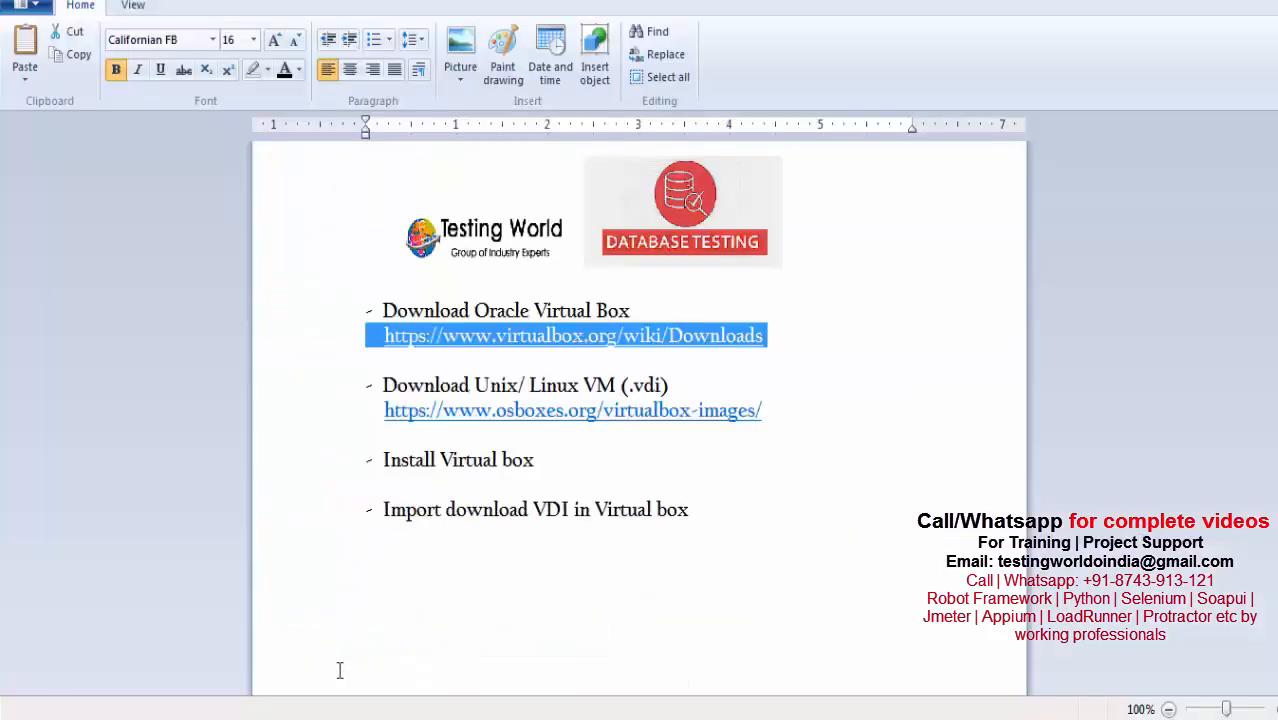
pyautogui.moveTo(460, 304)
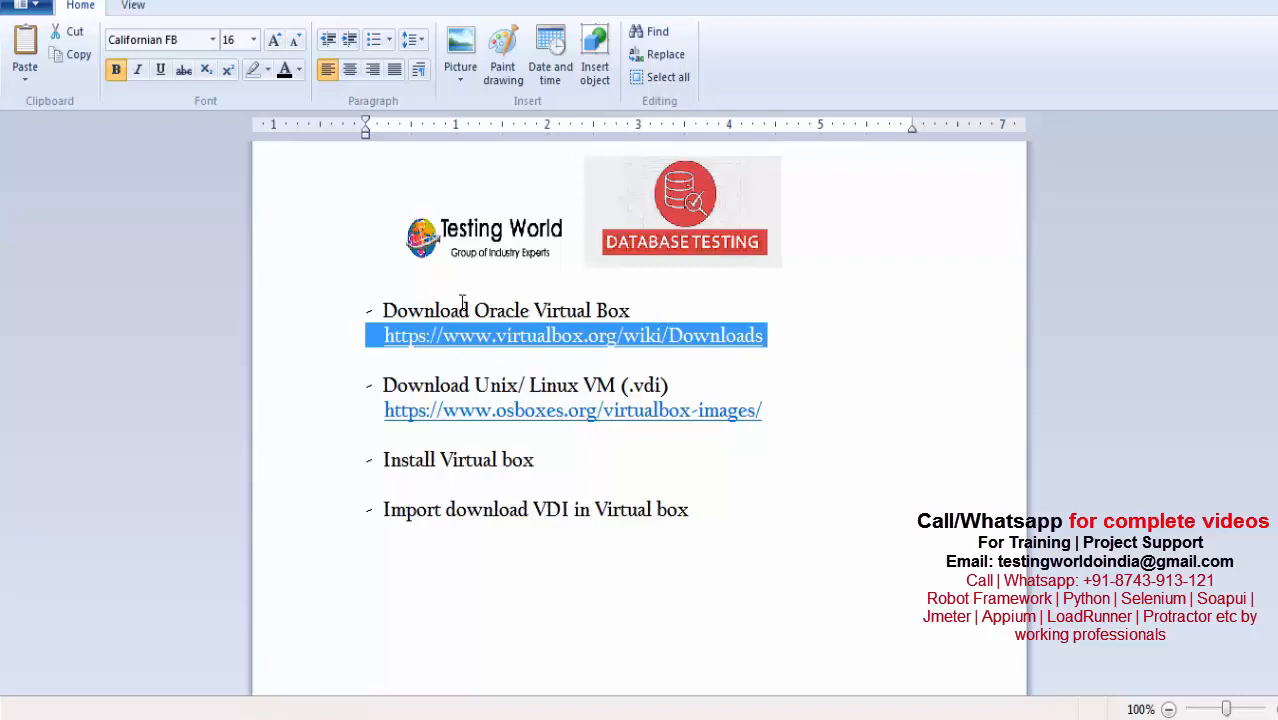
# Delete the Database Testing picture from the WordPad setup notes, keeping the step list
pyautogui.click(490, 236)
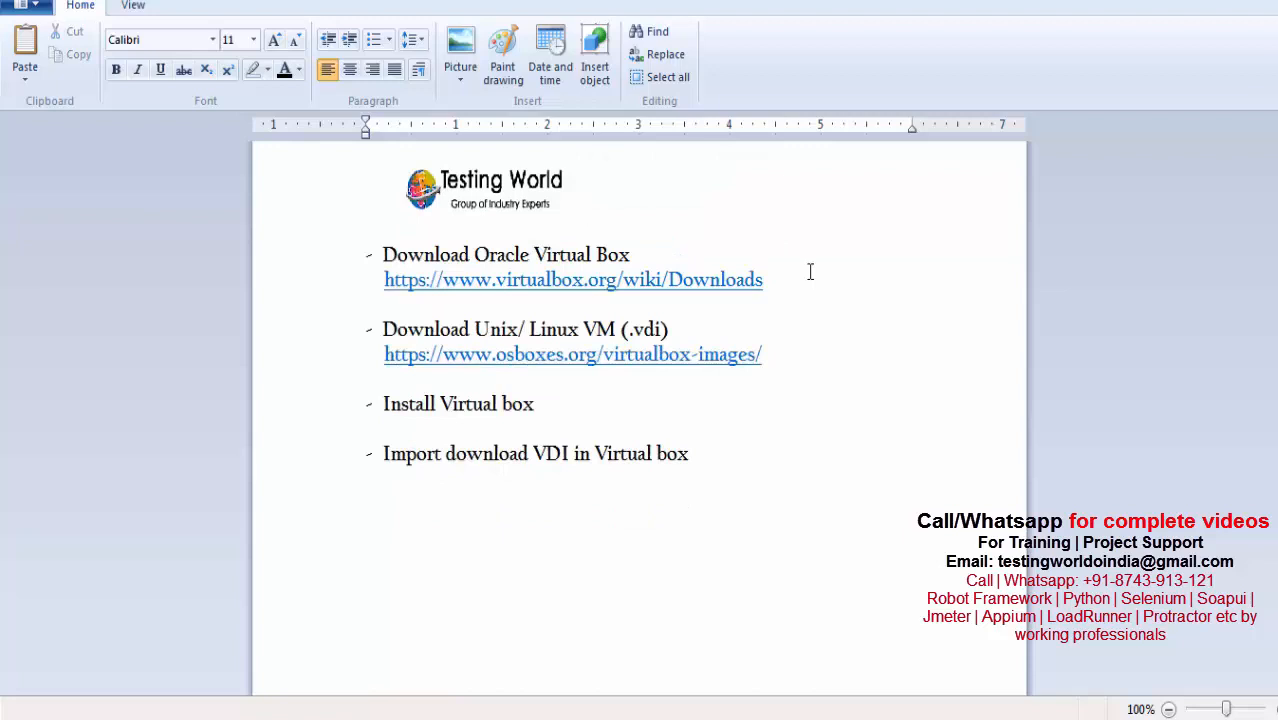
pyautogui.moveTo(708, 362)
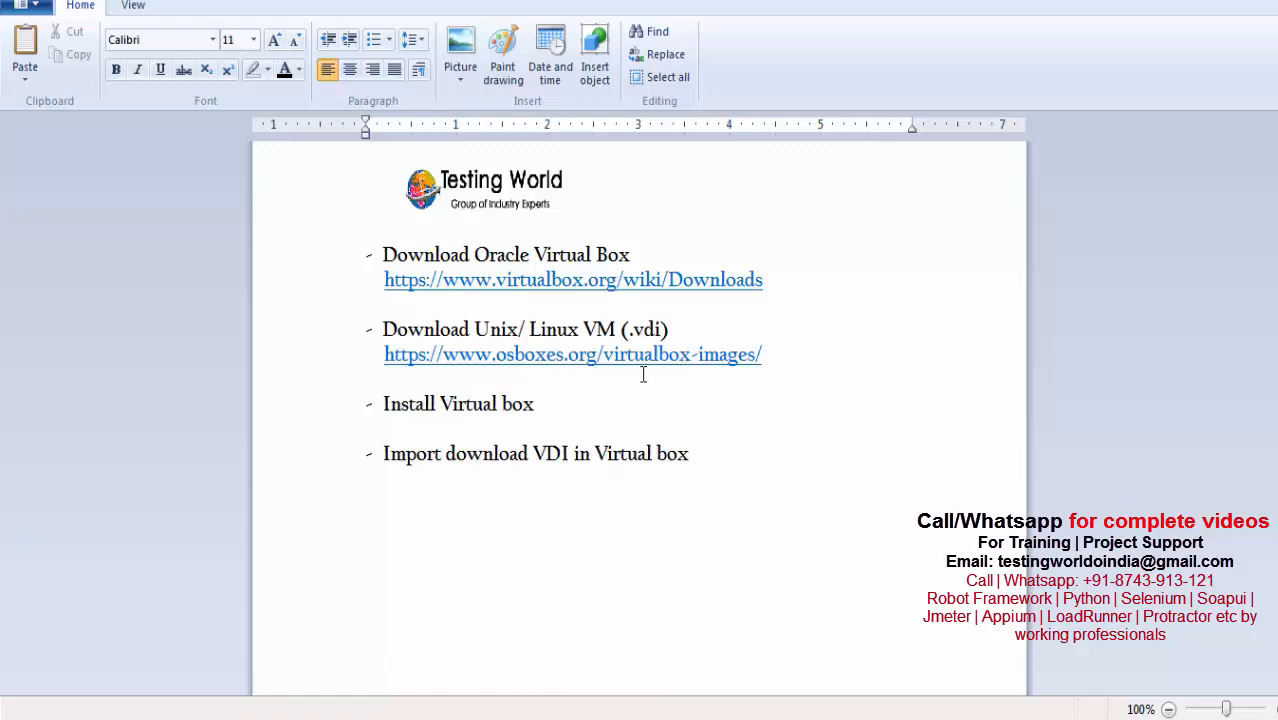
pyautogui.moveTo(570, 350)
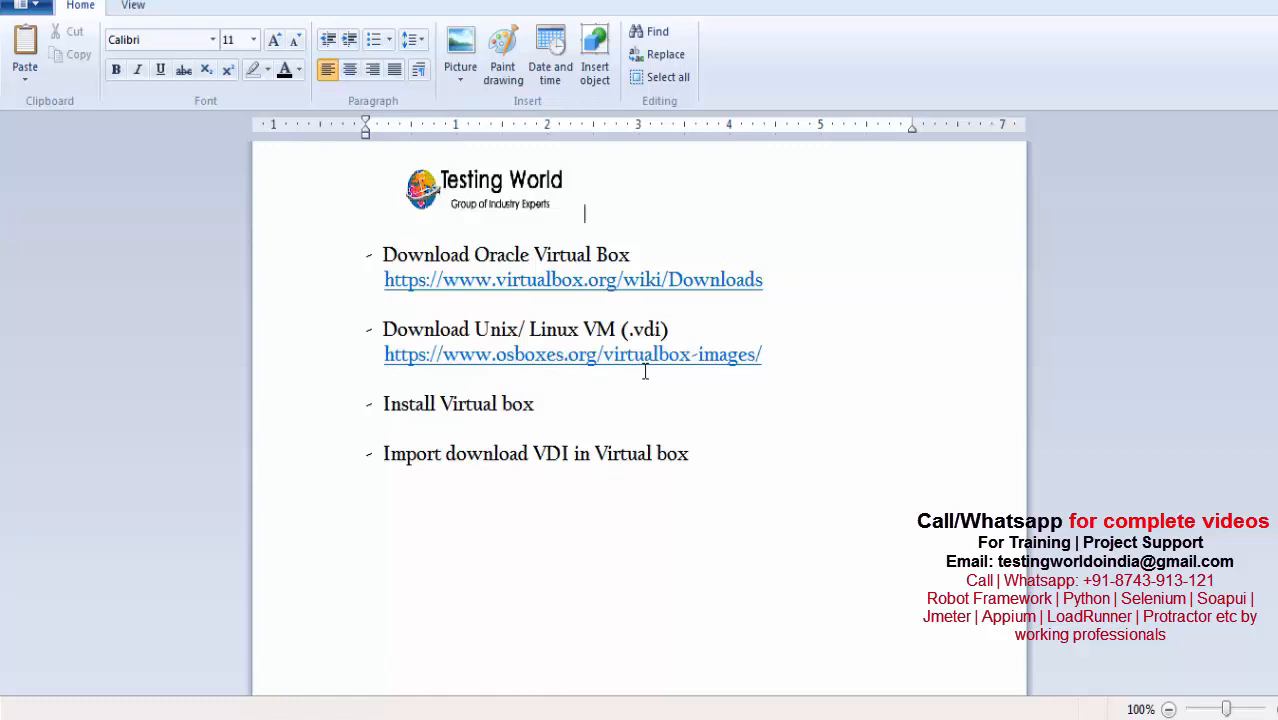
pyautogui.moveTo(444, 354); pyautogui.dragTo(760, 354)
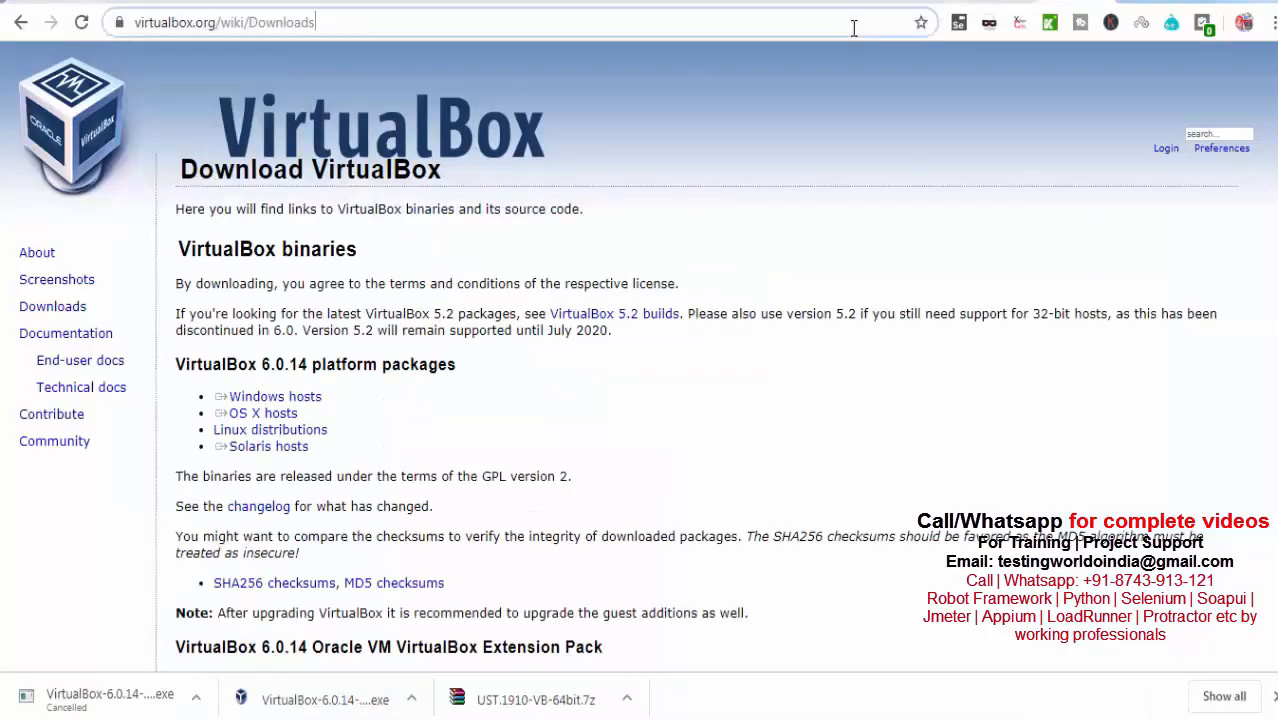
# Go to osboxes.org/virtualbox-images/ and scroll the image list down to the Ubuntu entry
pyautogui.write('osboxes.org/virtualbox-images/')
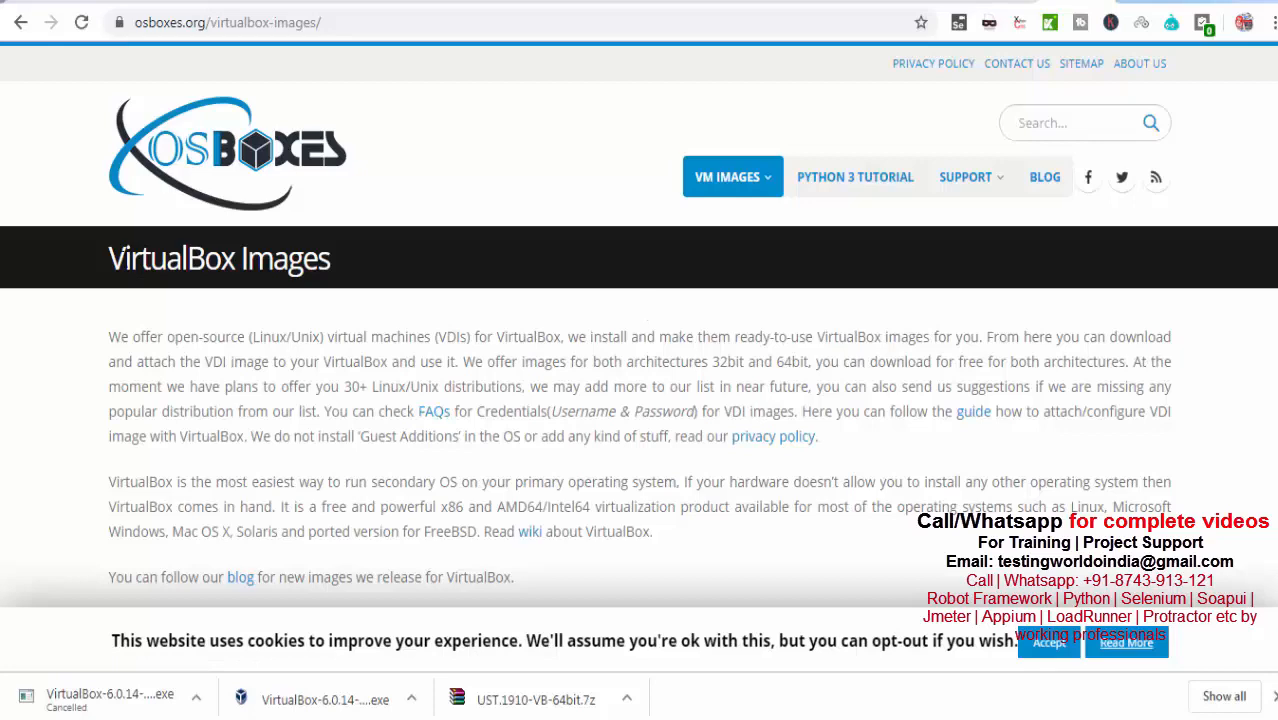
pyautogui.scroll(-3)
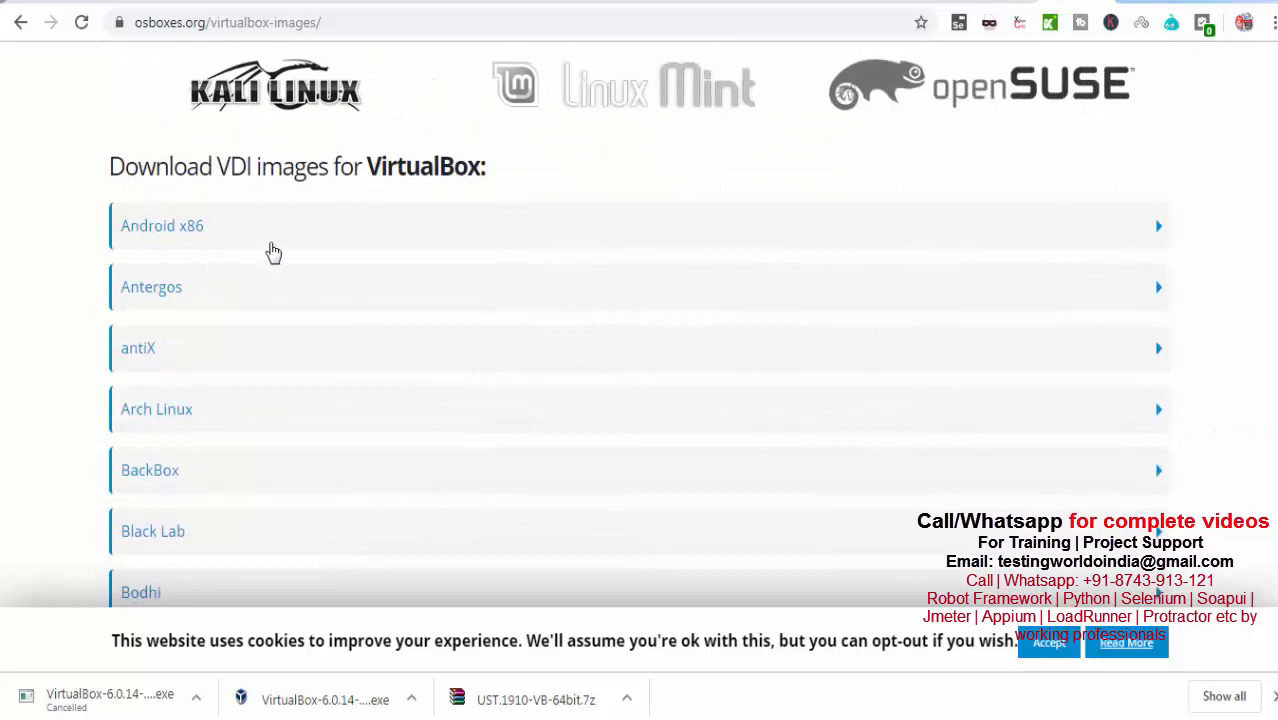
pyautogui.scroll(-3)
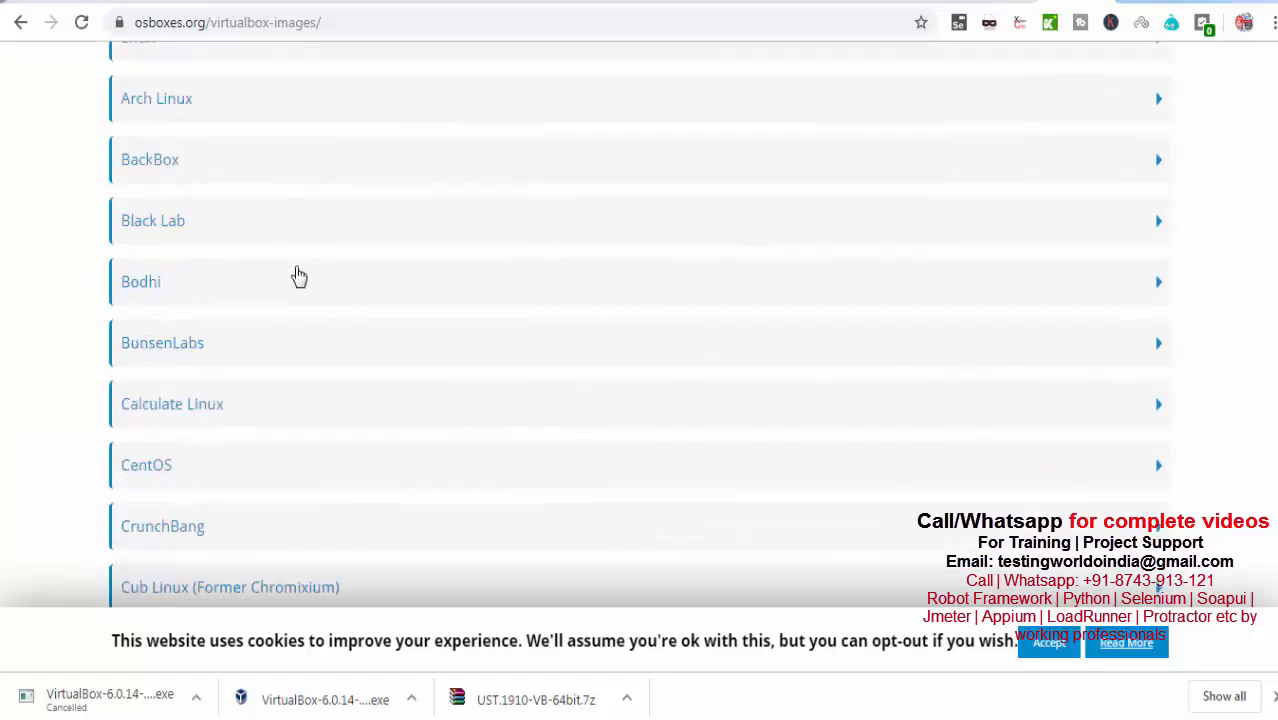
pyautogui.scroll(-3)
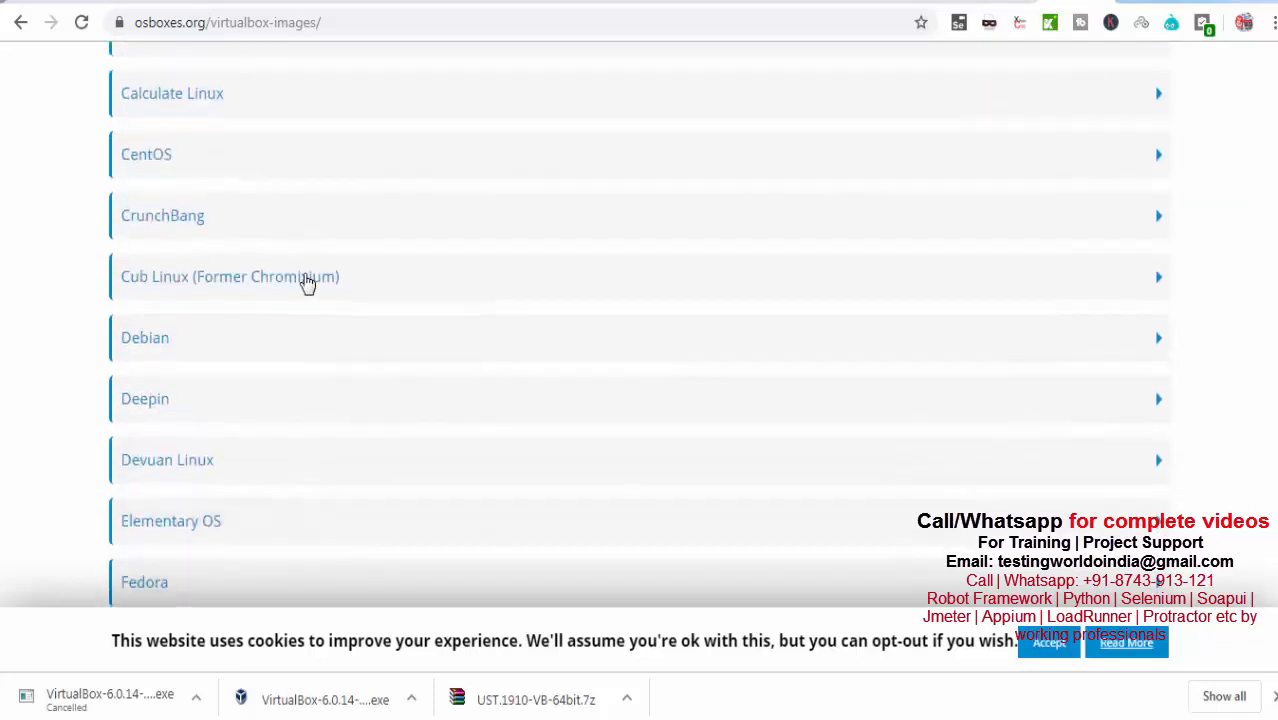
pyautogui.scroll(-3)
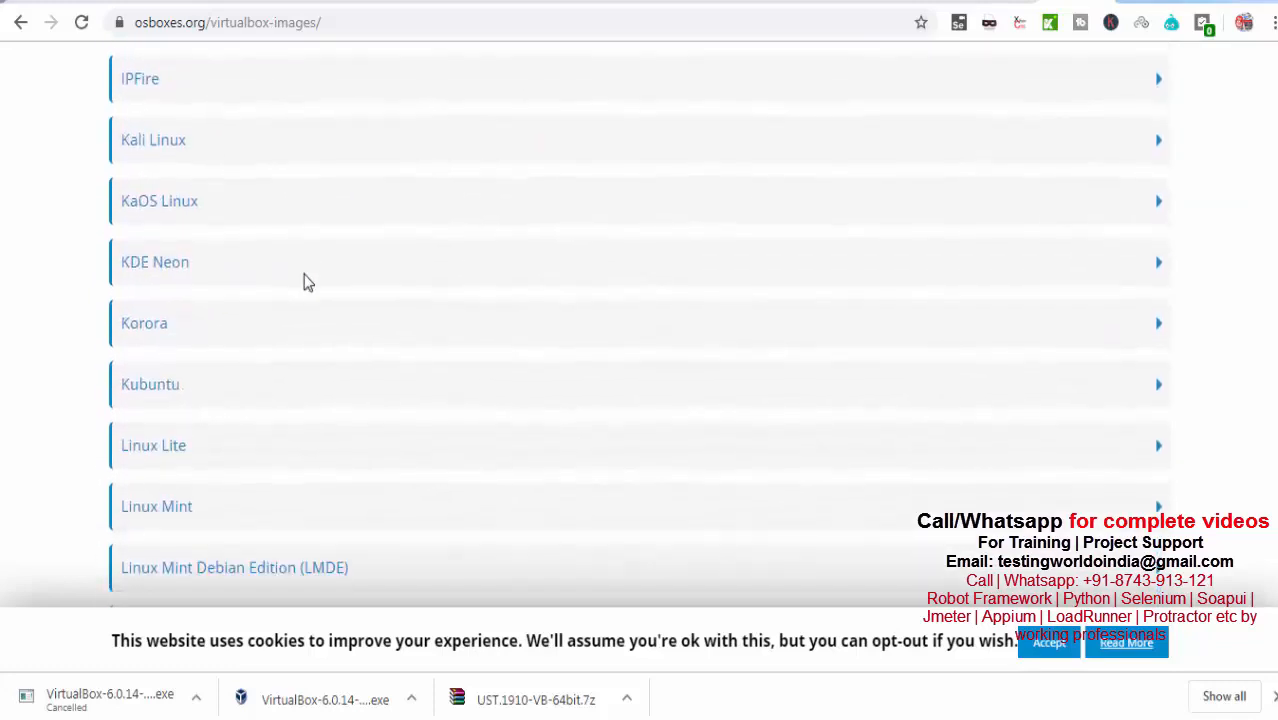
pyautogui.scroll(-3)
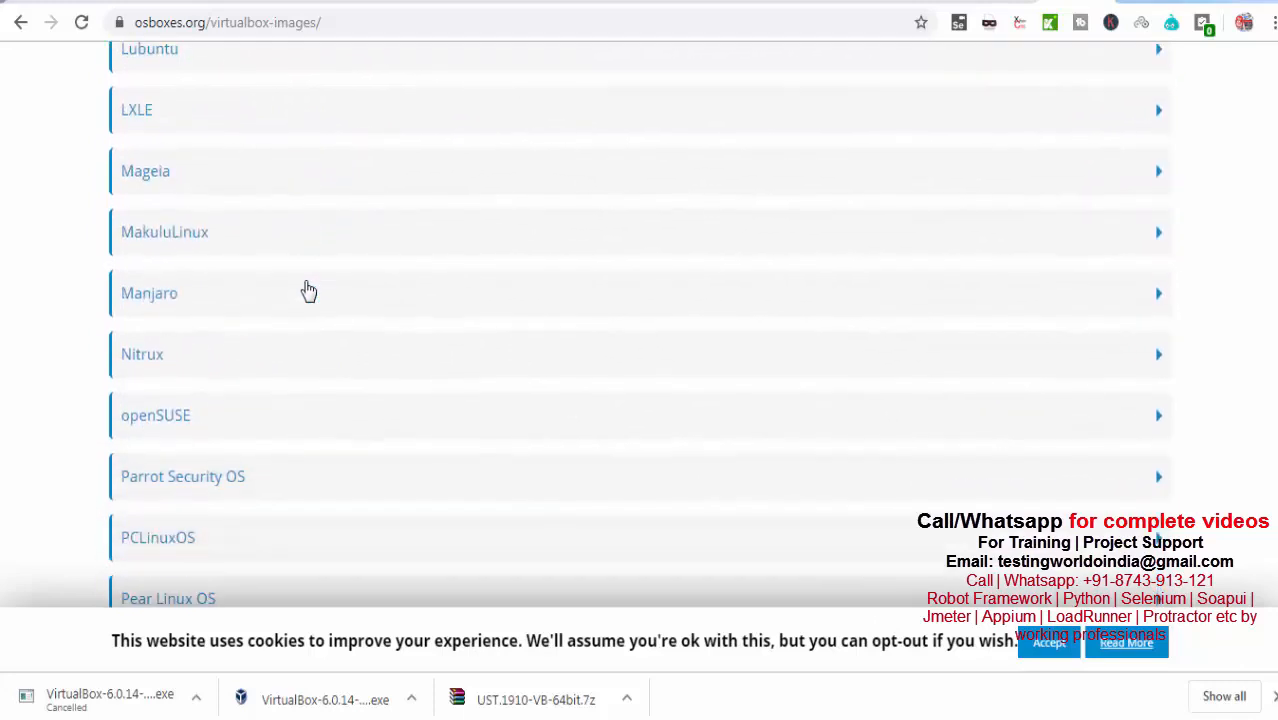
pyautogui.scroll(-3)
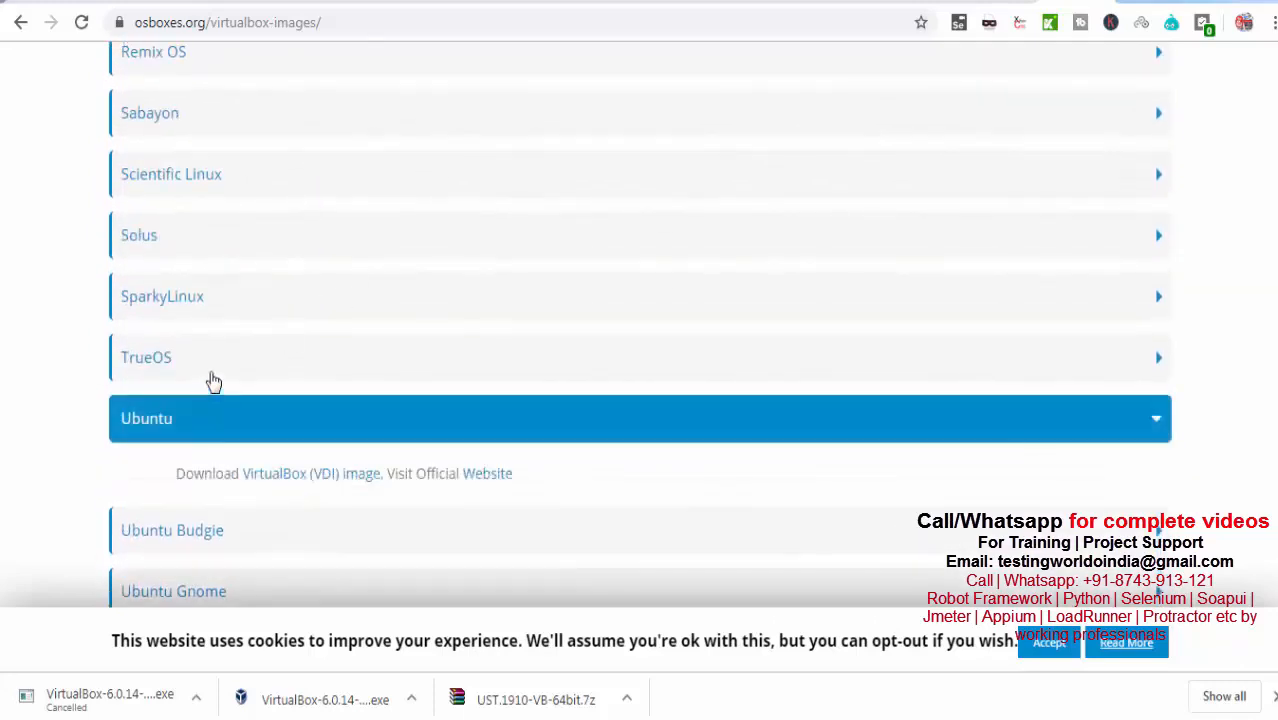
pyautogui.scroll(-3)
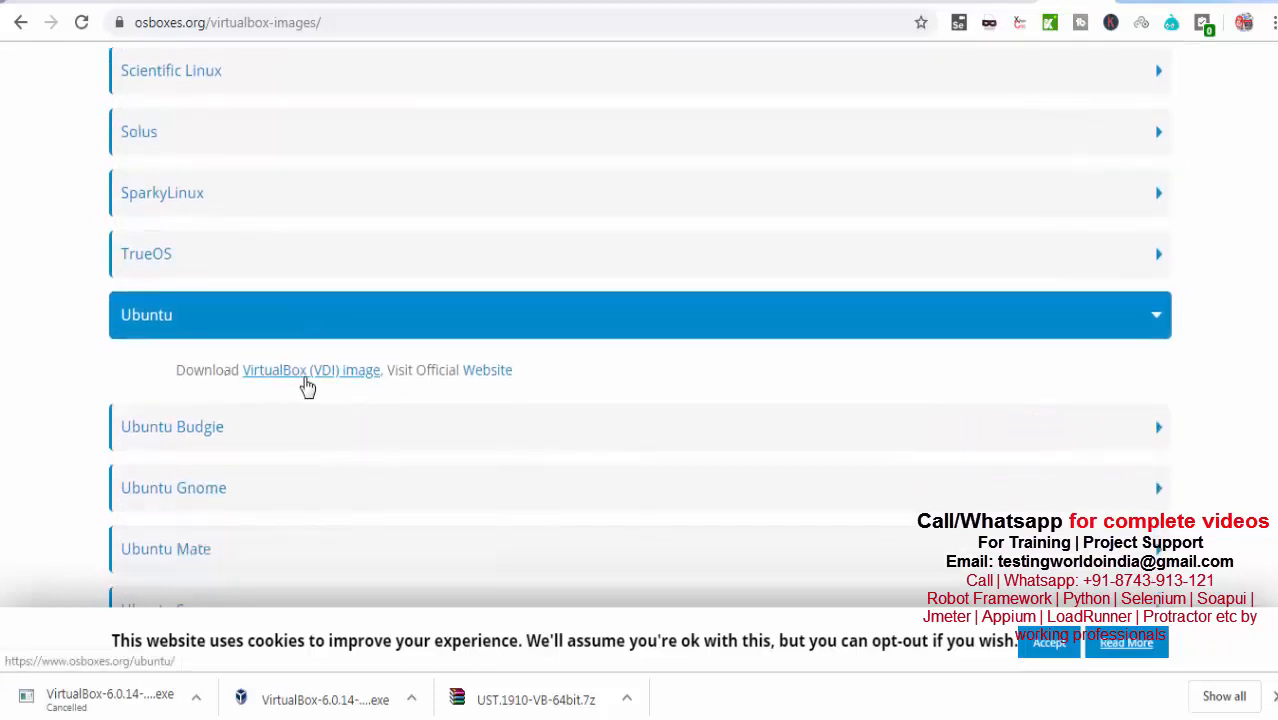
# Download the Ubuntu 19.10 VirtualBox (VDI) 64bit image from the OSBoxes Ubuntu page
pyautogui.click(312, 370)
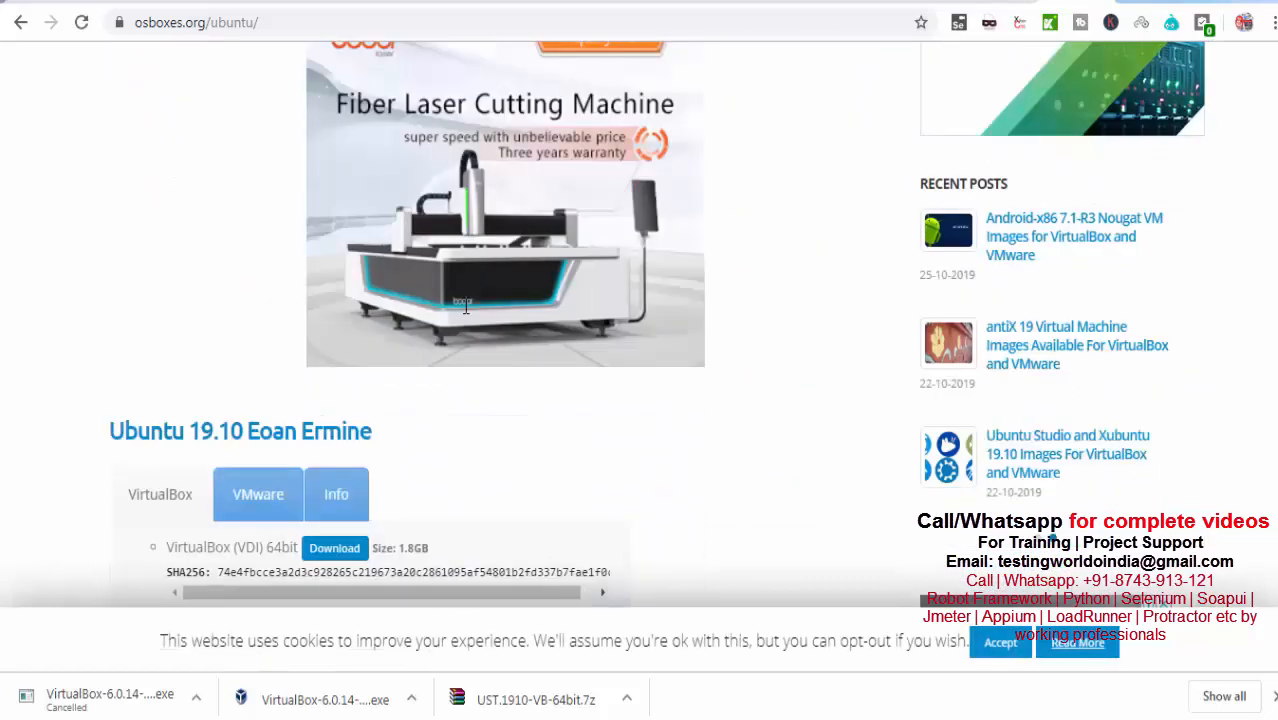
pyautogui.scroll(-3)
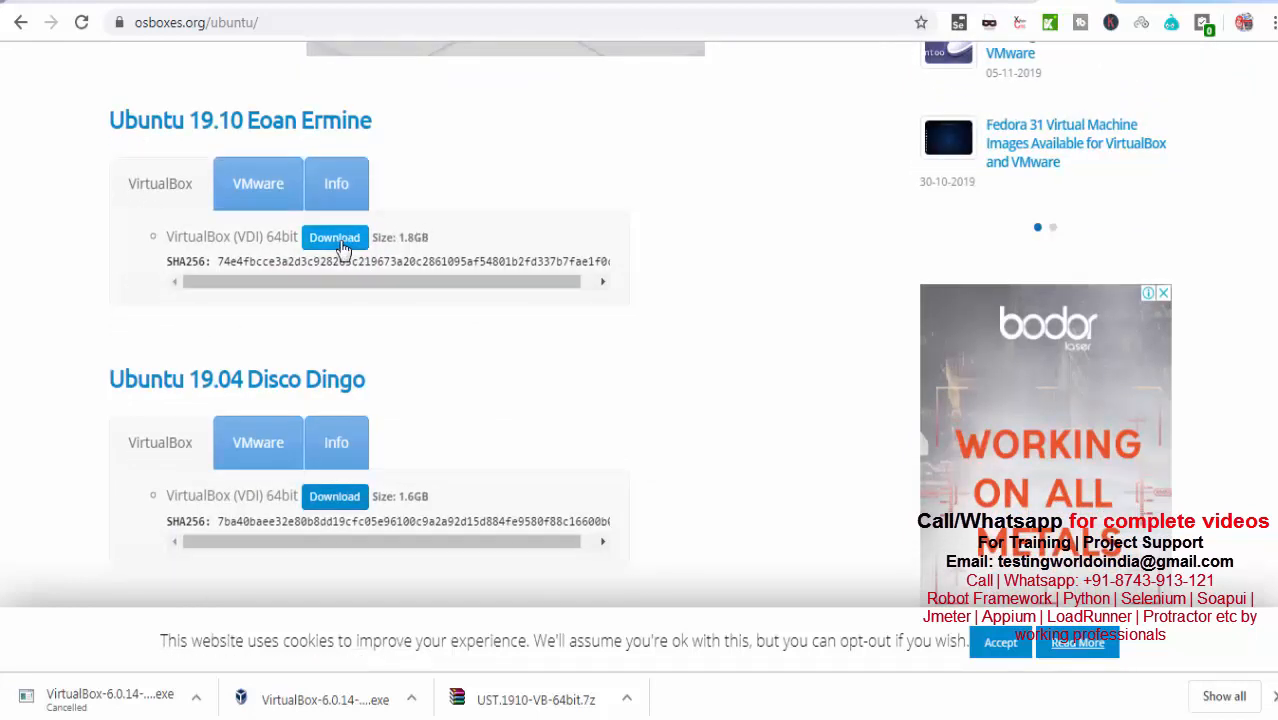
pyautogui.click(334, 236)
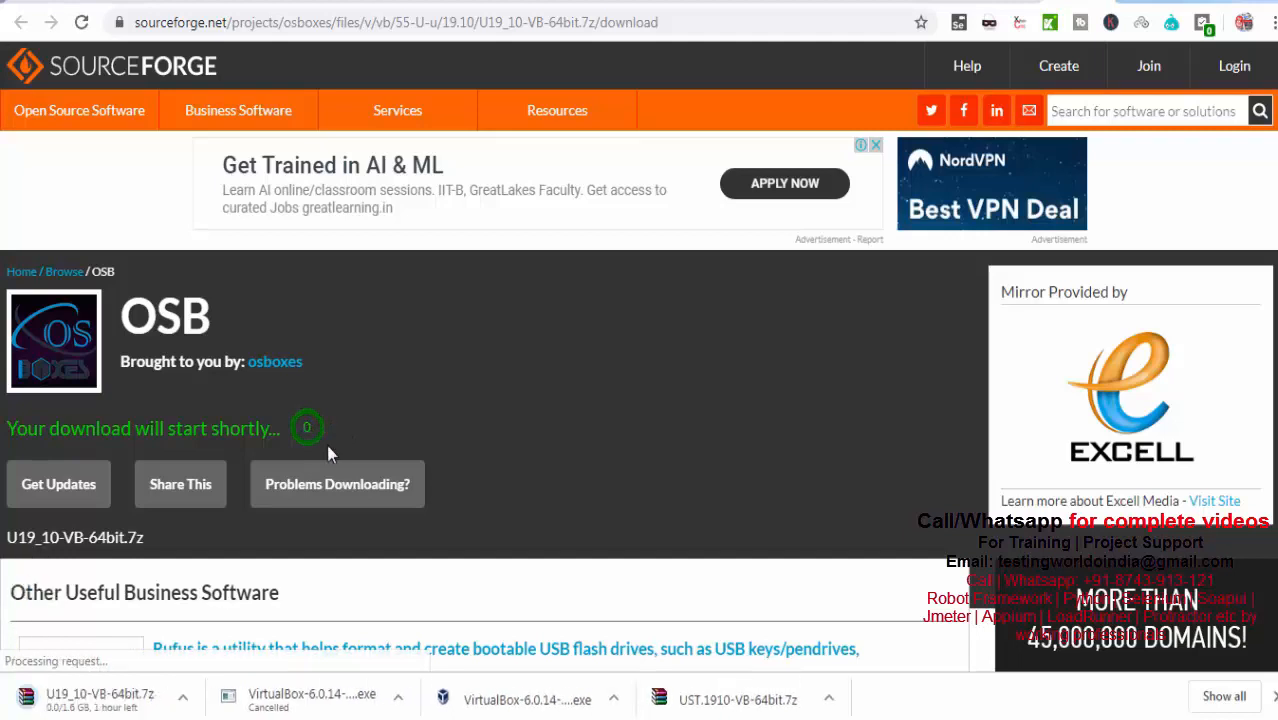
# Cancel the new 1.8 GB Ubuntu image download in Chrome's download bar
pyautogui.click(184, 696)
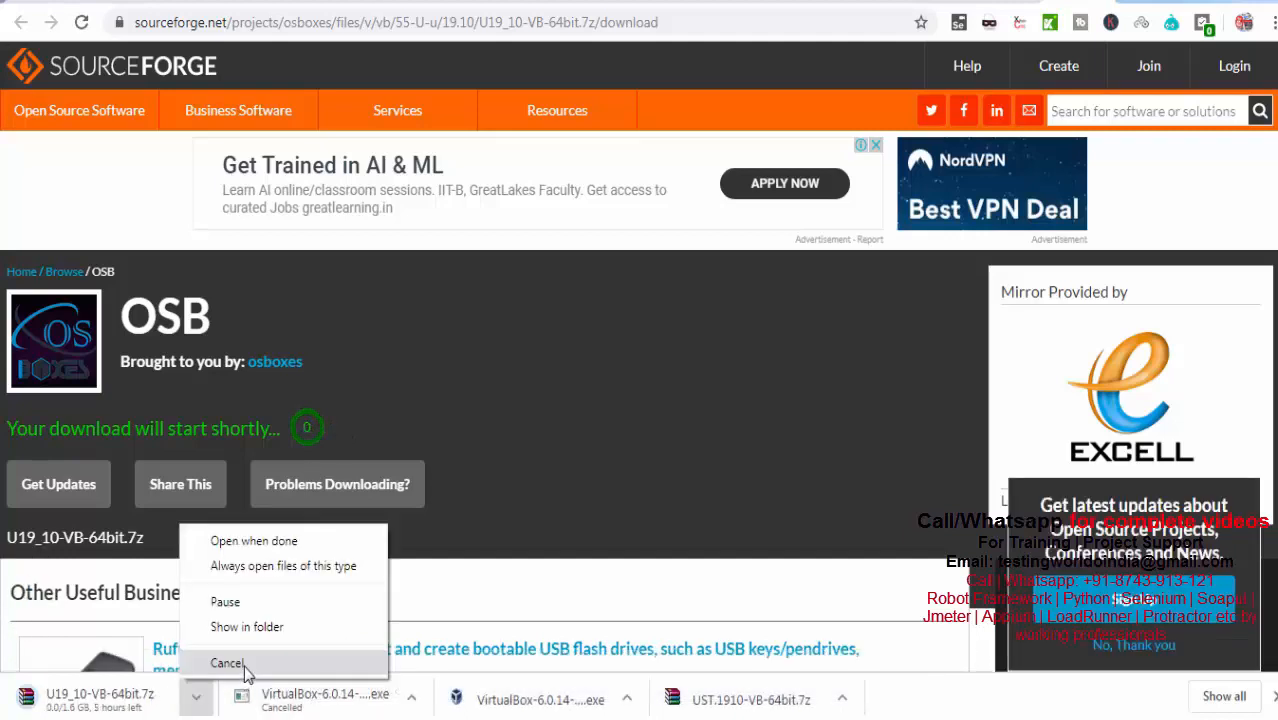
pyautogui.click(228, 664)
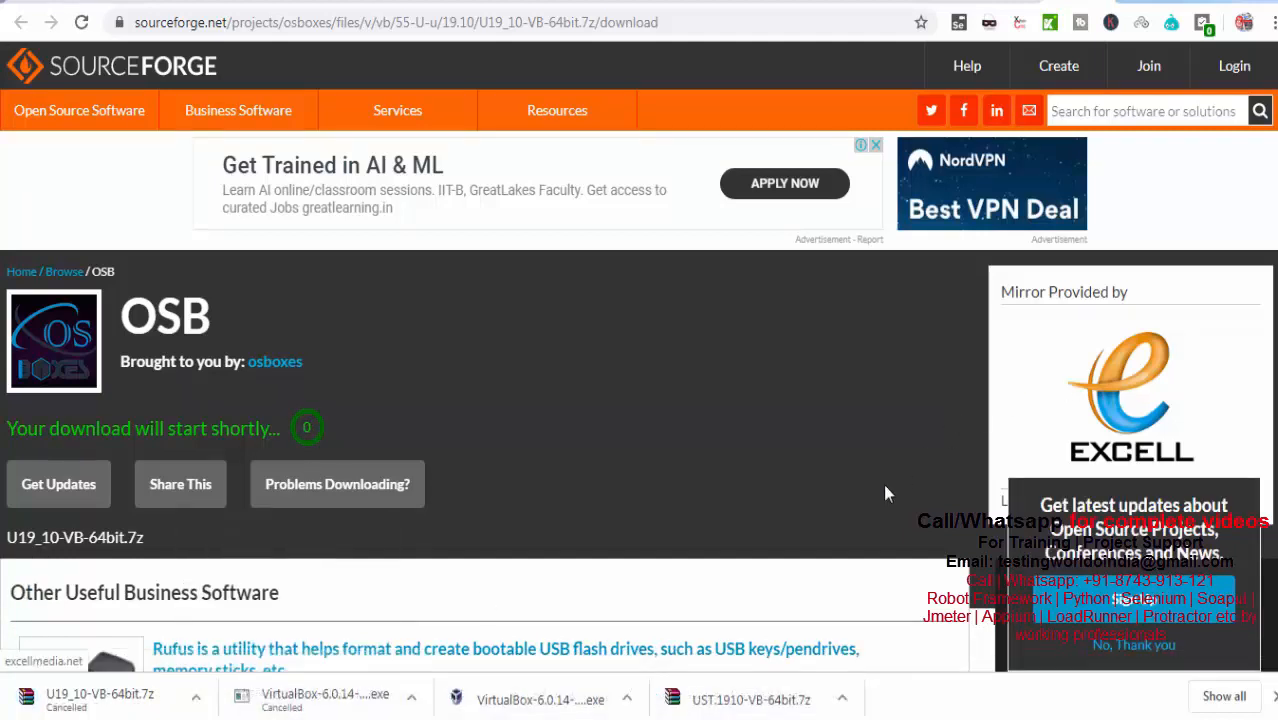
pyautogui.scroll(-3)
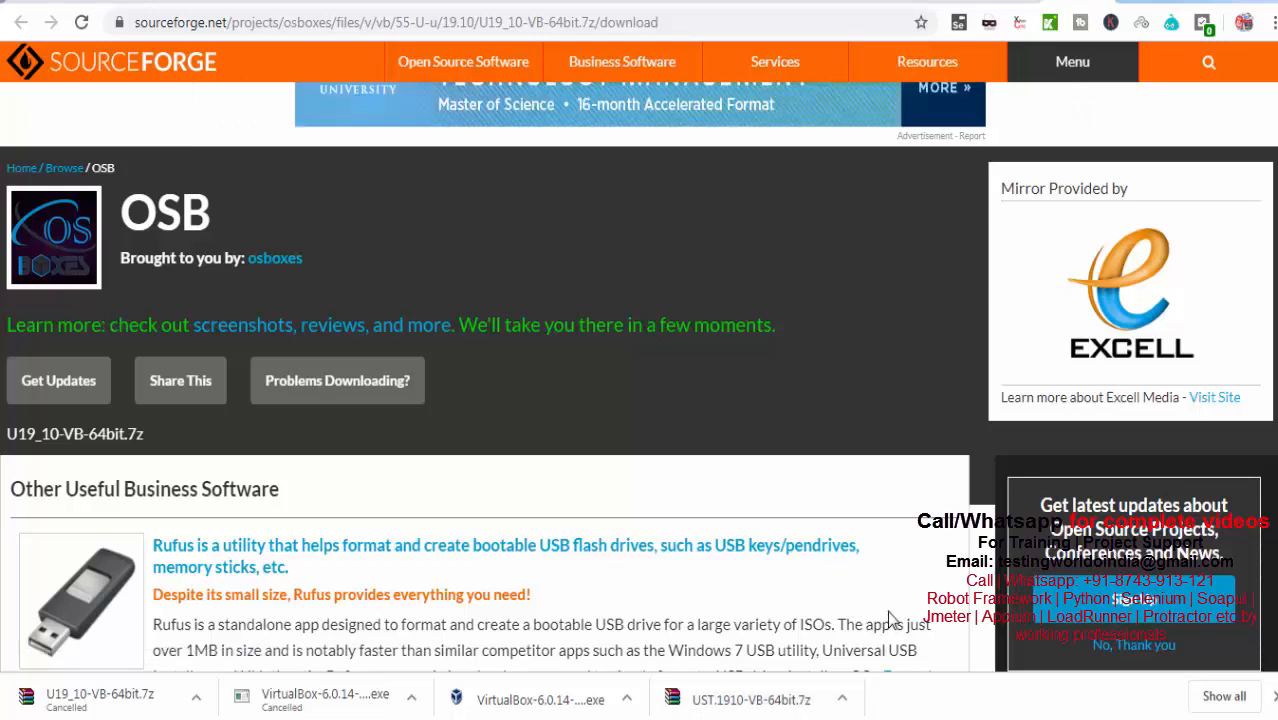
# Show the finished UST.1910-VB-64bit.7z archive in its folder
pyautogui.click(844, 696)
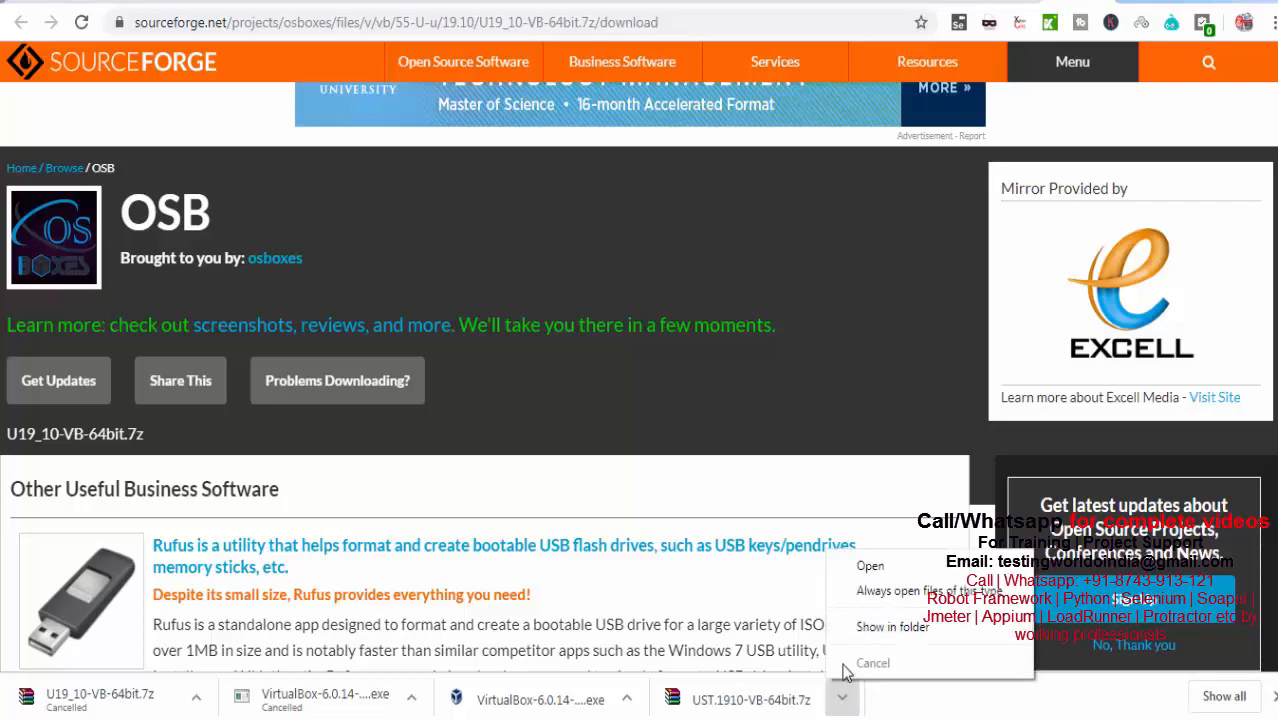
pyautogui.click(868, 564)
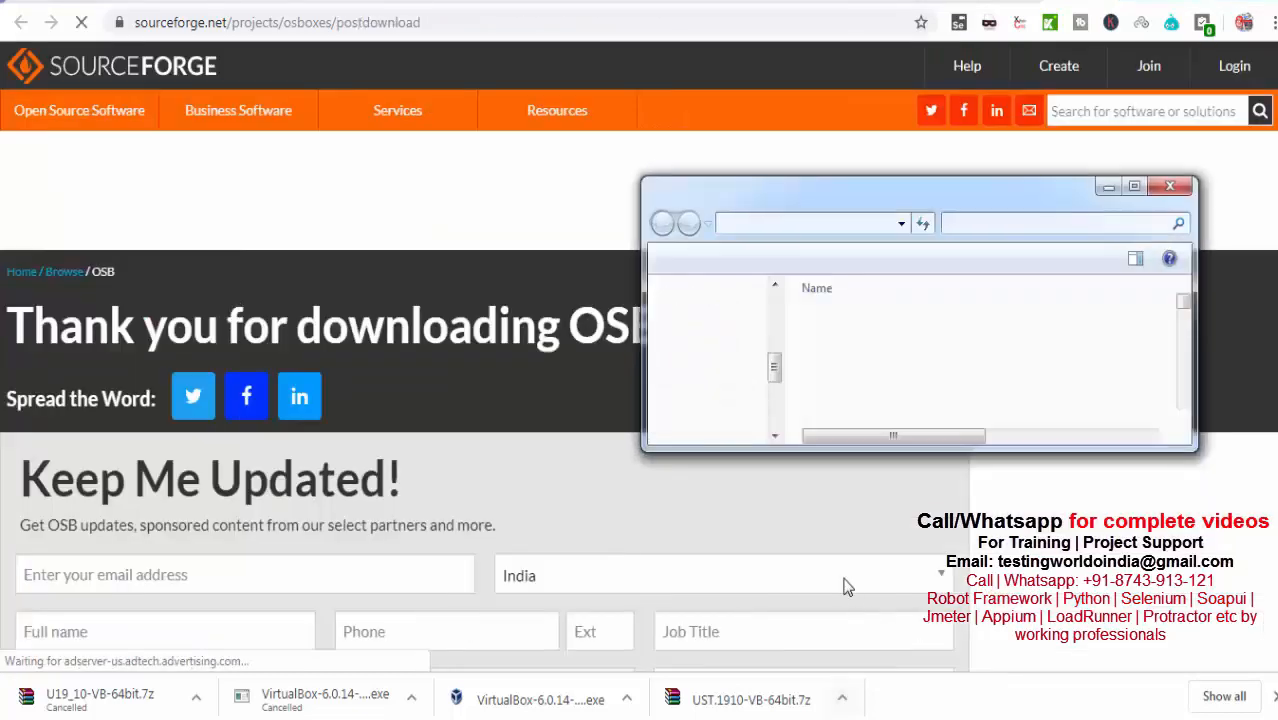
pyautogui.rightClick(860, 318)
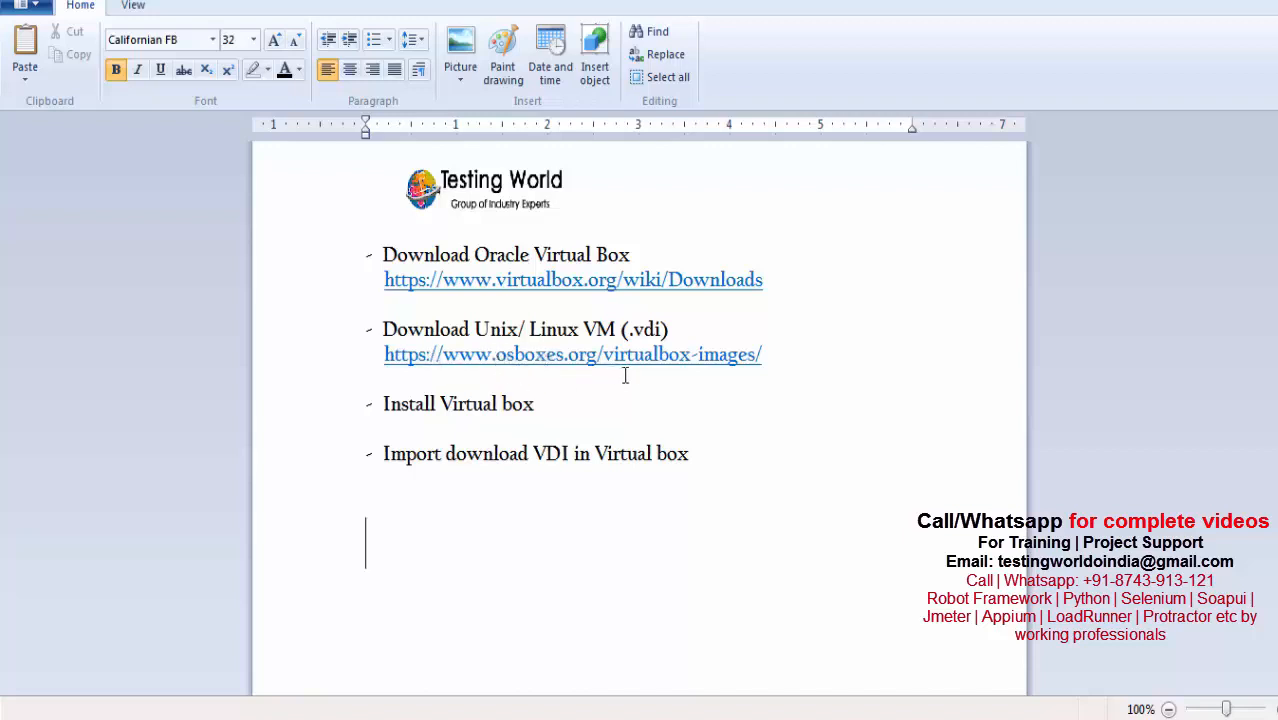
pyautogui.moveTo(706, 440)
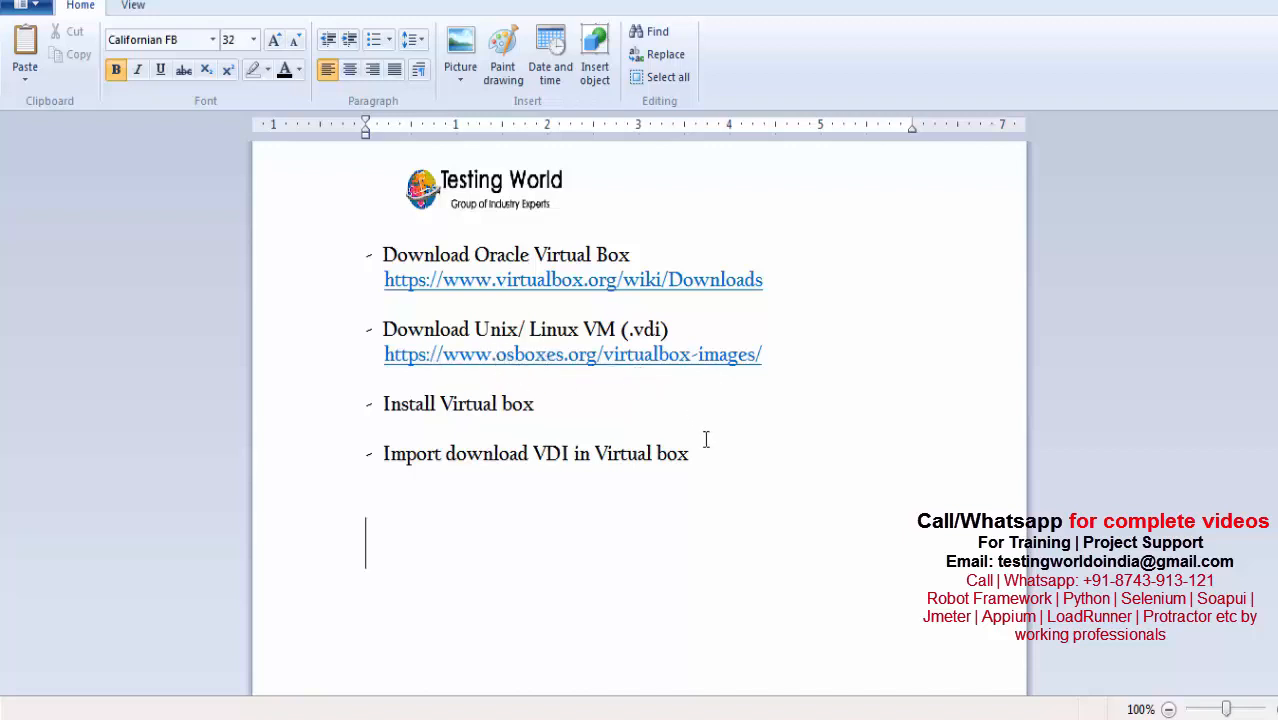
pyautogui.moveTo(706, 644)
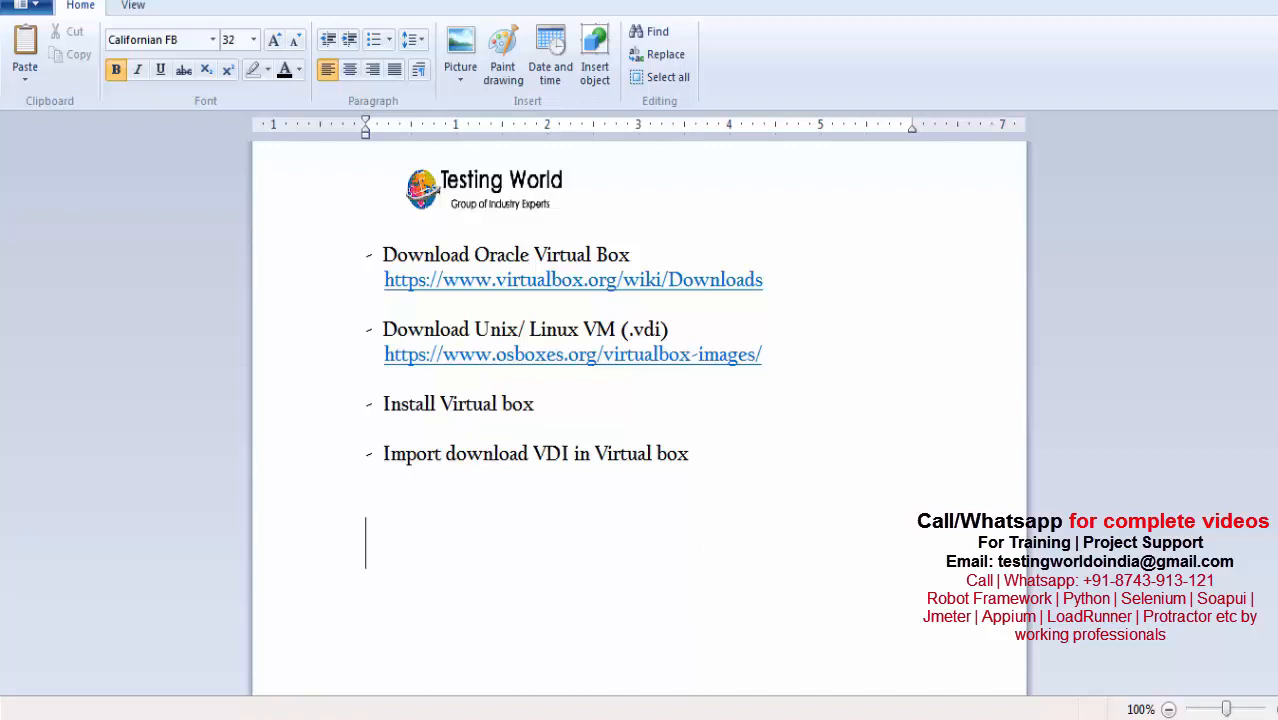
pyautogui.moveTo(484, 648)
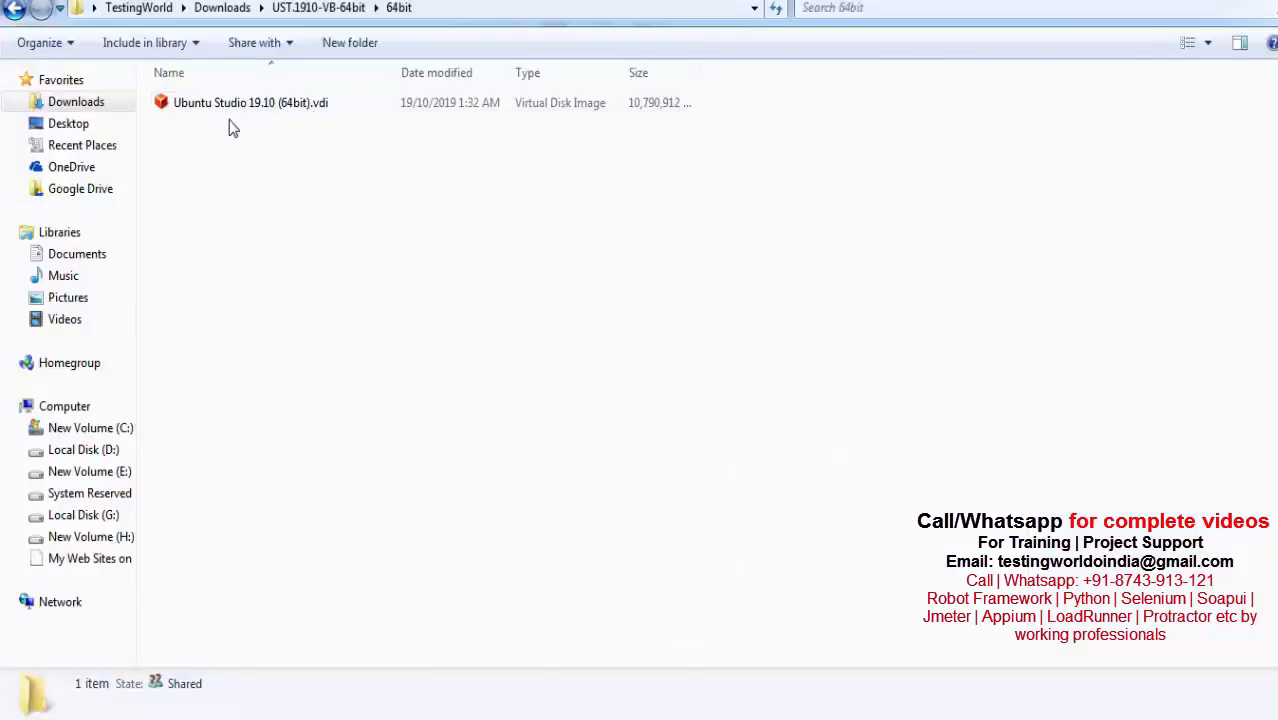
pyautogui.moveTo(320, 124)
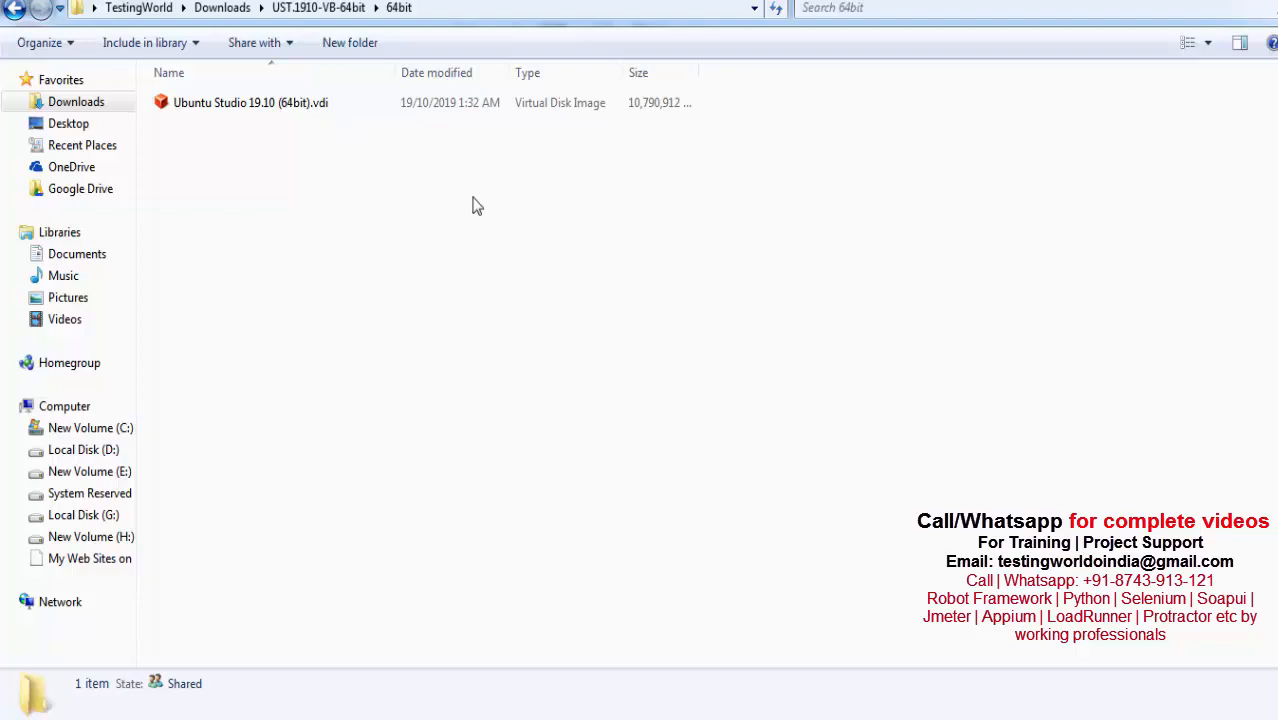
pyautogui.moveTo(650, 552)
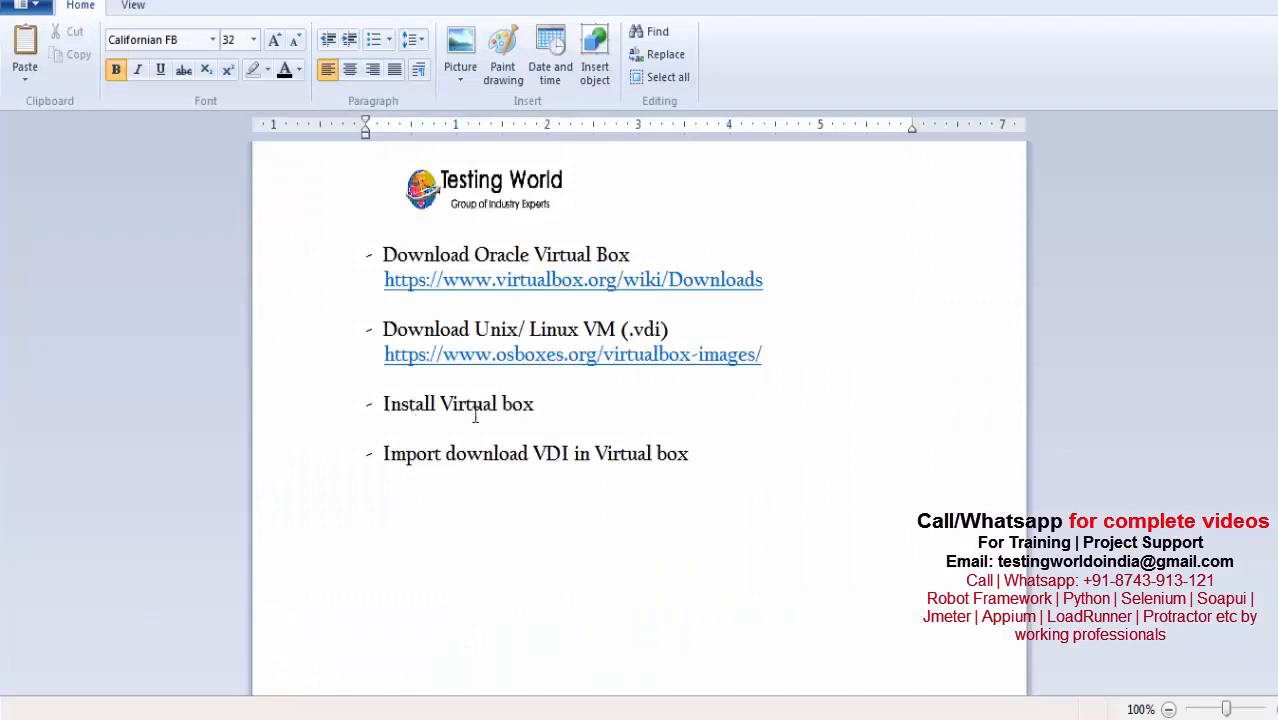
pyautogui.moveTo(530, 248)
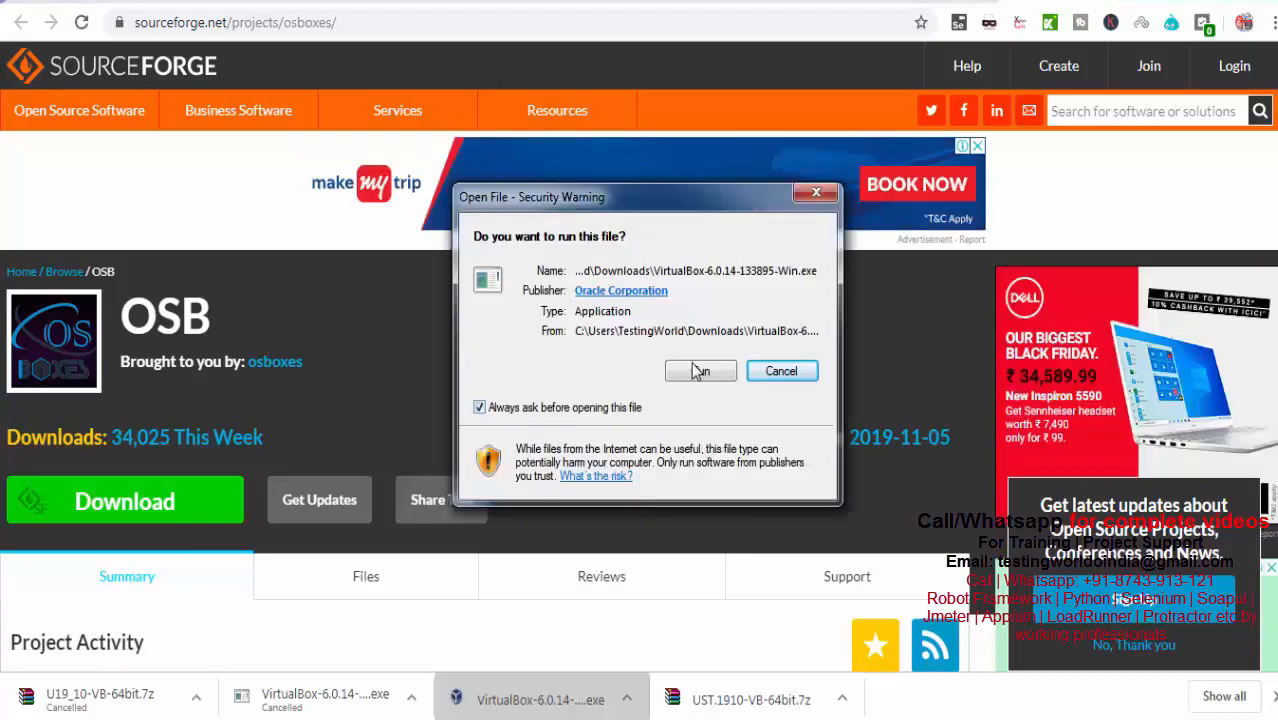
# Run the VirtualBox 6.0.14 setup with default features and shortcuts, accept the network warning, and install
pyautogui.click(700, 370)
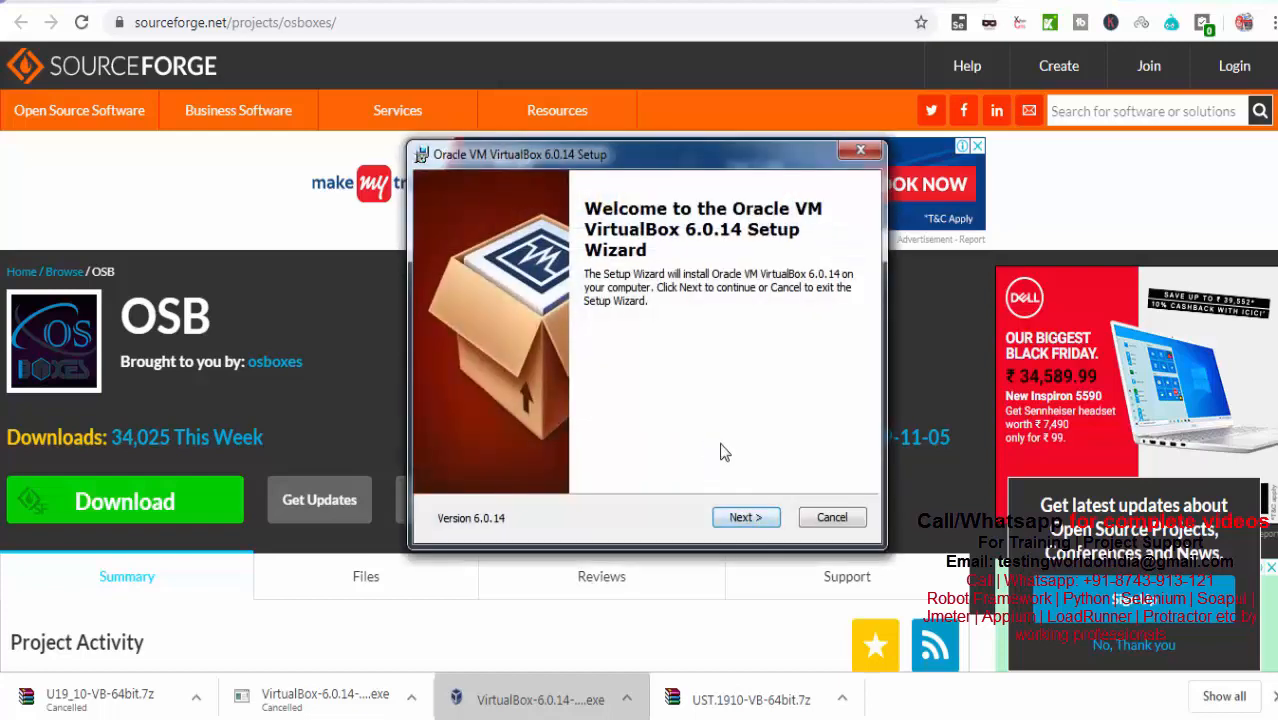
pyautogui.click(744, 516)
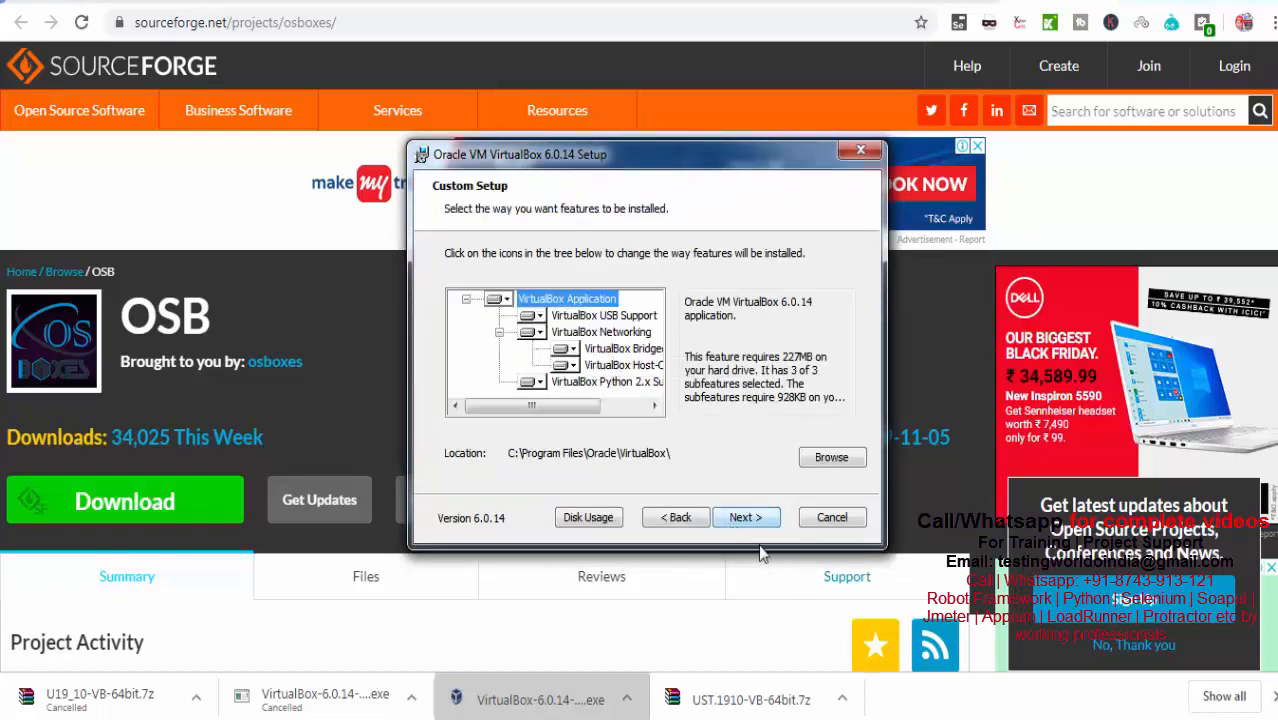
pyautogui.click(744, 516)
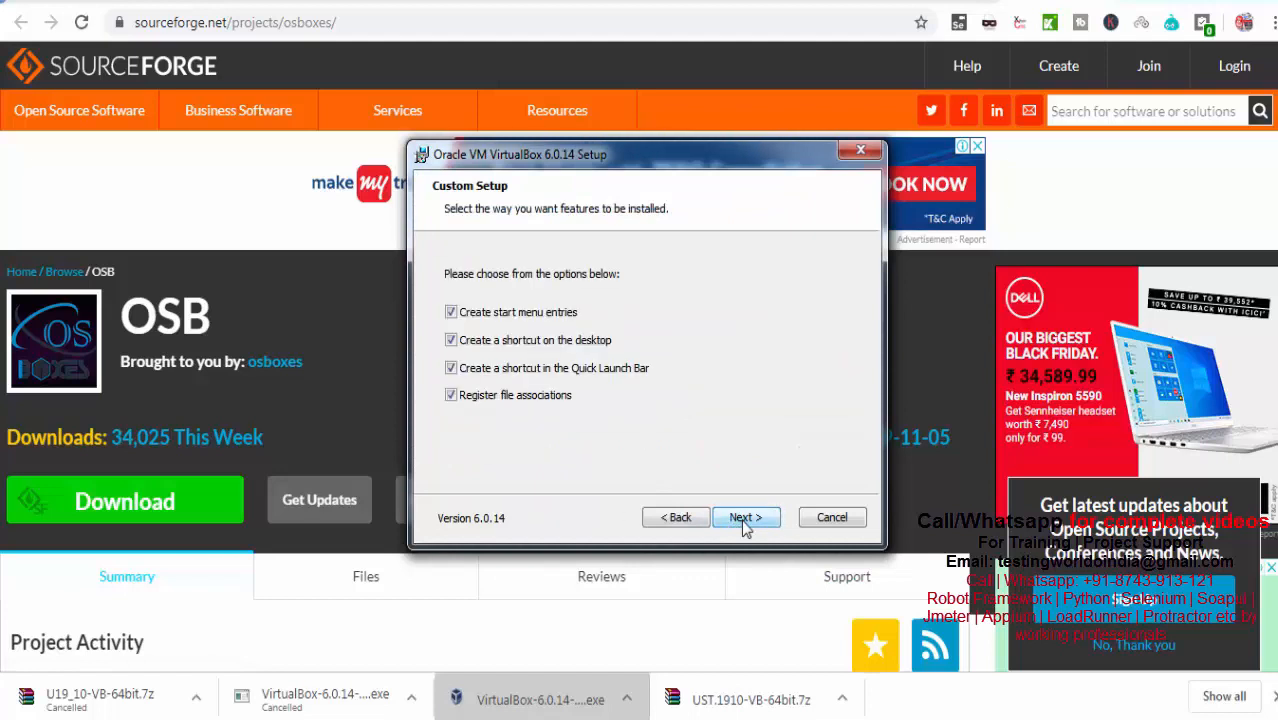
pyautogui.click(744, 516)
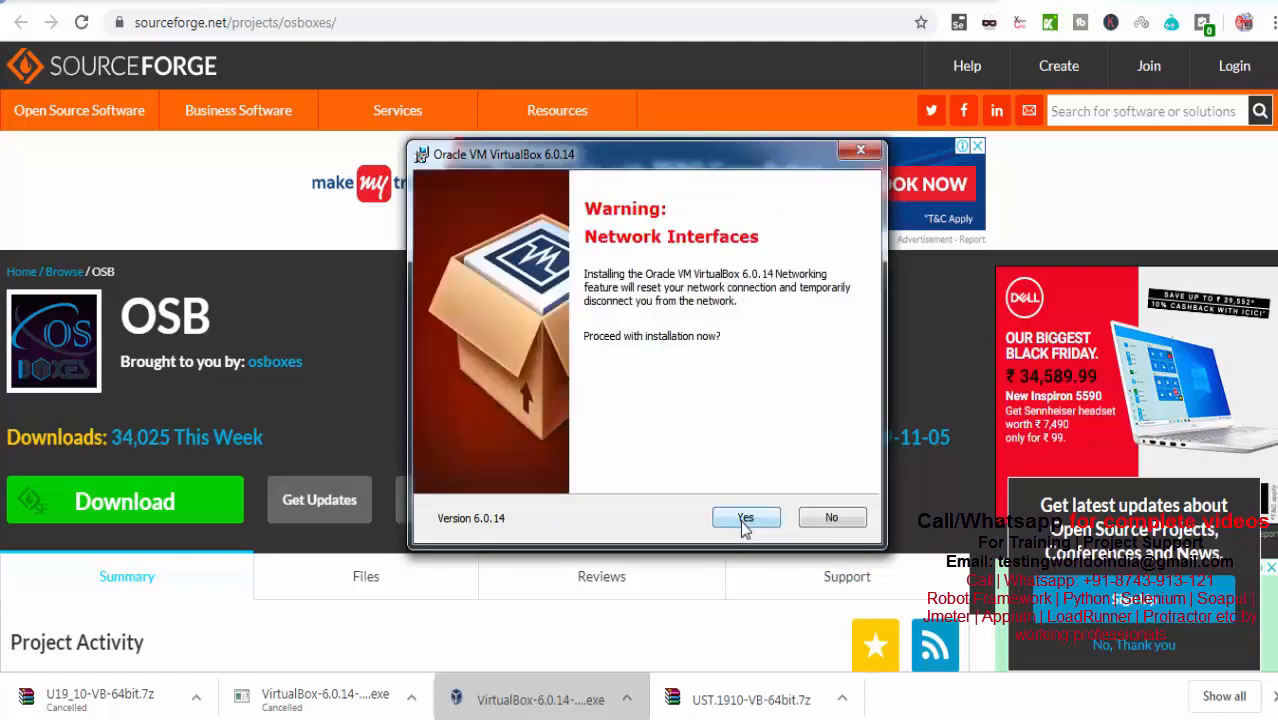
pyautogui.click(744, 516)
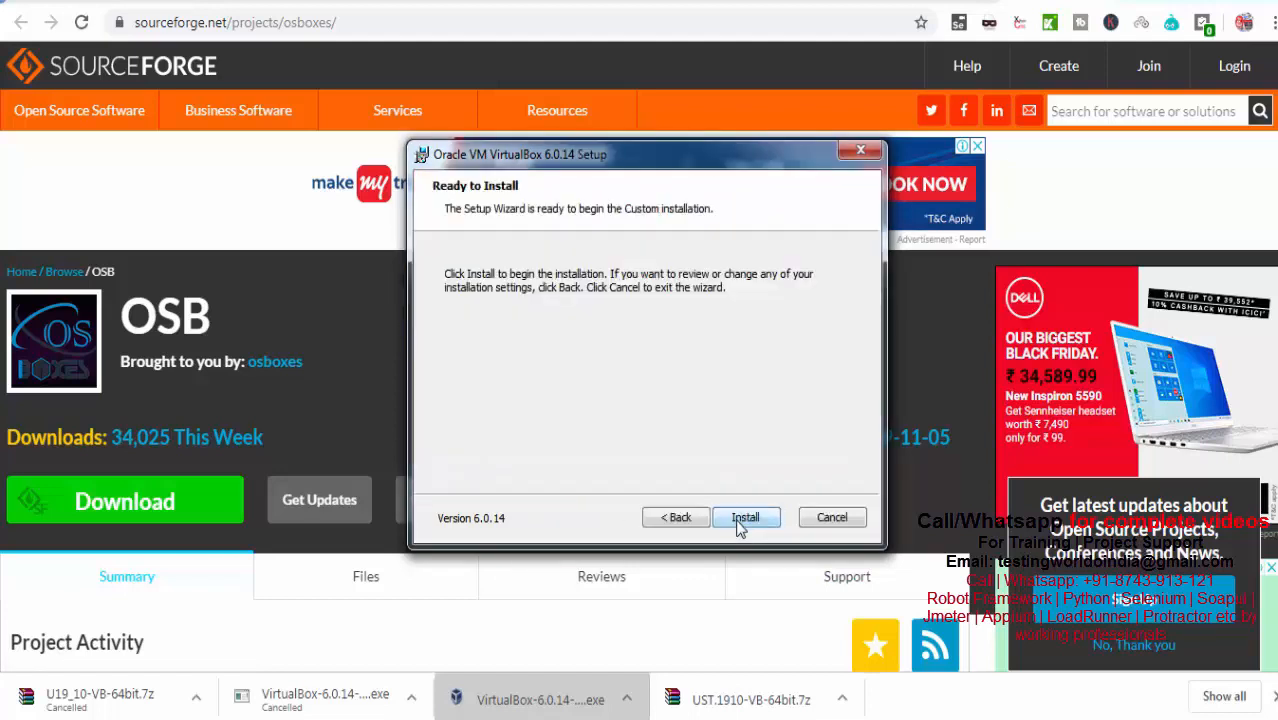
pyautogui.click(746, 516)
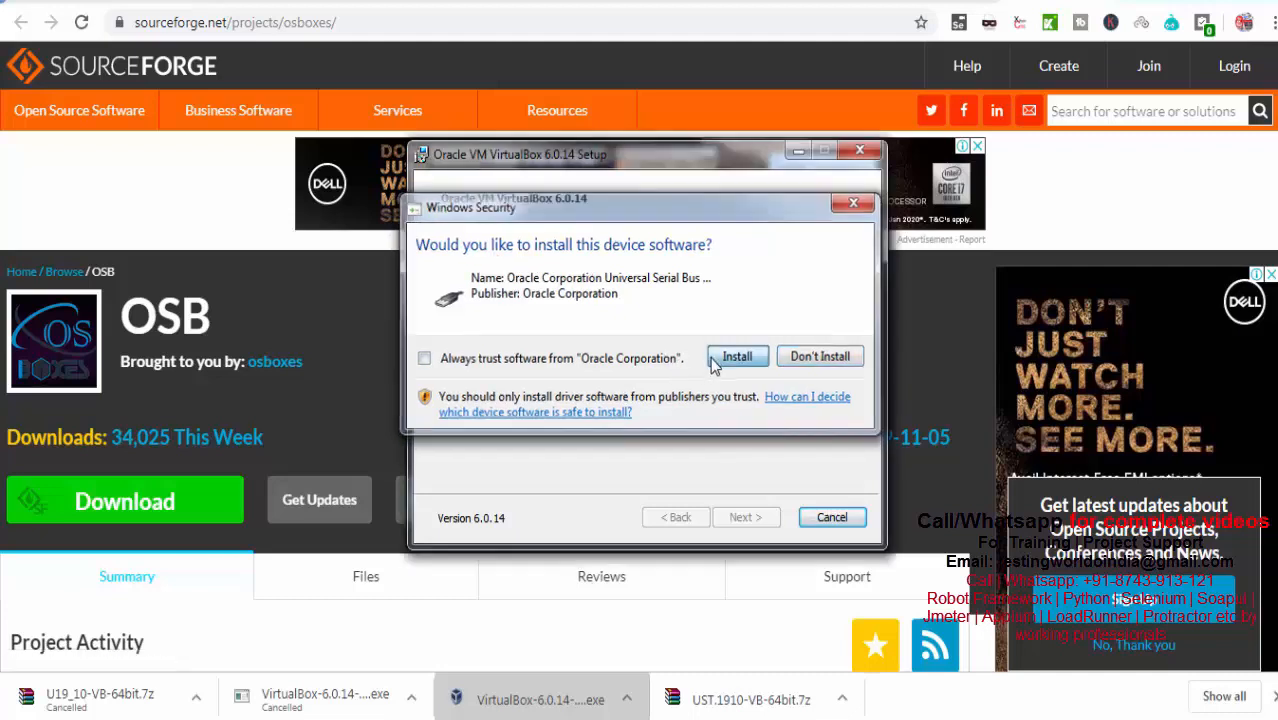
# Allow the Oracle USB device driver so the VirtualBox installation can finish
pyautogui.click(736, 356)
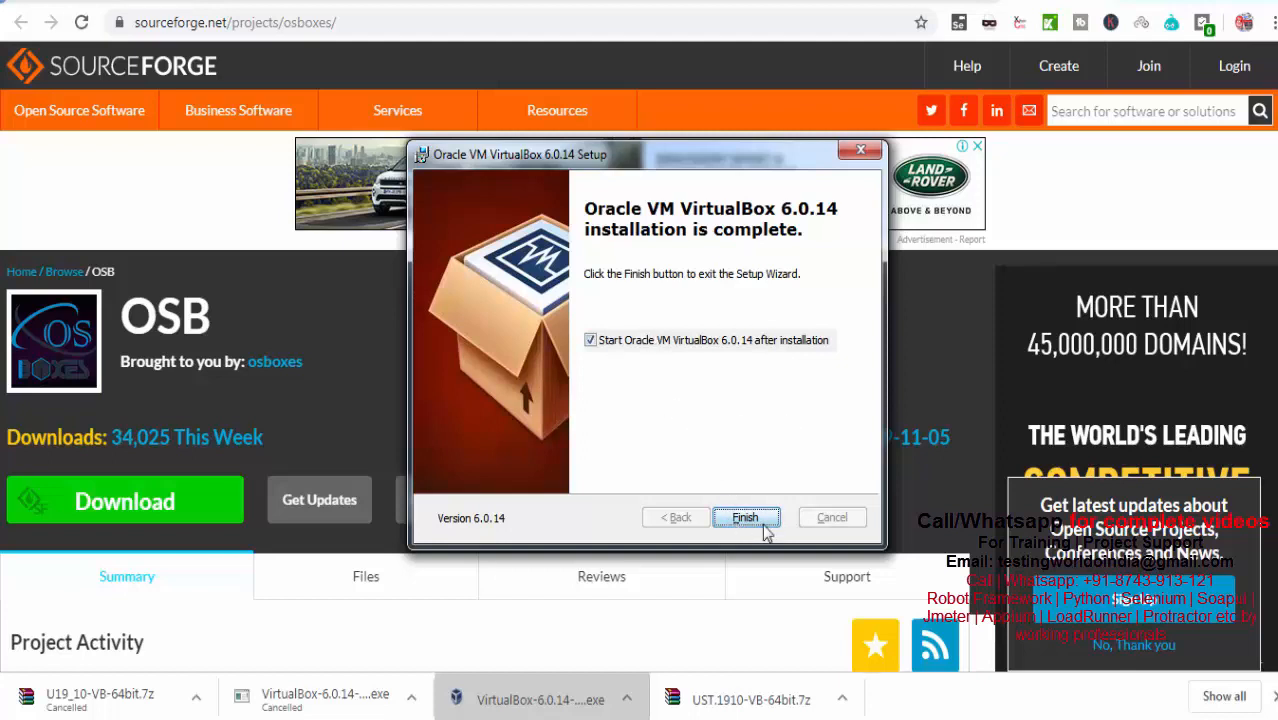
pyautogui.moveTo(680, 348)
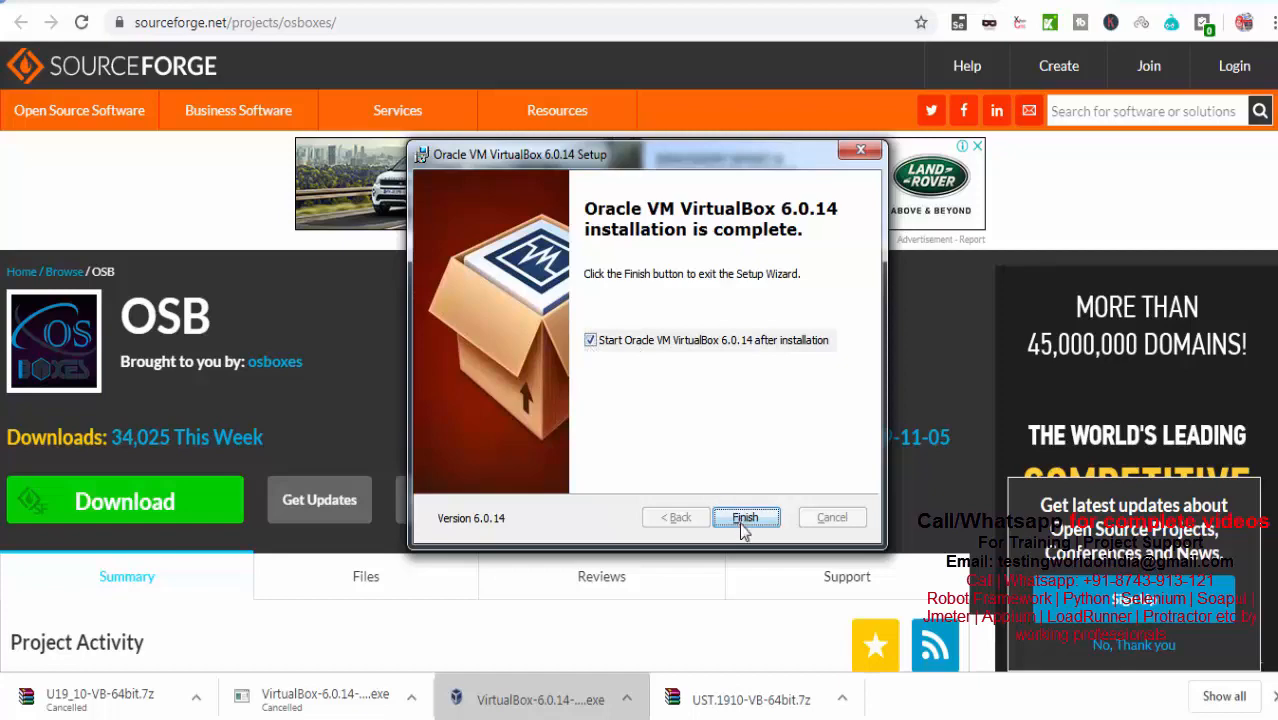
# Finish the setup wizard with 'Start Oracle VM VirtualBox after installation' checked
pyautogui.click(744, 516)
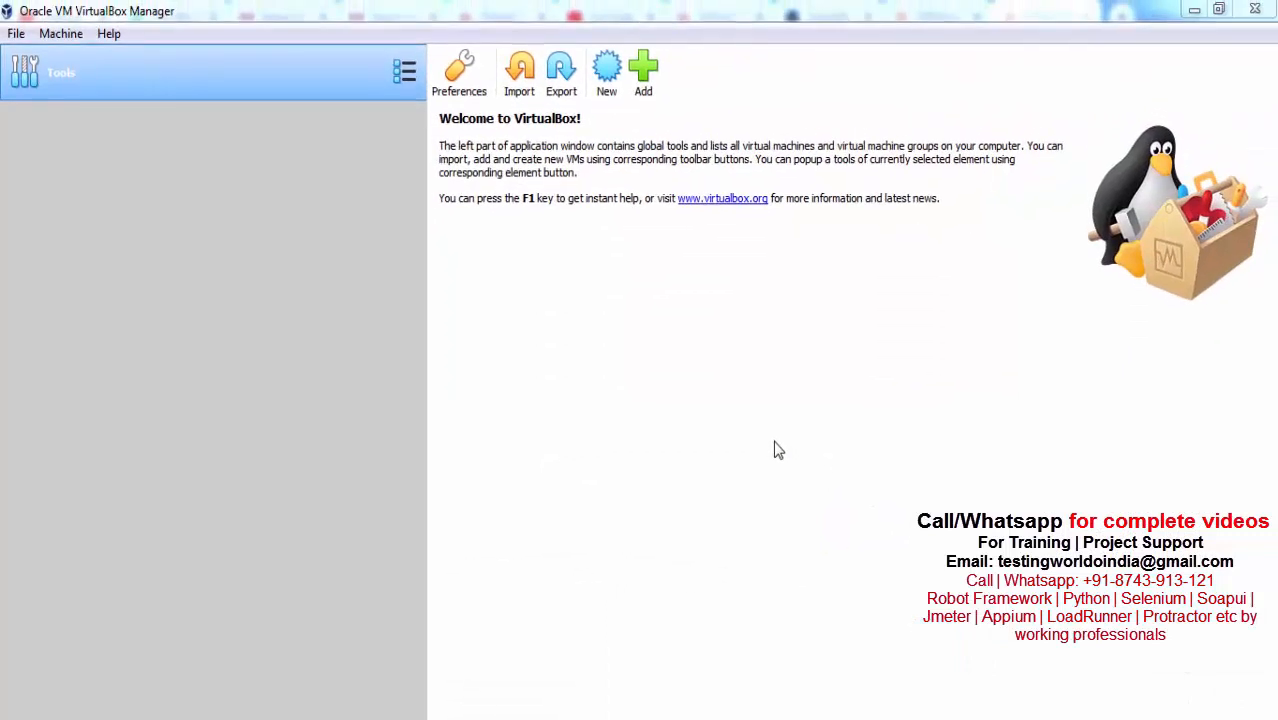
pyautogui.moveTo(64, 72)
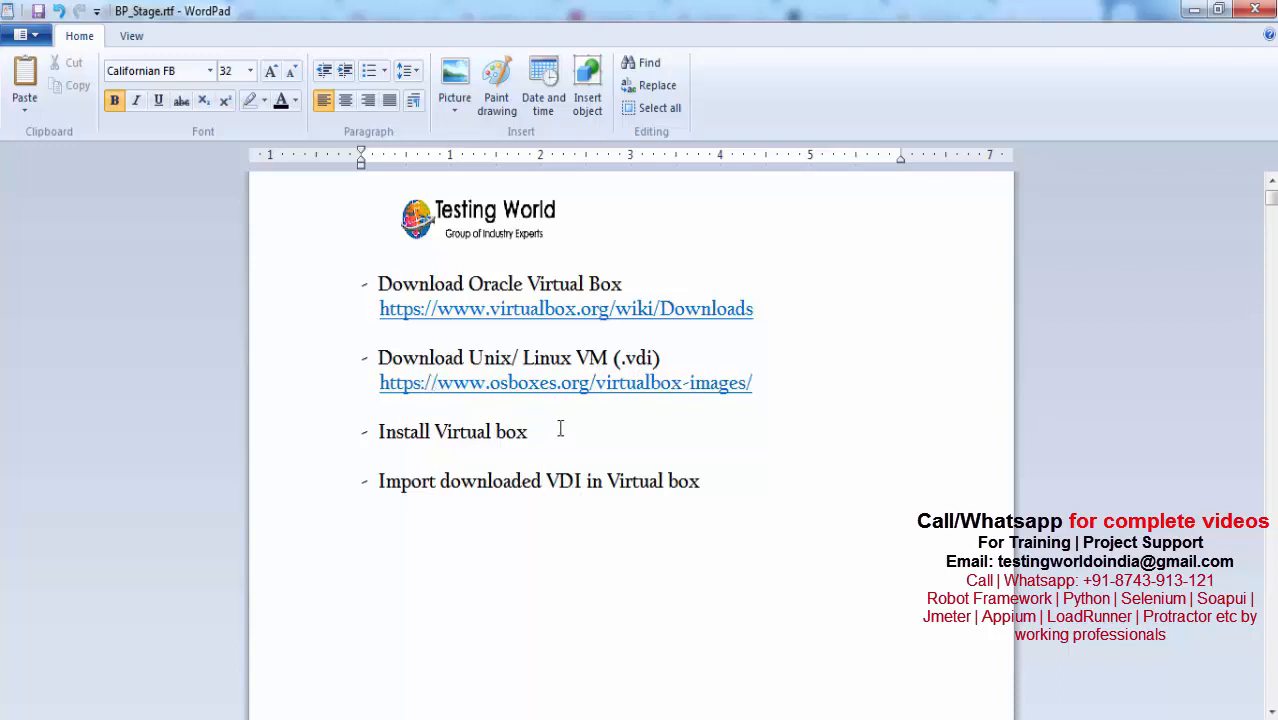
pyautogui.moveTo(600, 446)
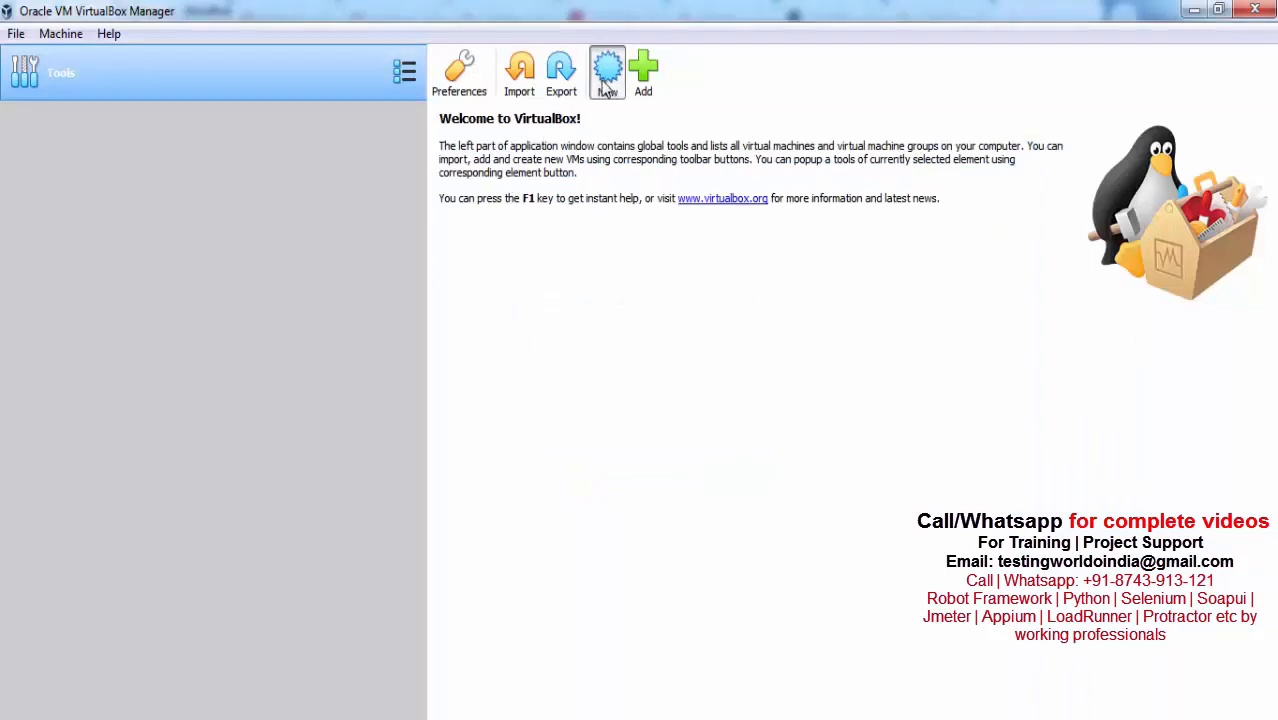
# Create a new Linux Ubuntu (64-bit) virtual machine named UbuntuSetup
pyautogui.click(644, 70)
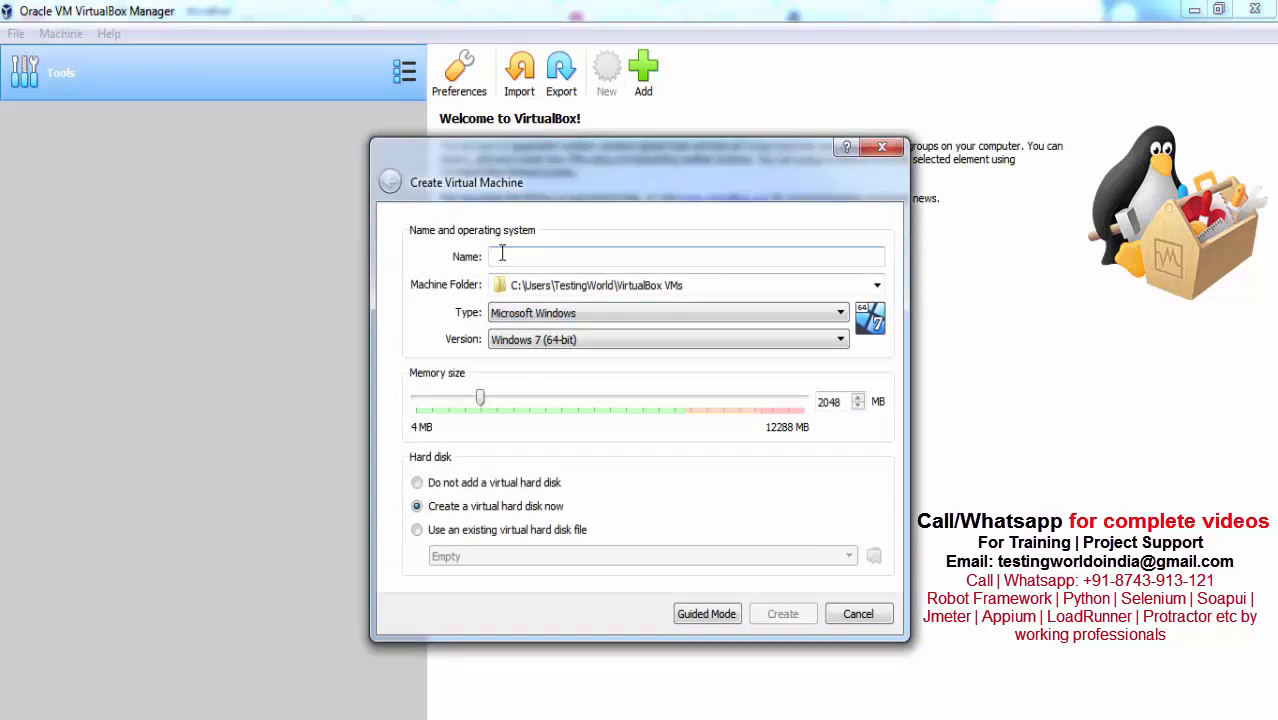
pyautogui.write('u')
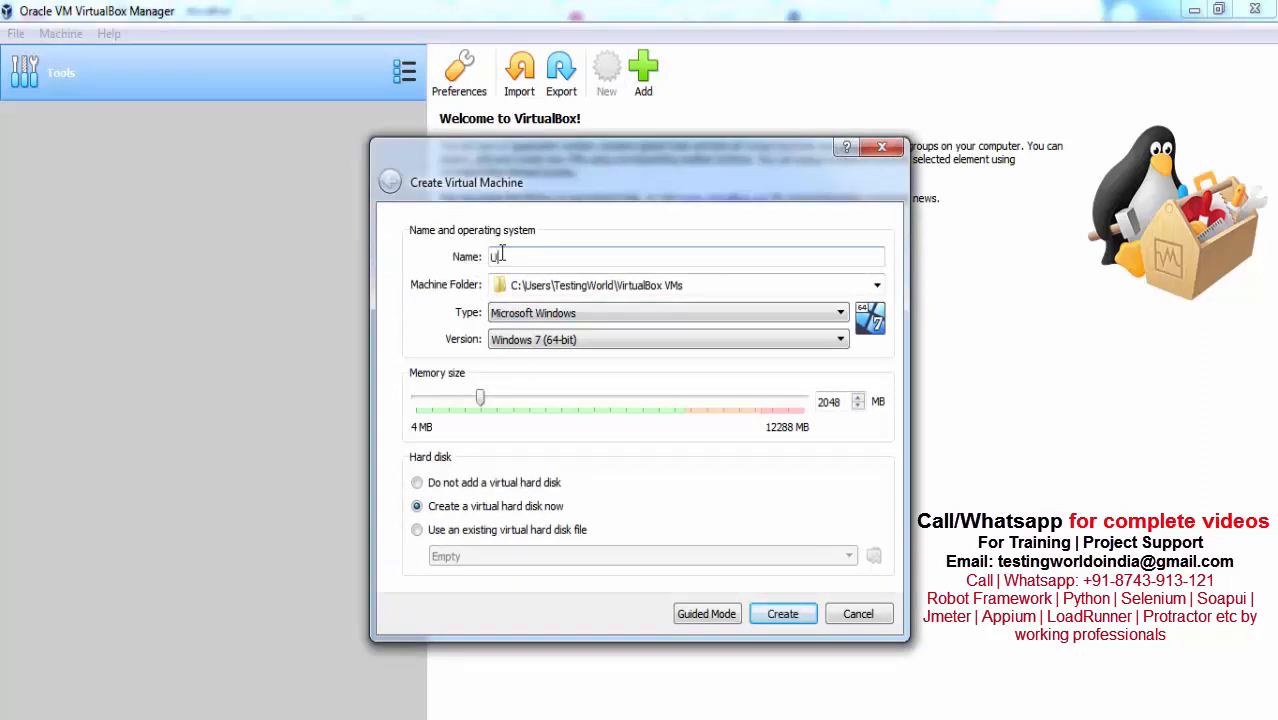
pyautogui.write('UbuntuSet')
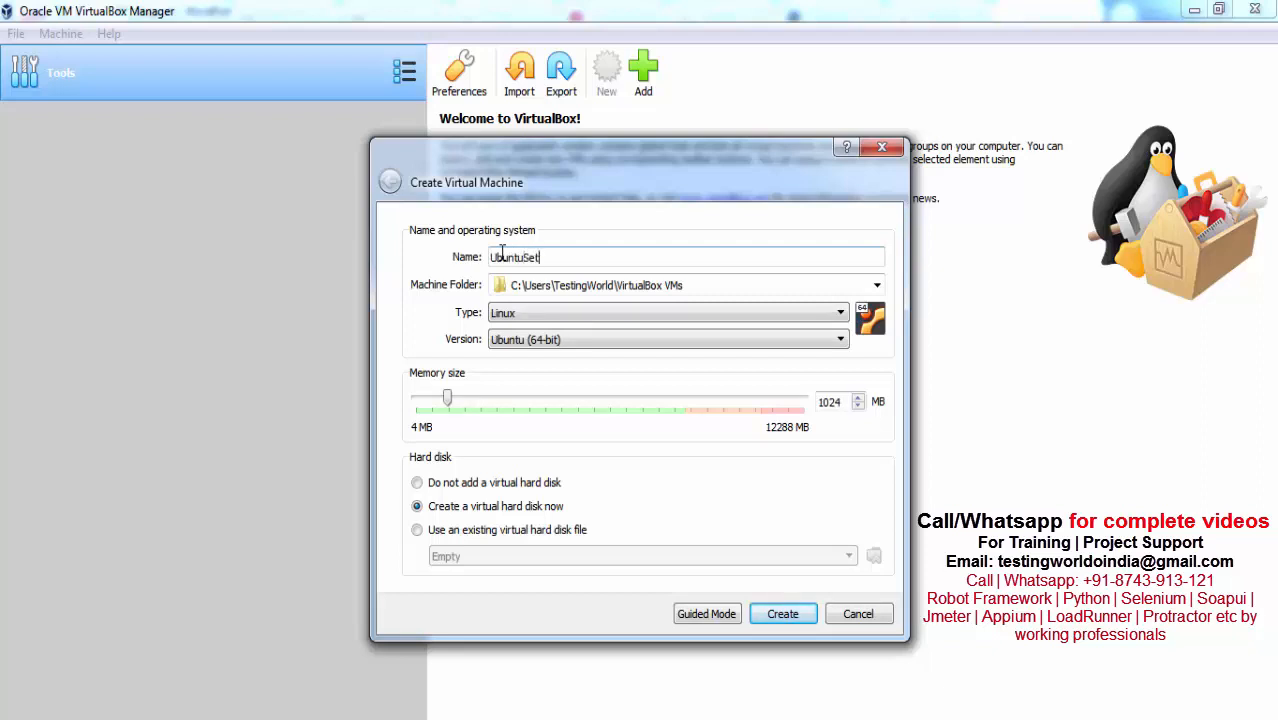
pyautogui.write('up')
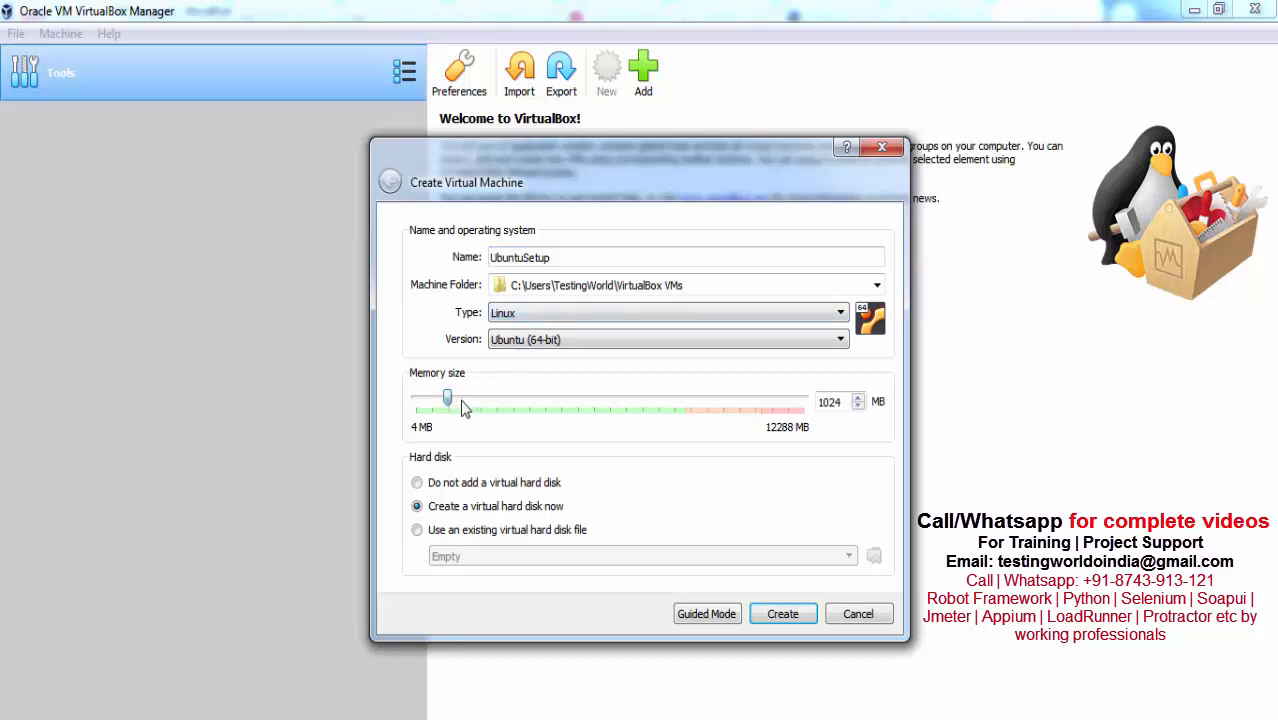
# Set the machine's memory size to 4395 MB with the slider
pyautogui.moveTo(448, 396); pyautogui.dragTo(570, 396)
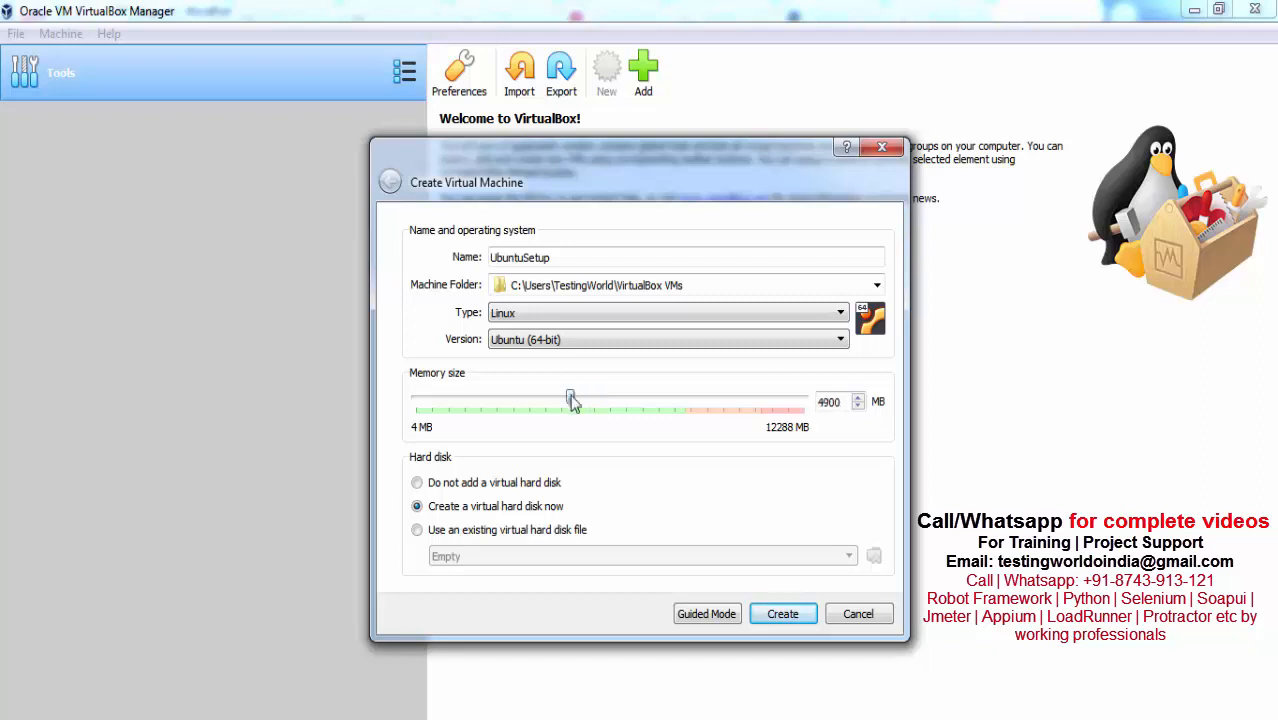
pyautogui.moveTo(570, 400); pyautogui.dragTo(556, 400)
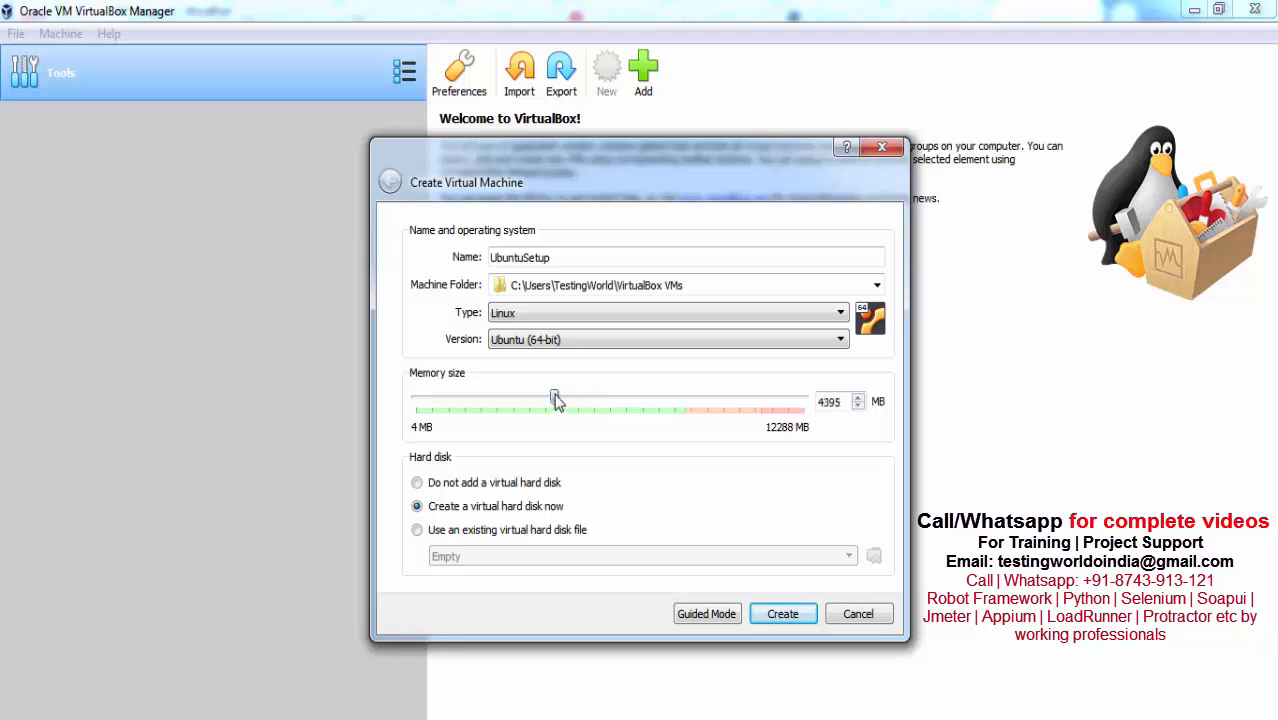
pyautogui.moveTo(556, 398); pyautogui.dragTo(552, 398)
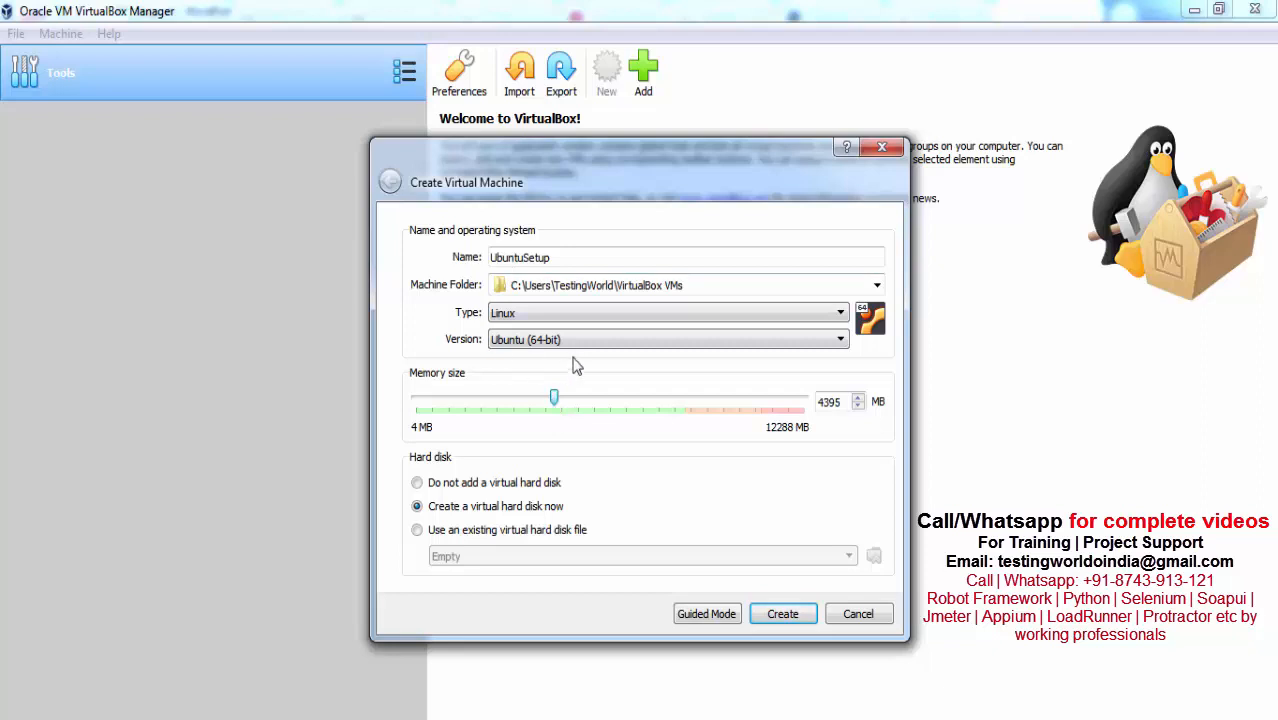
pyautogui.moveTo(588, 488)
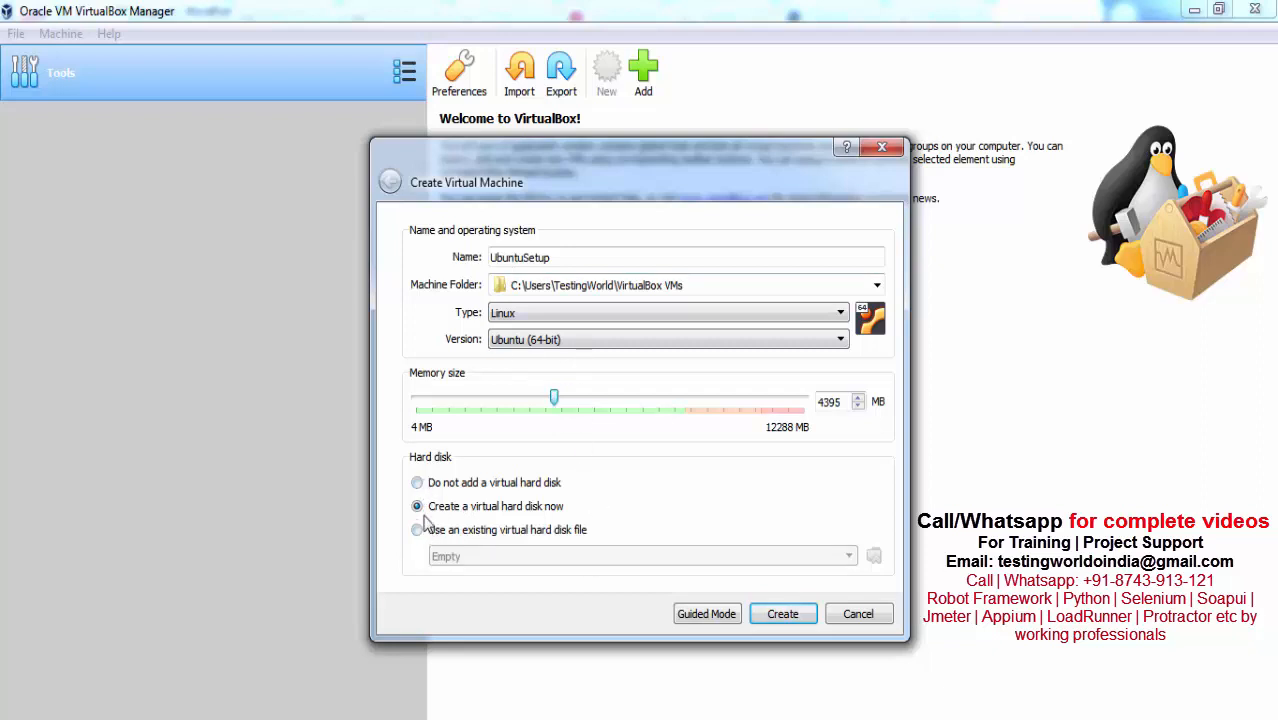
# Choose to use an existing virtual hard disk and add a disk file from the computer
pyautogui.click(416, 528)
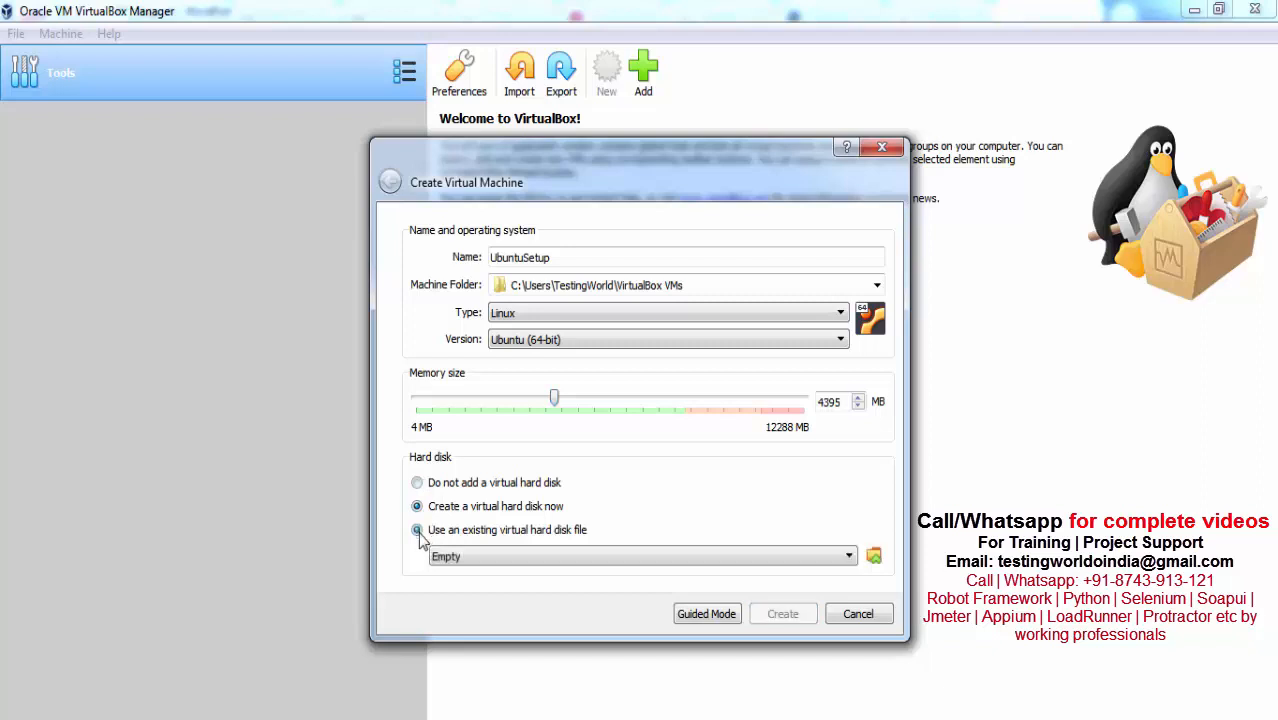
pyautogui.click(416, 528)
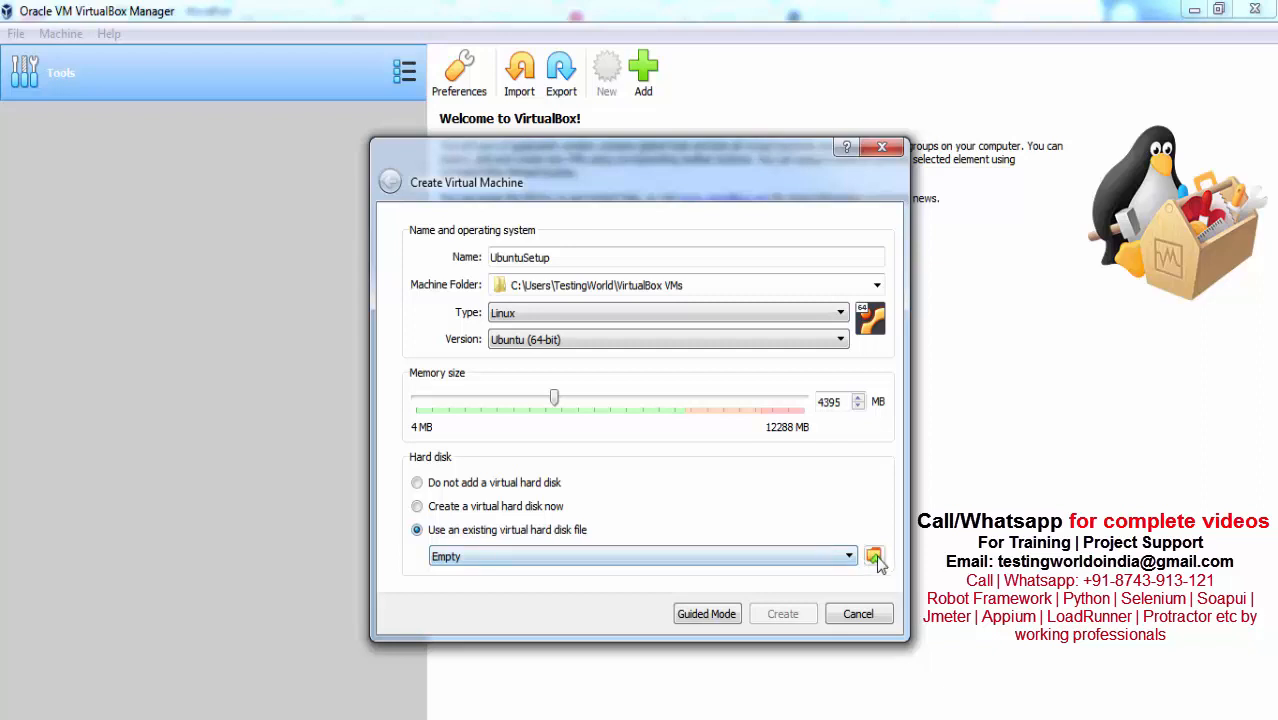
pyautogui.click(872, 556)
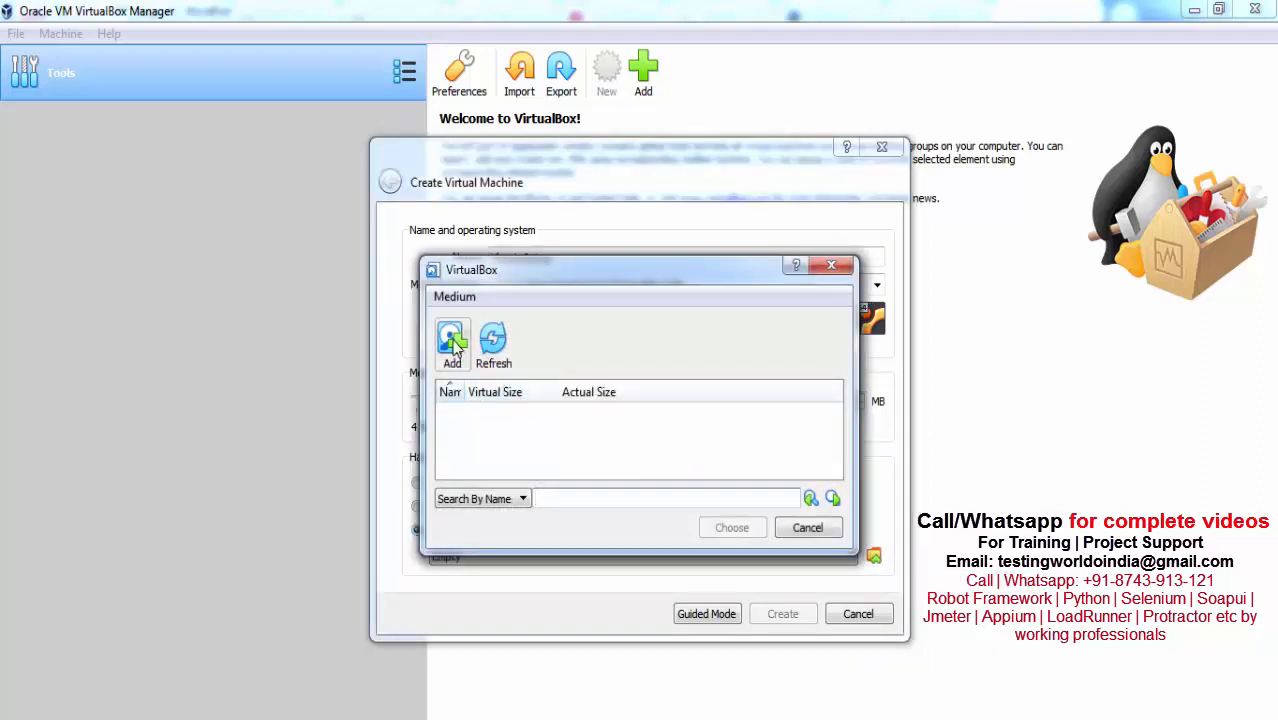
pyautogui.click(452, 344)
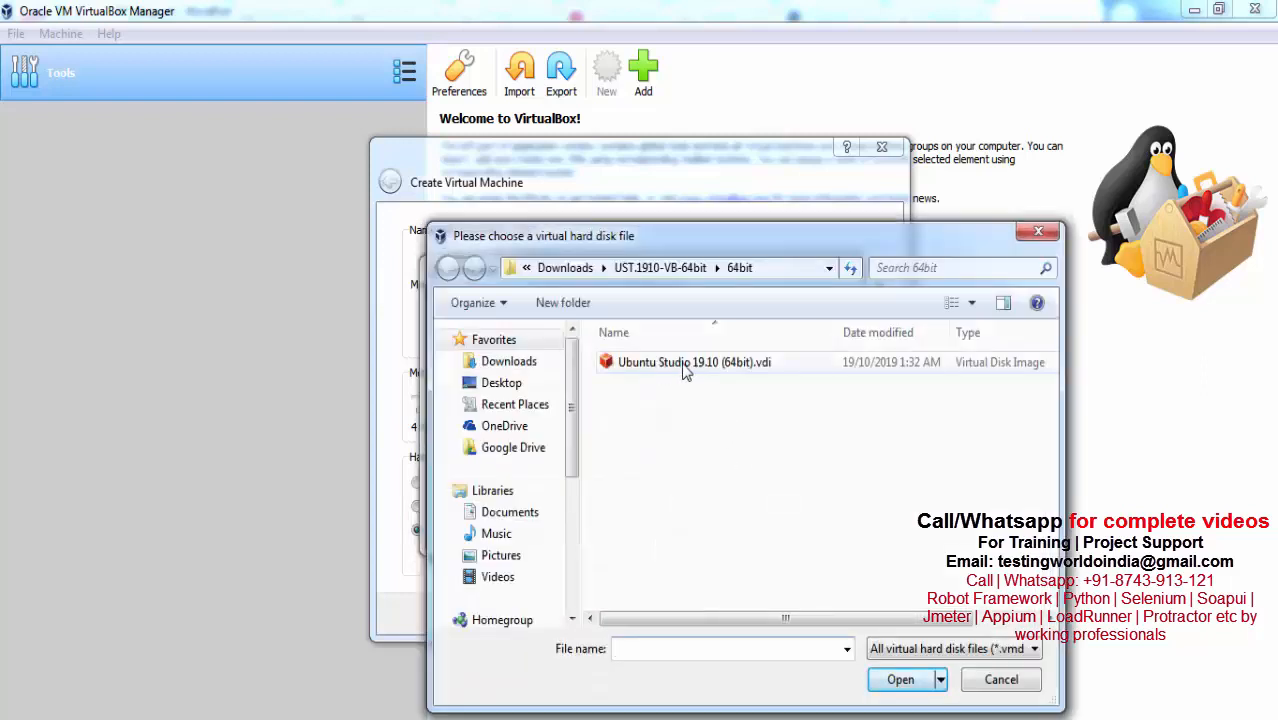
pyautogui.moveTo(722, 382)
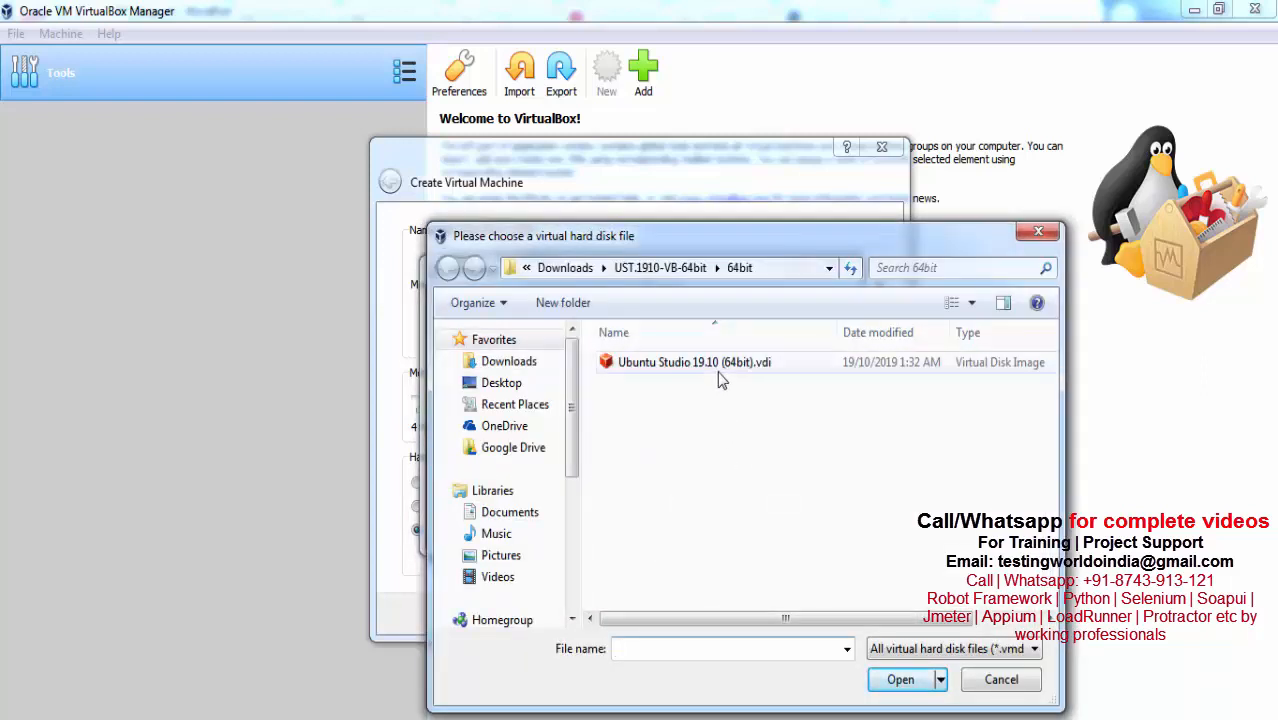
# Select Ubuntu Studio 19.10 (64bit).vdi and use it as UbuntuSetup's hard disk
pyautogui.click(696, 362)
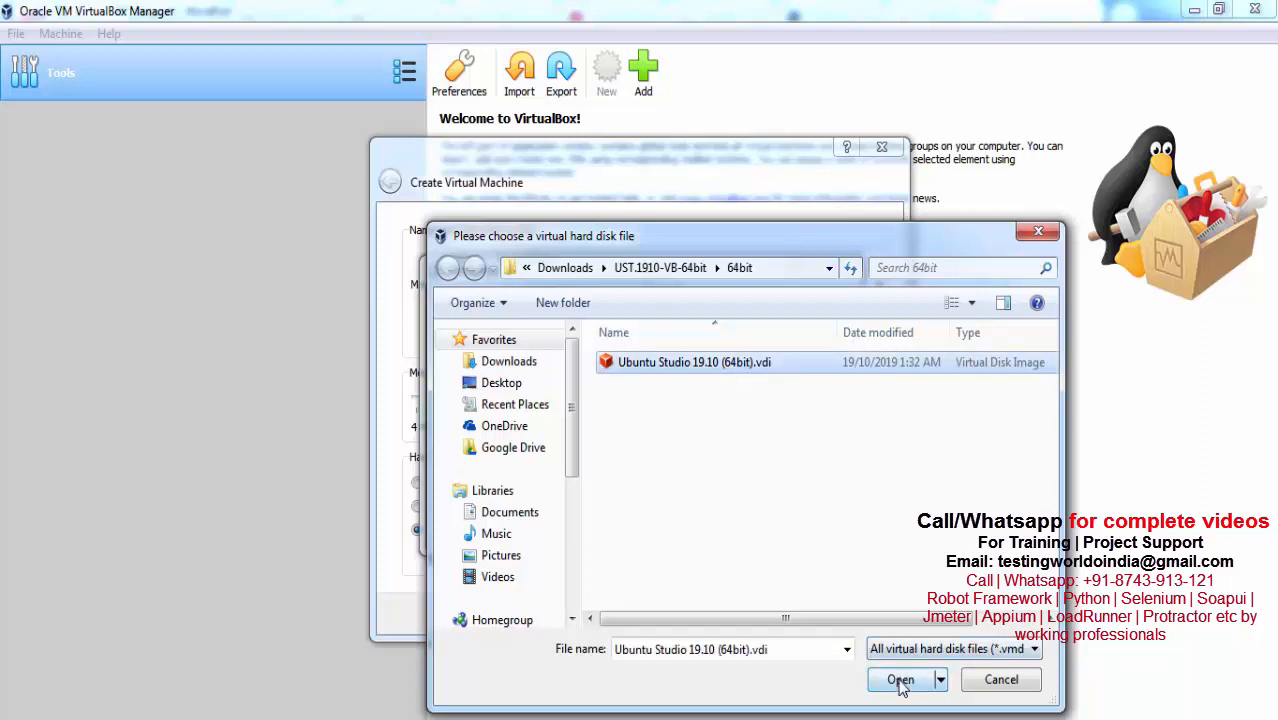
pyautogui.click(900, 680)
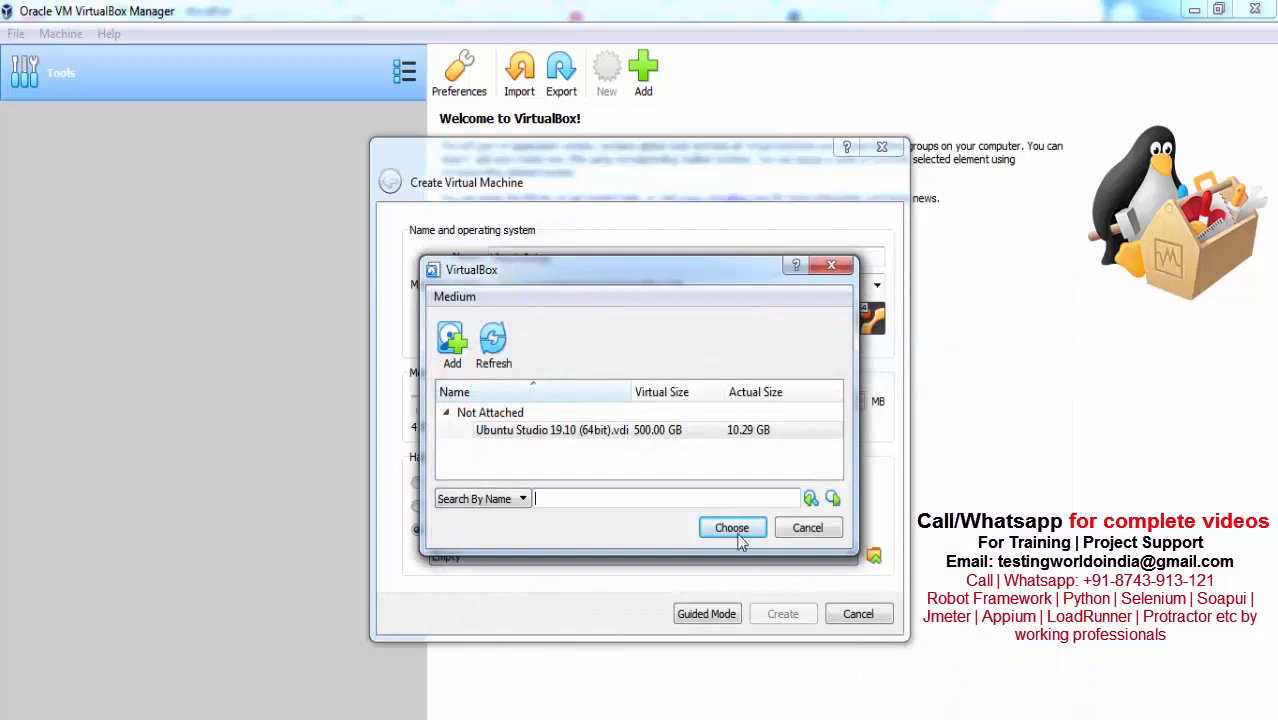
pyautogui.click(732, 528)
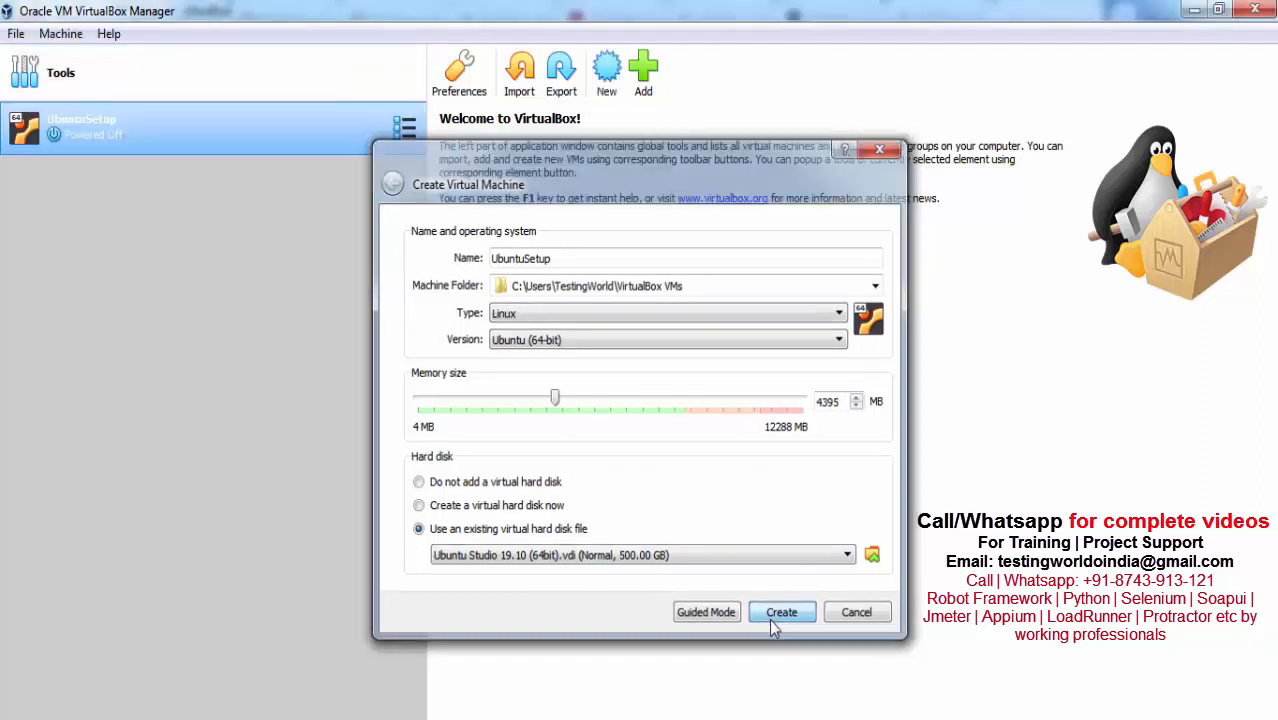
# Create the UbuntuSetup machine and boot it to the osboxes.org login screen
pyautogui.click(782, 612)
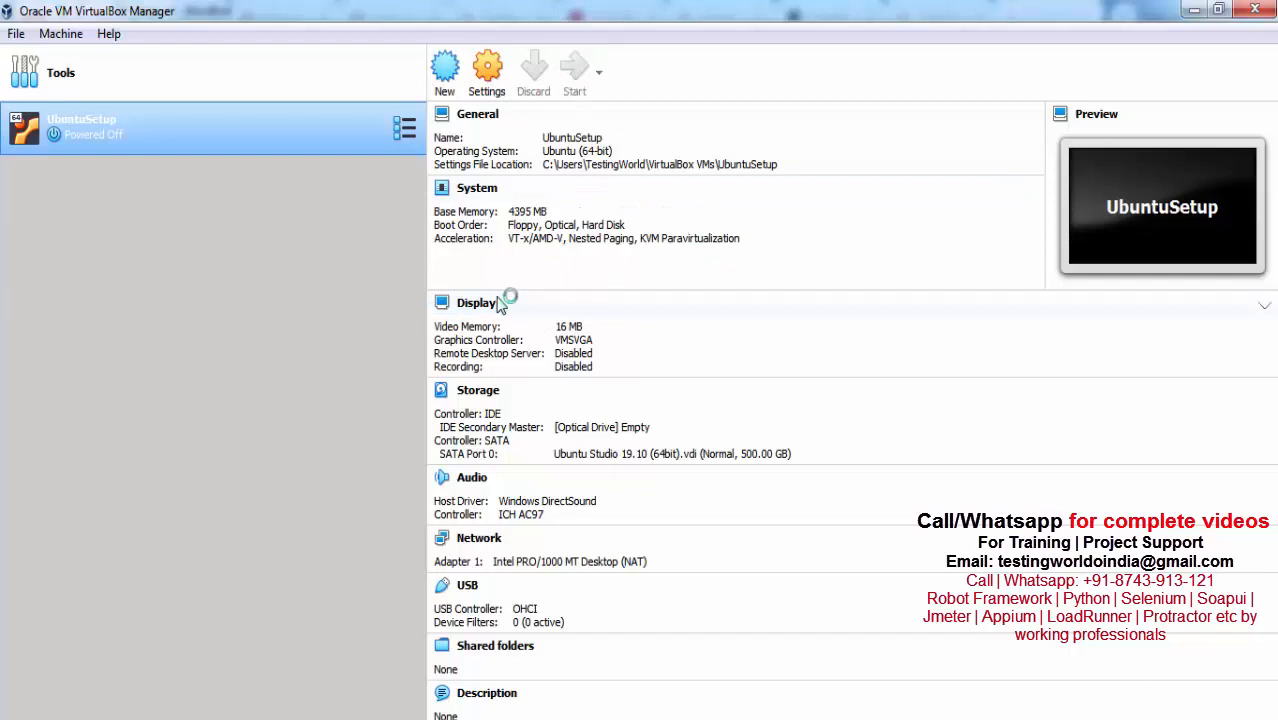
pyautogui.click(574, 70)
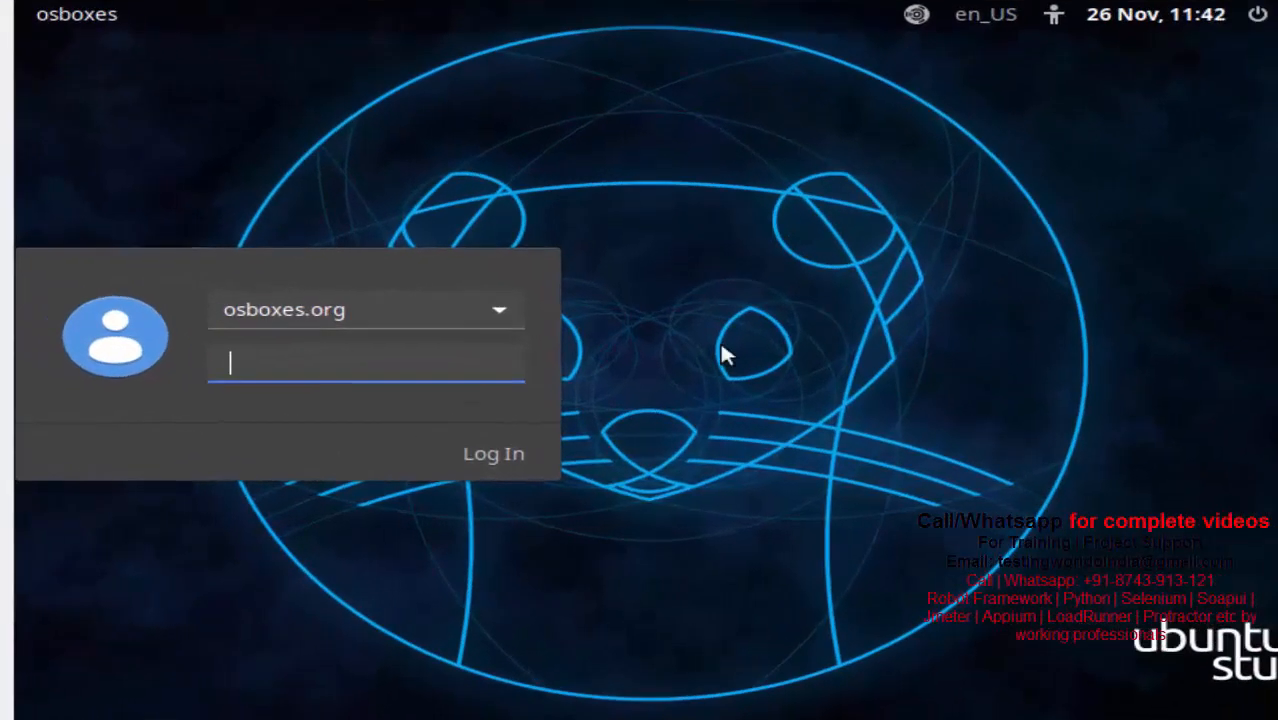
pyautogui.moveTo(560, 444)
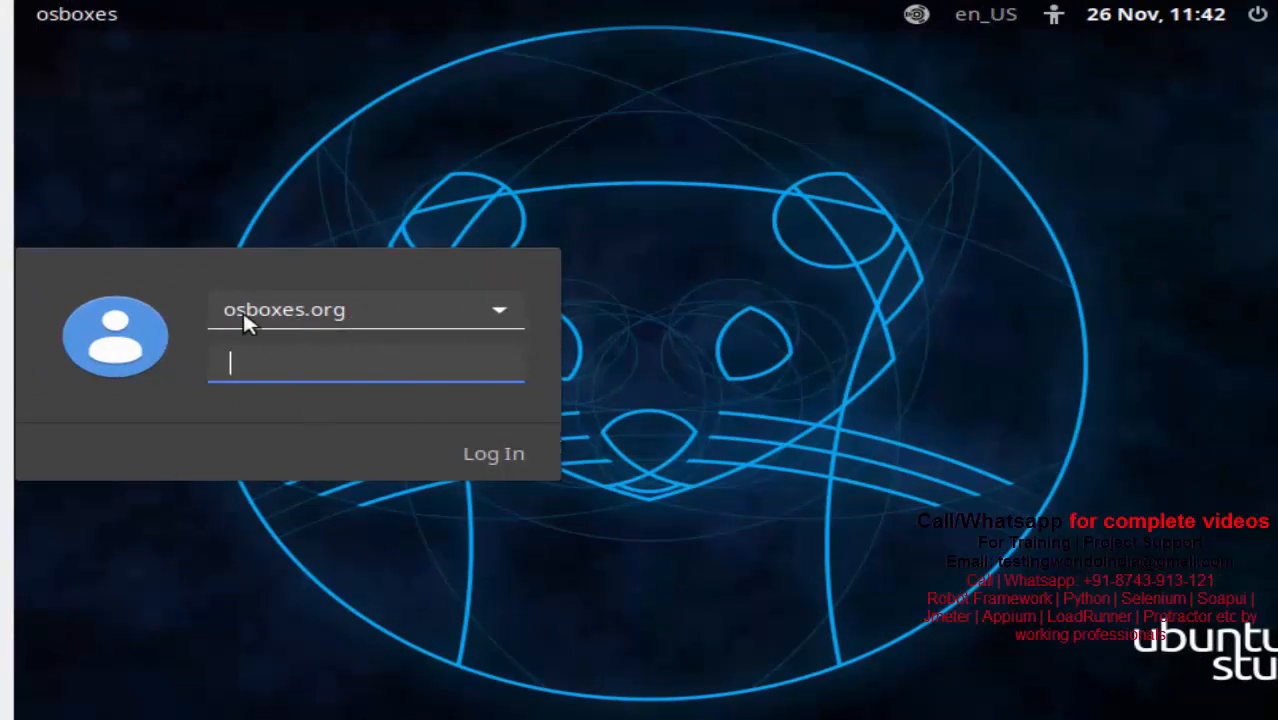
pyautogui.moveTo(312, 336)
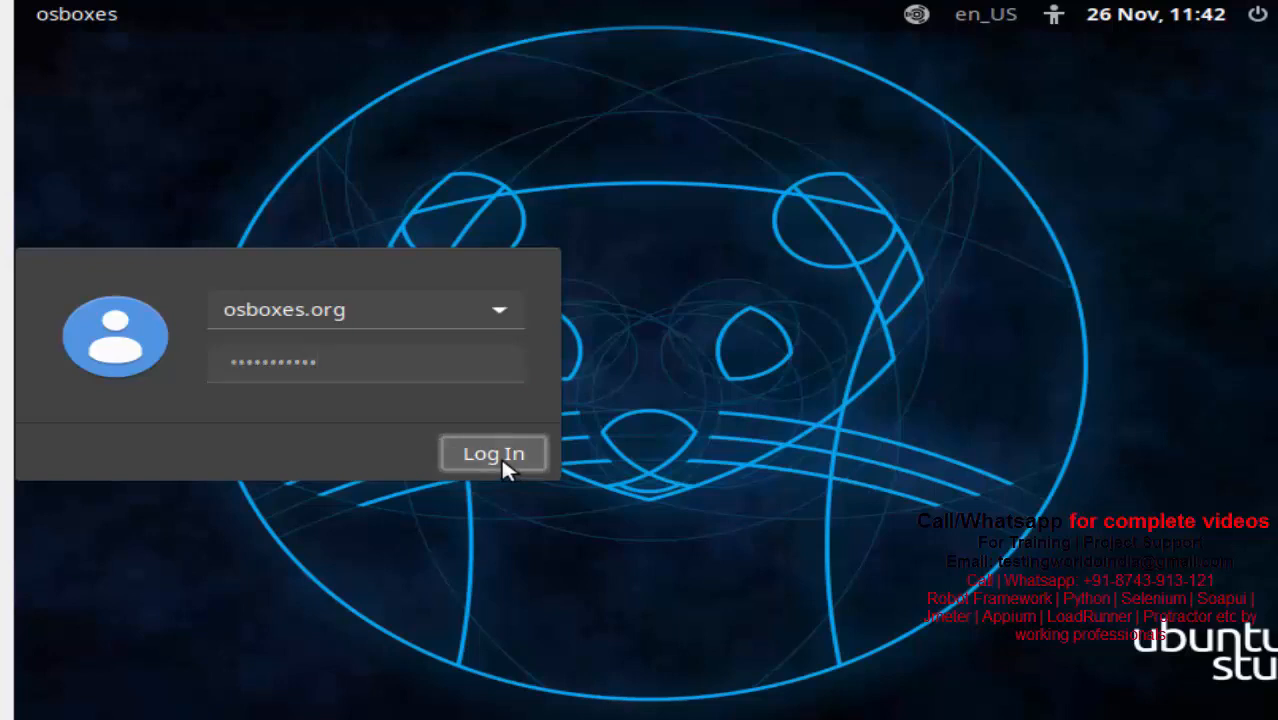
# Log in to the osboxes.org account so the Ubuntu Studio desktop loads
pyautogui.click(492, 452)
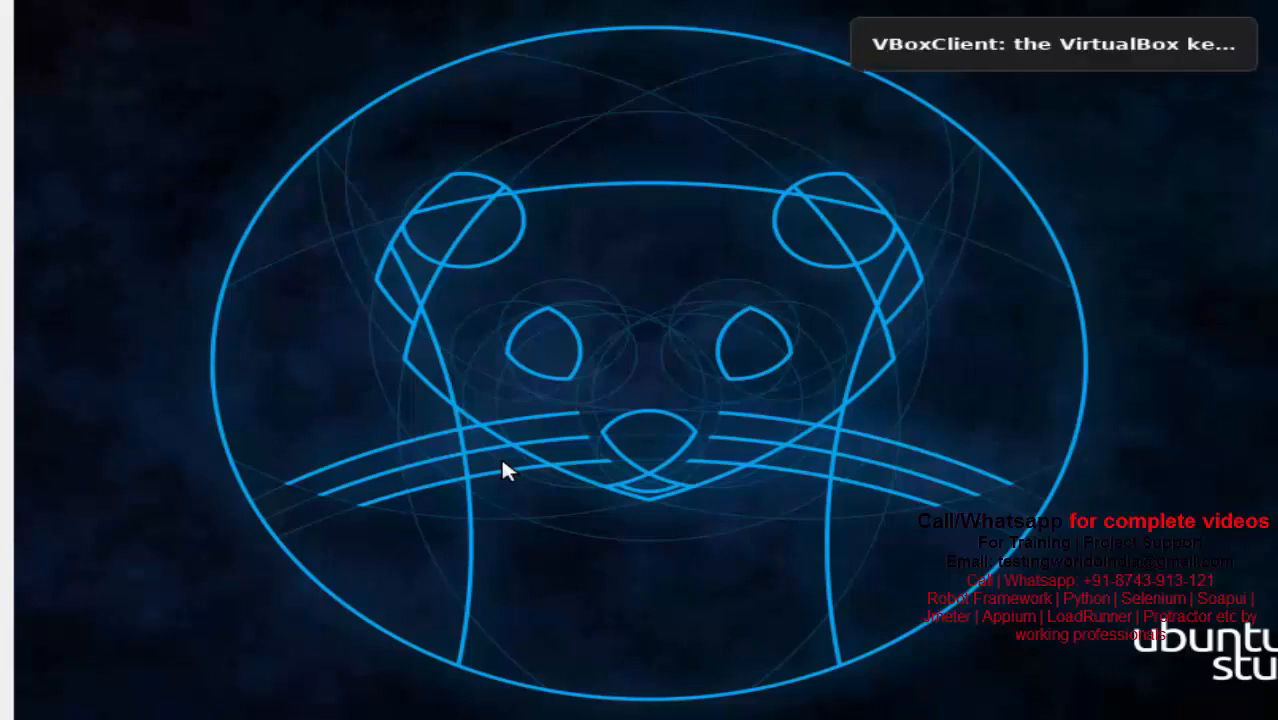
pyautogui.moveTo(644, 390)
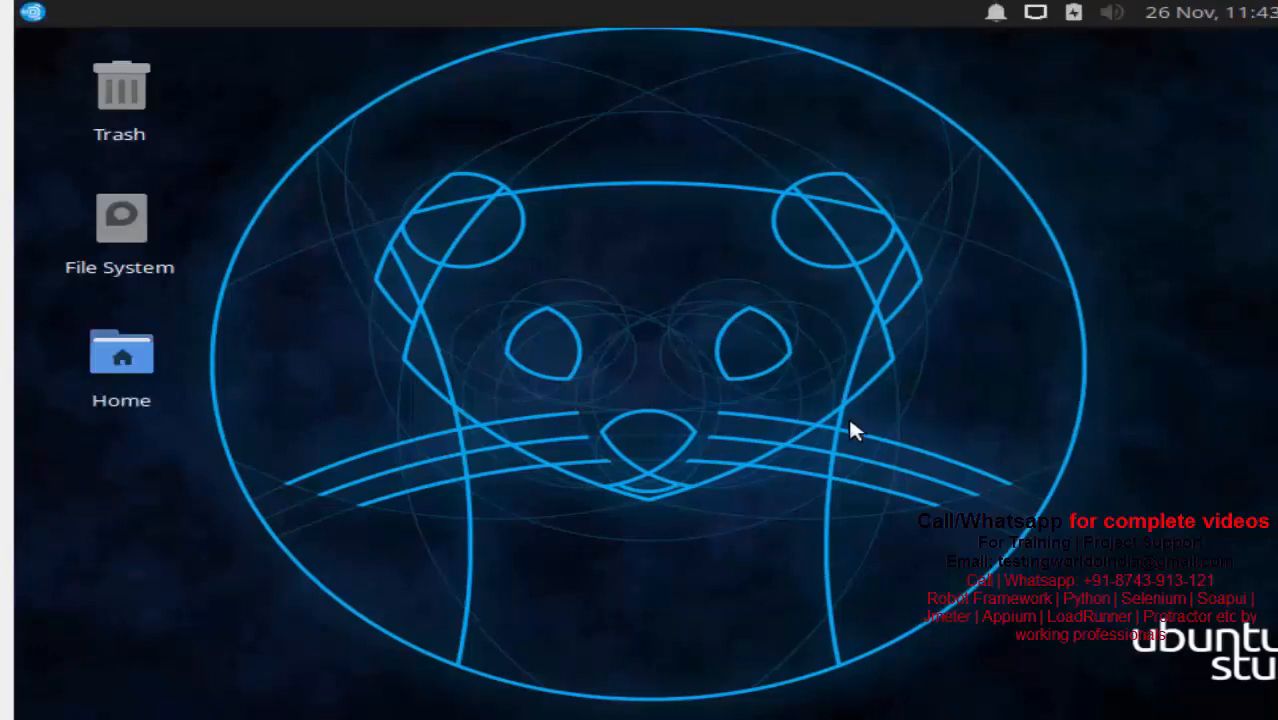
pyautogui.moveTo(784, 120)
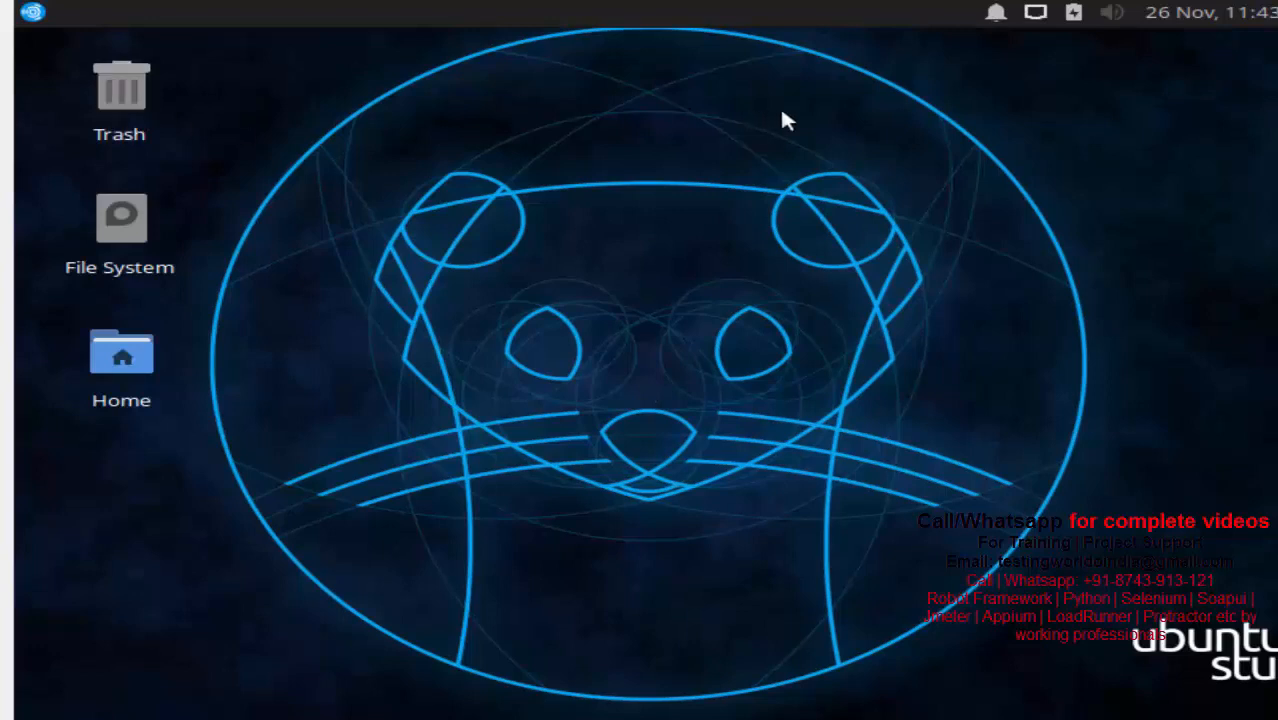
pyautogui.moveTo(620, 280)
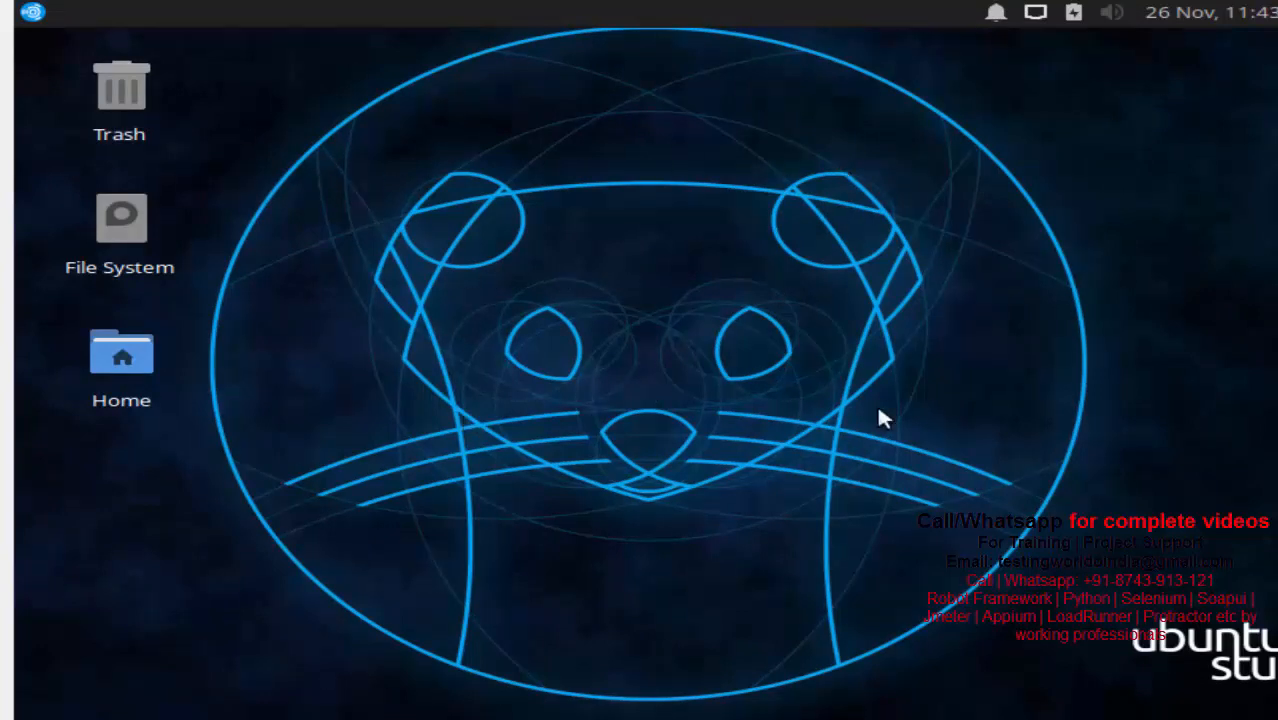
pyautogui.moveTo(538, 376)
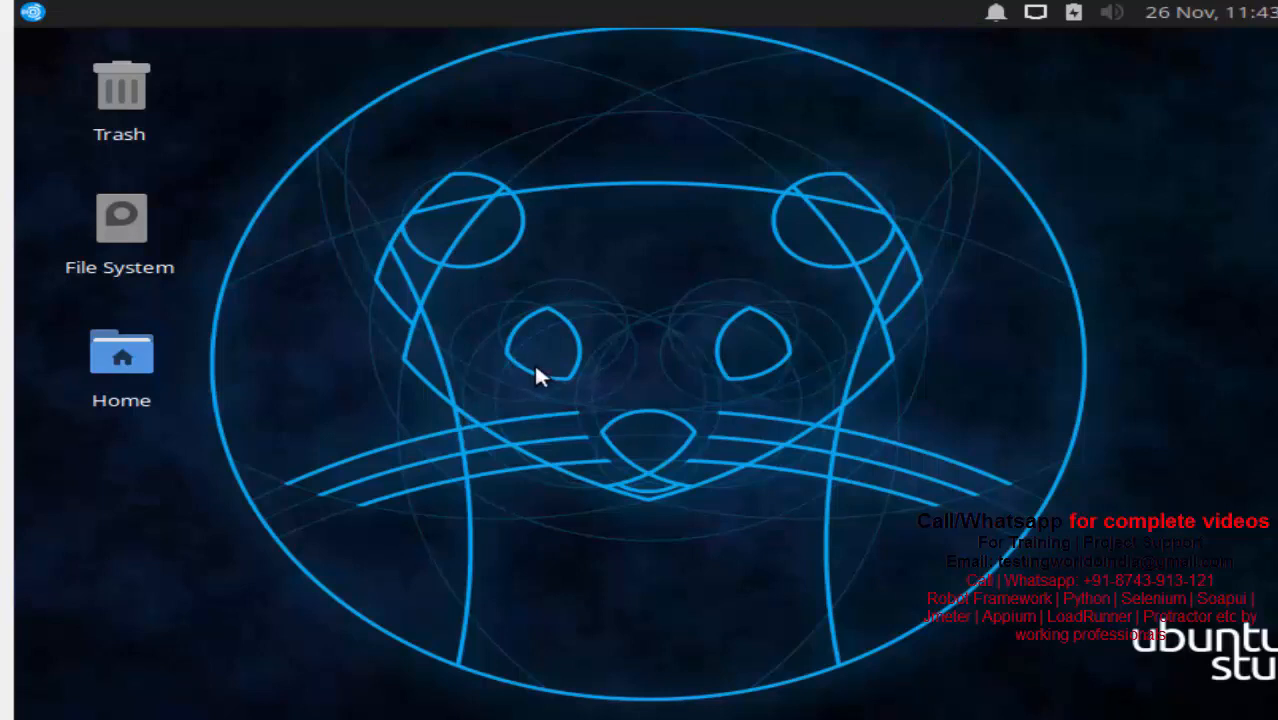
pyautogui.moveTo(550, 340)
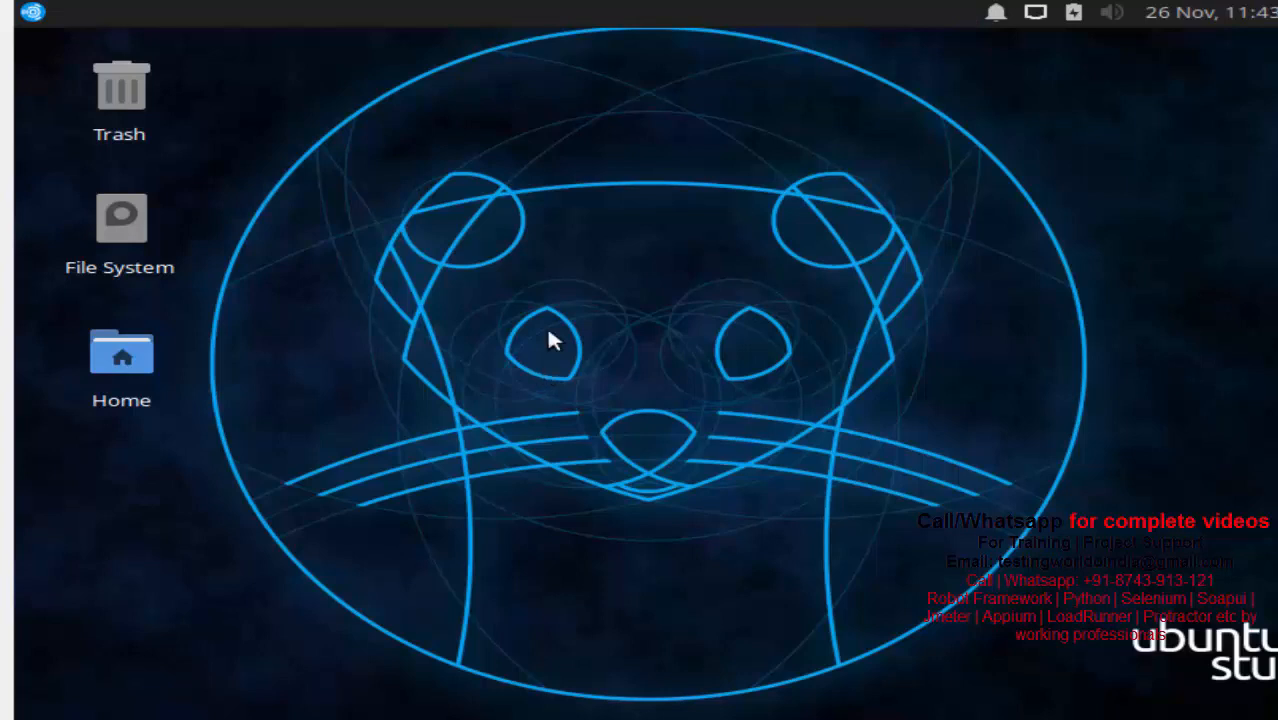
pyautogui.moveTo(448, 328)
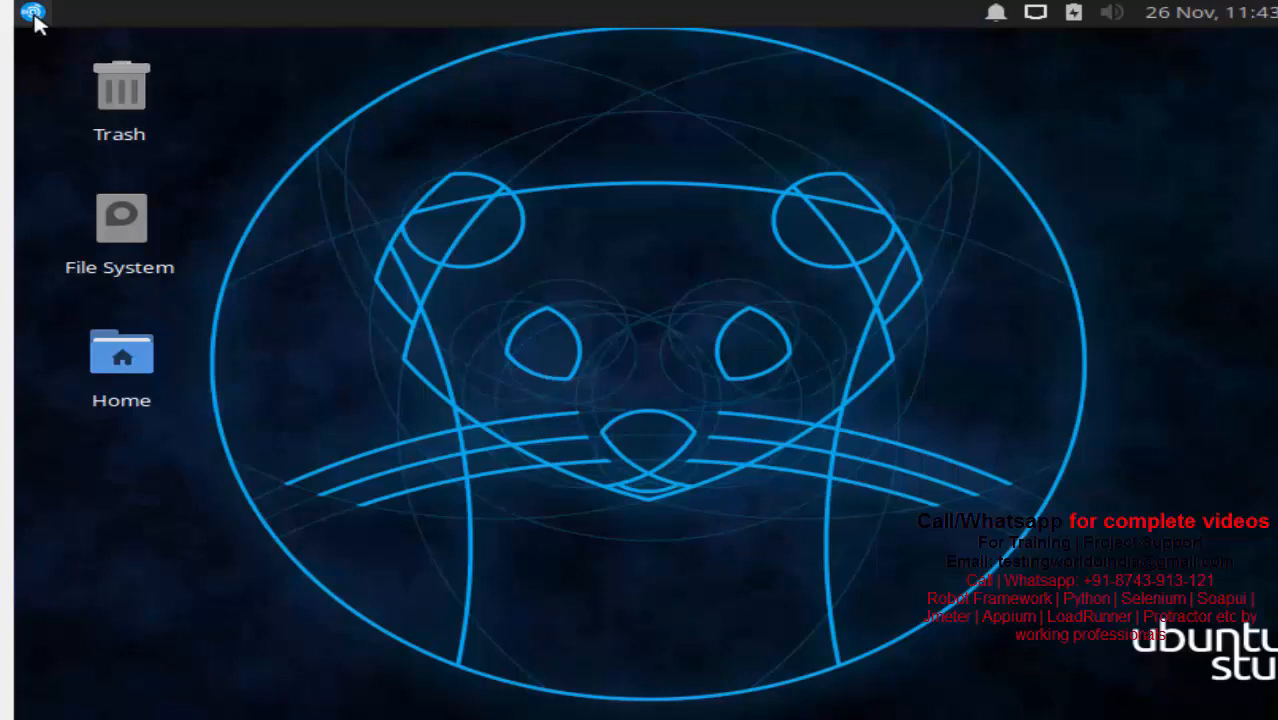
# Run pwd and ls in a maximized terminal, showing /home/osboxes and its folders
pyautogui.click(32, 12)
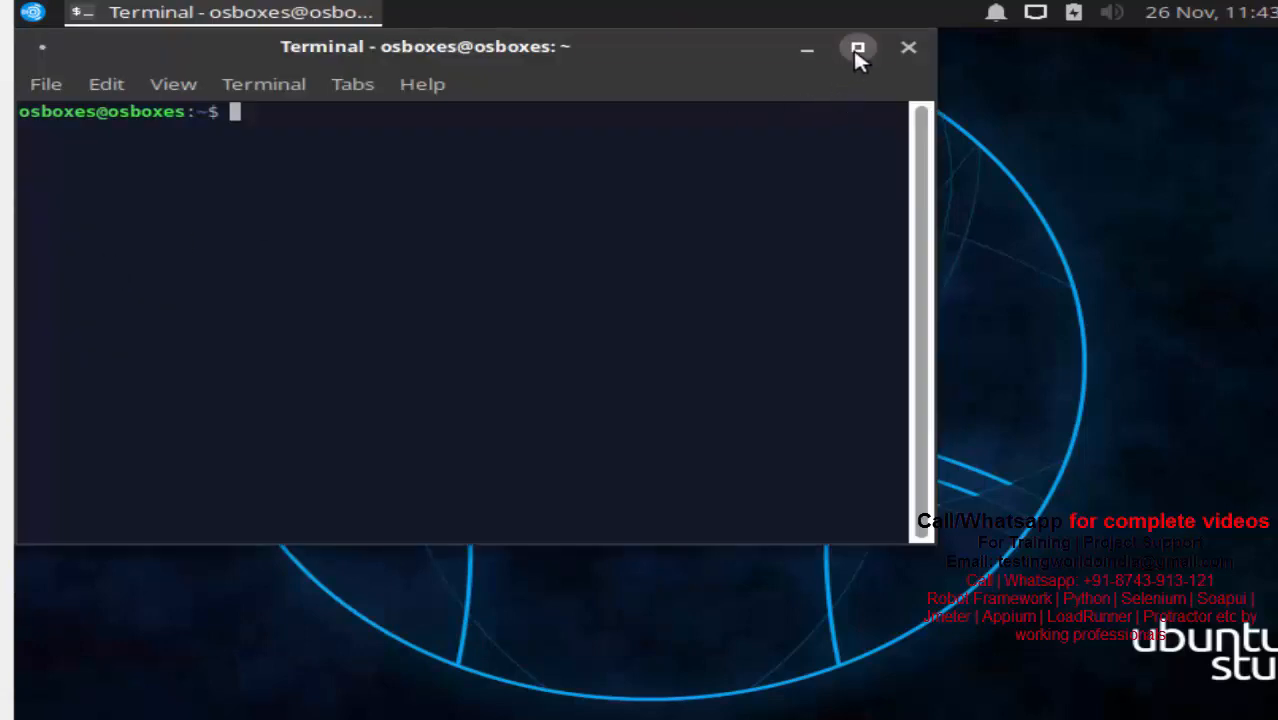
pyautogui.click(856, 48)
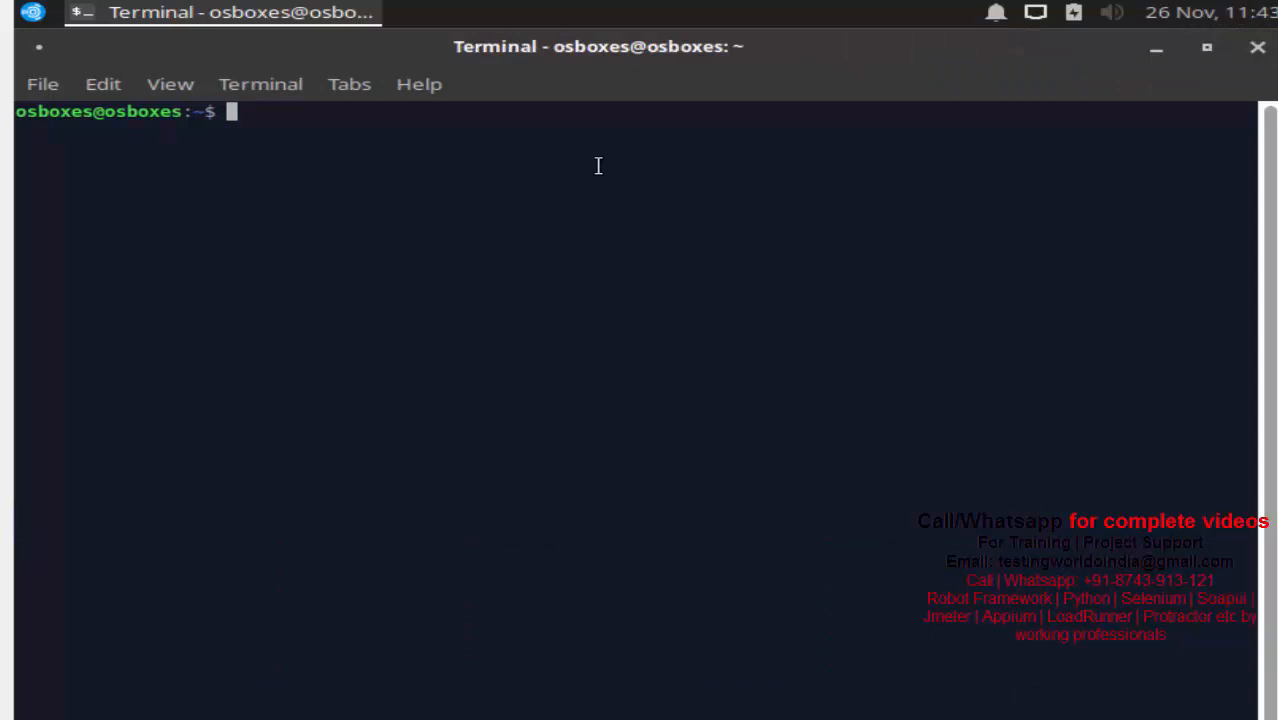
pyautogui.write('pwd')
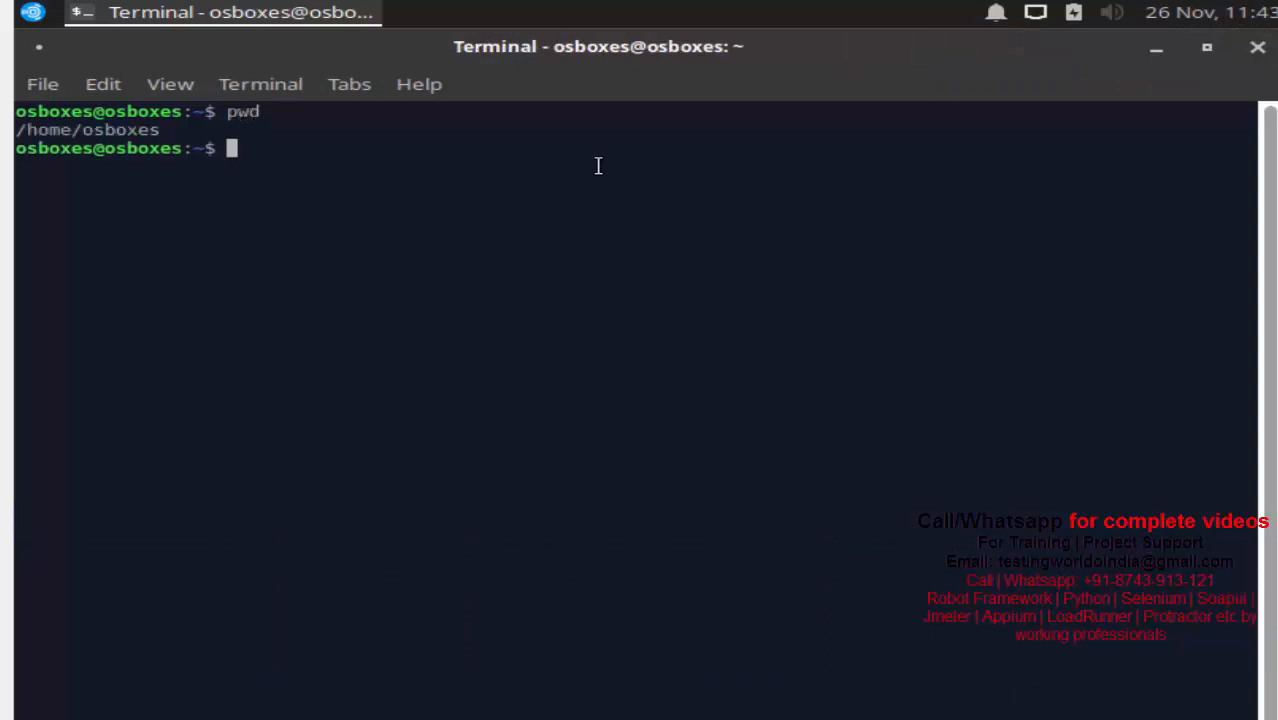
pyautogui.write('ls')
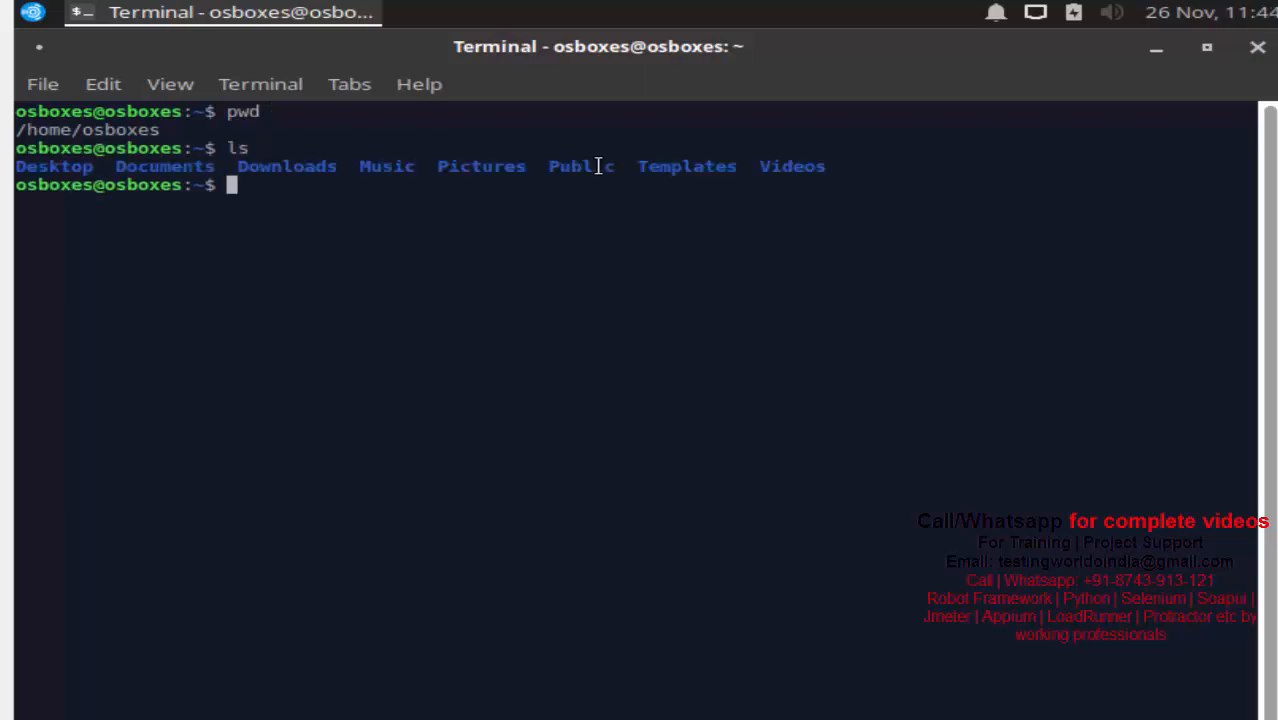
pyautogui.moveTo(622, 260)
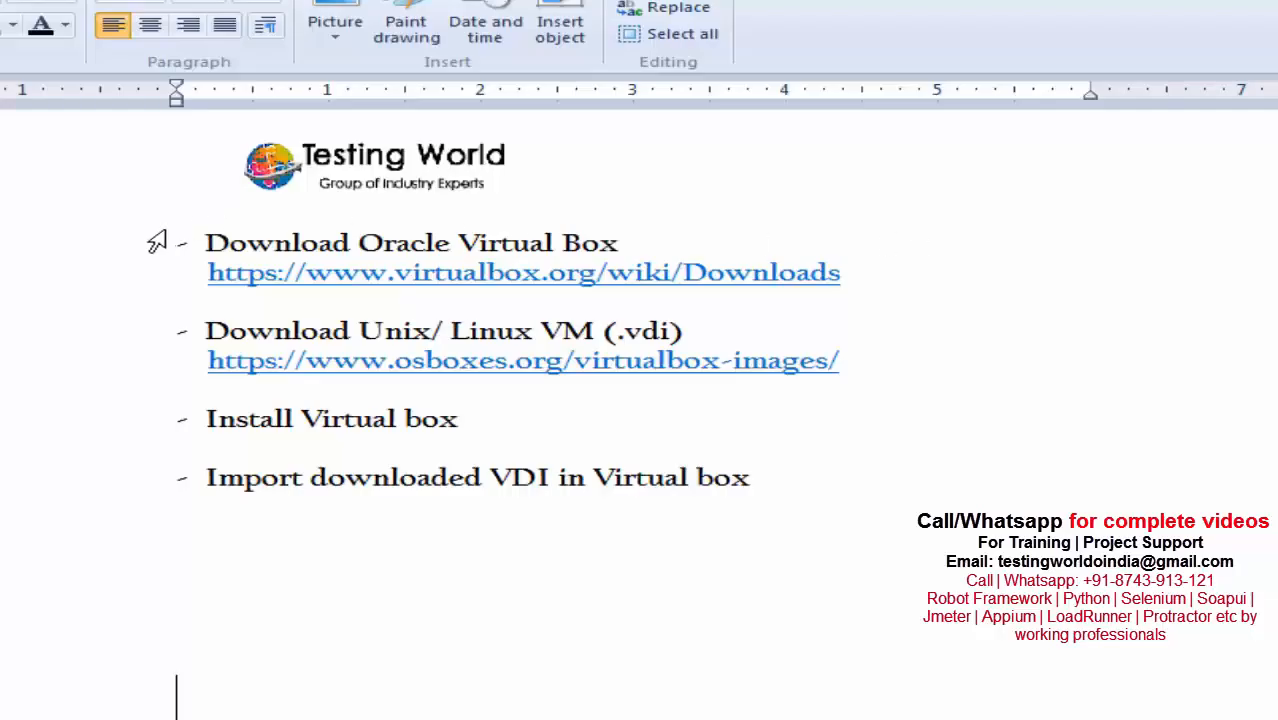
pyautogui.moveTo(152, 444)
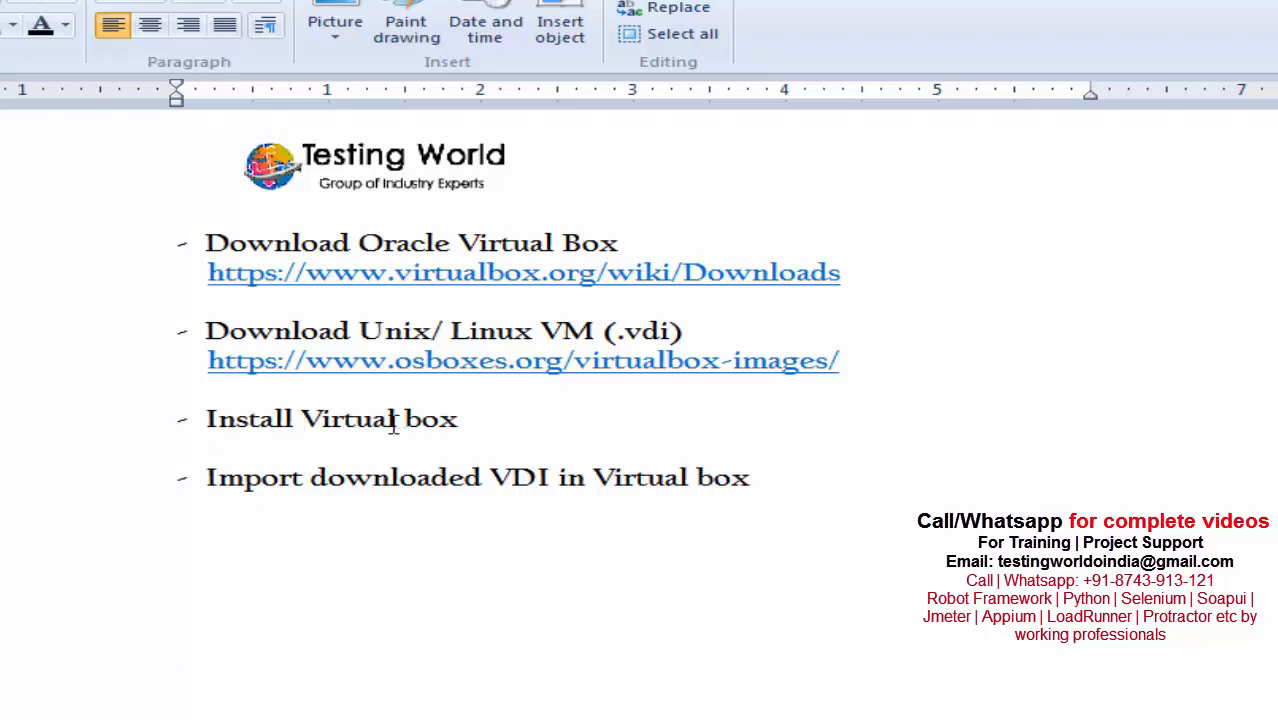
pyautogui.moveTo(460, 252)
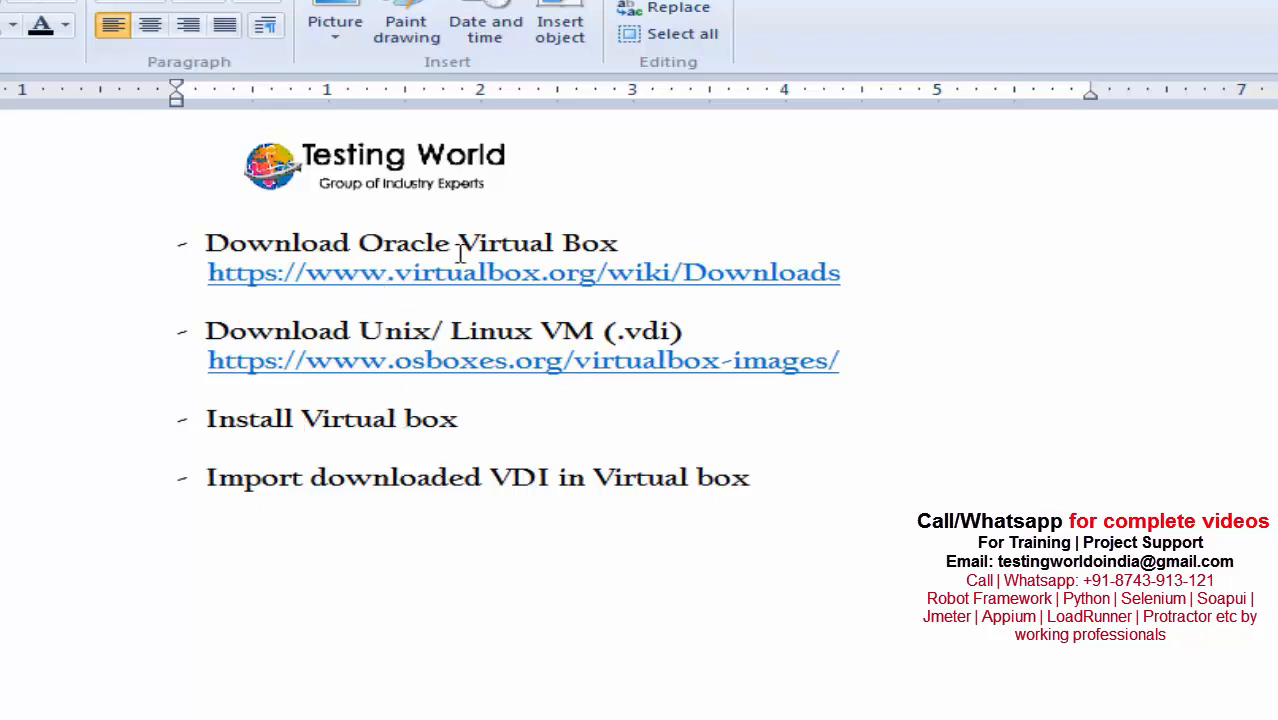
pyautogui.moveTo(722, 548)
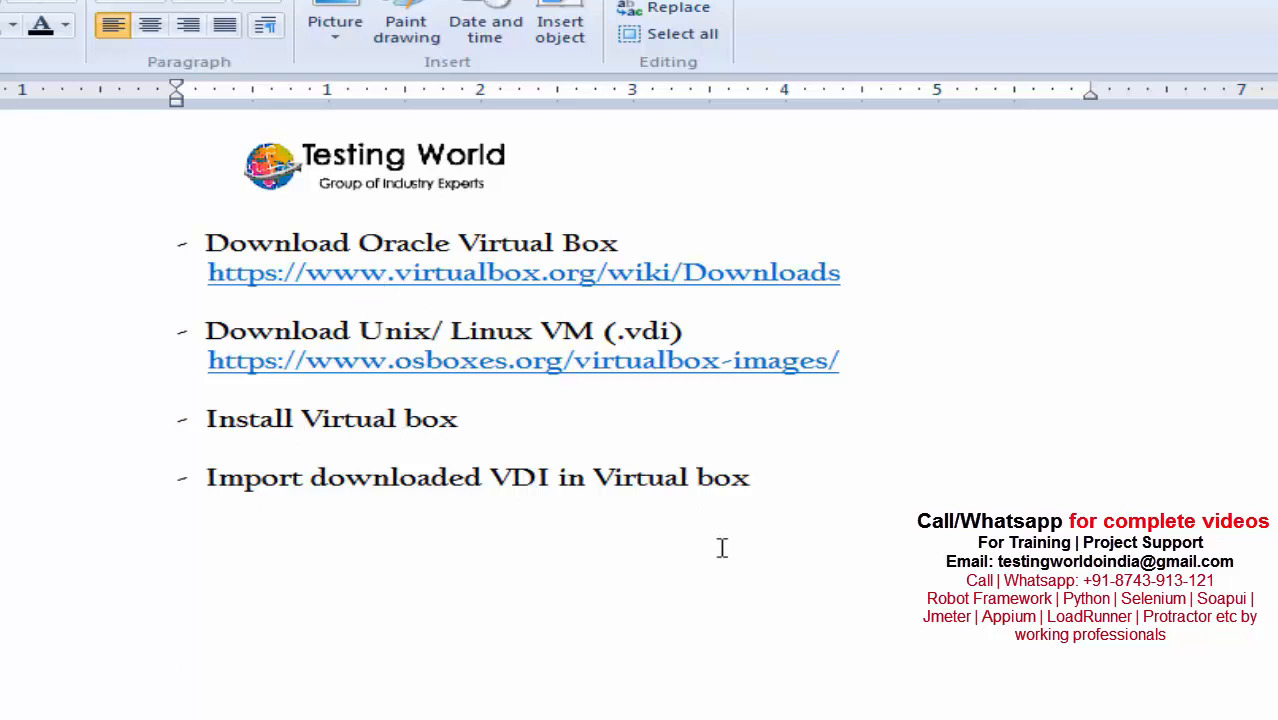